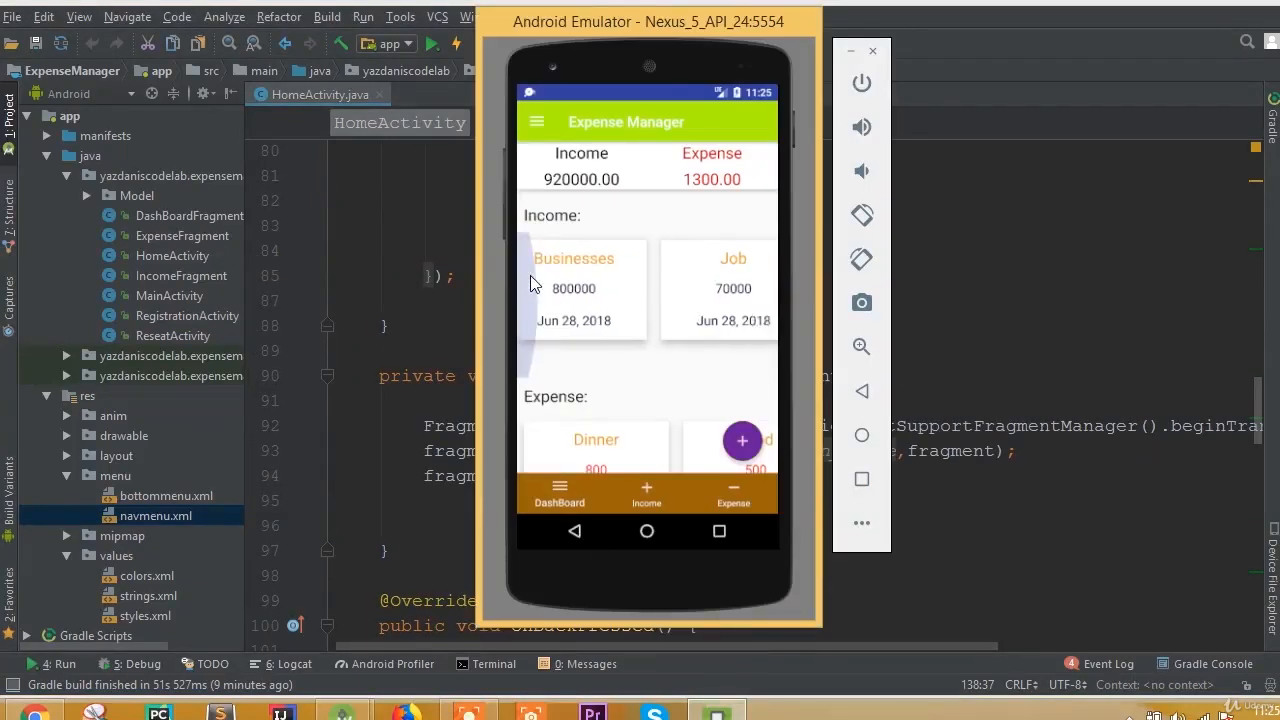
# Step: View the app's navigation drawer and Income list, then return to HomeActivity.java
pyautogui.click(536, 122)
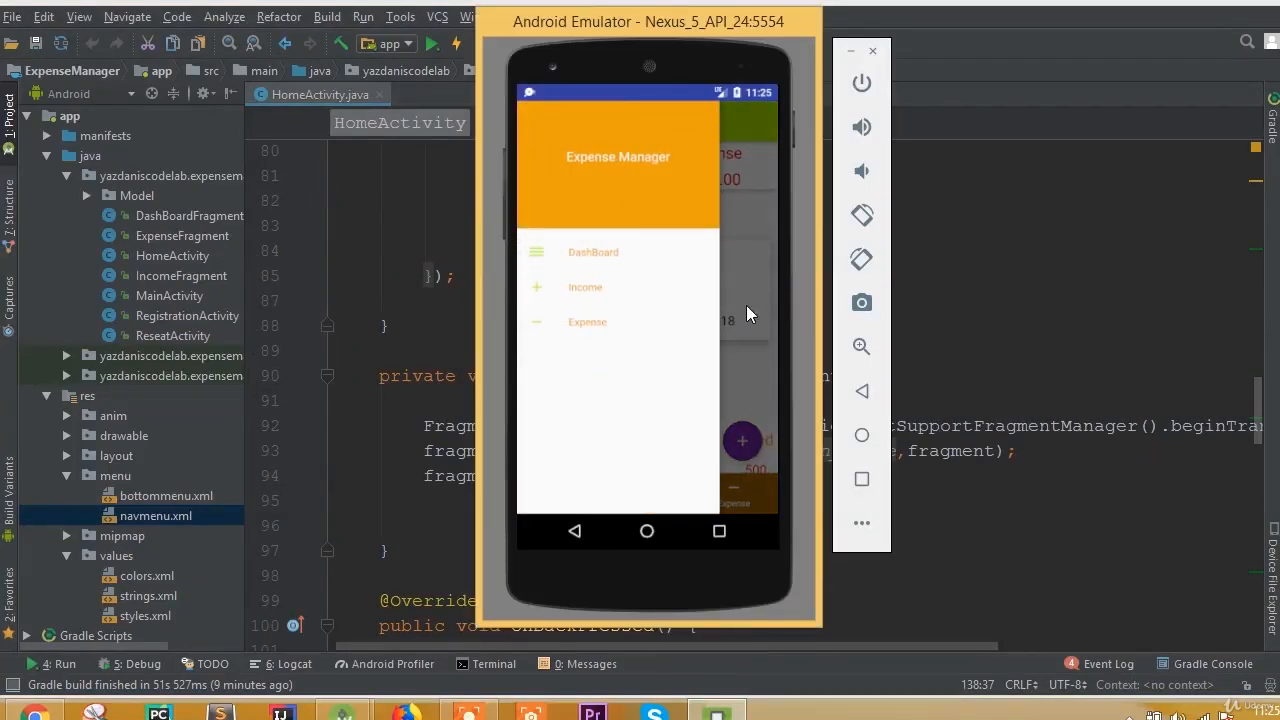
pyautogui.click(585, 287)
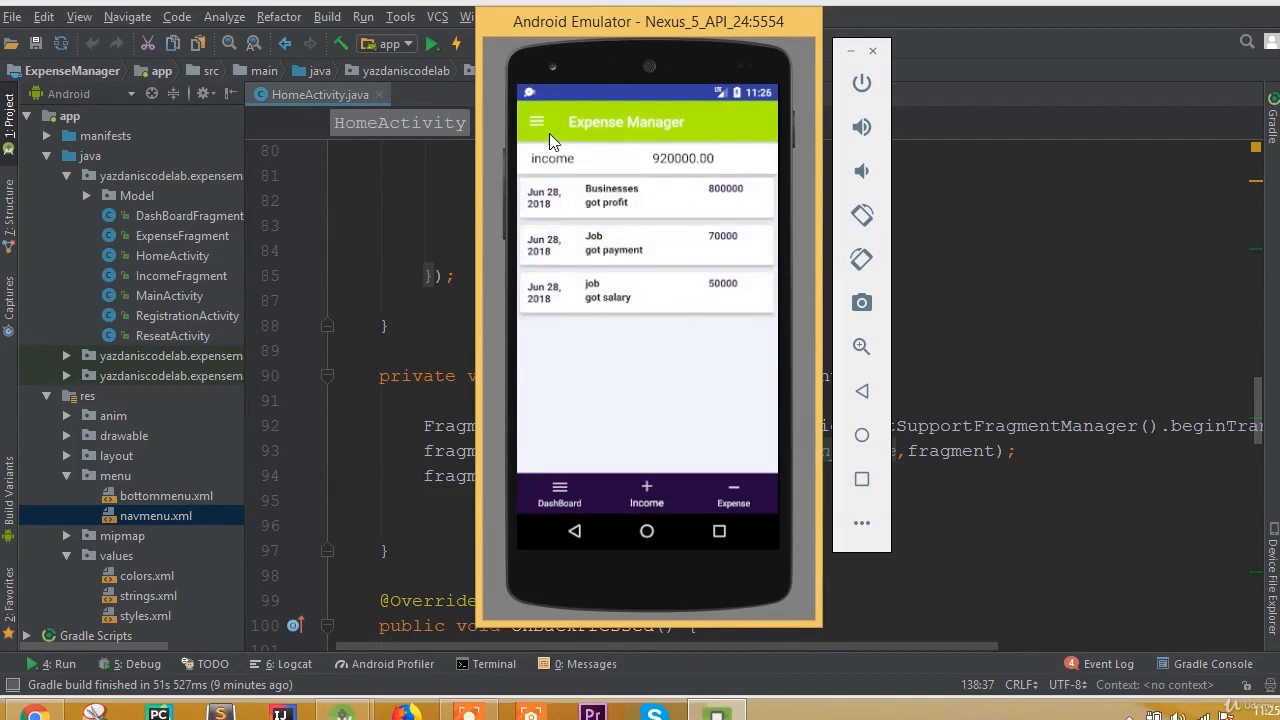
pyautogui.click(559, 495)
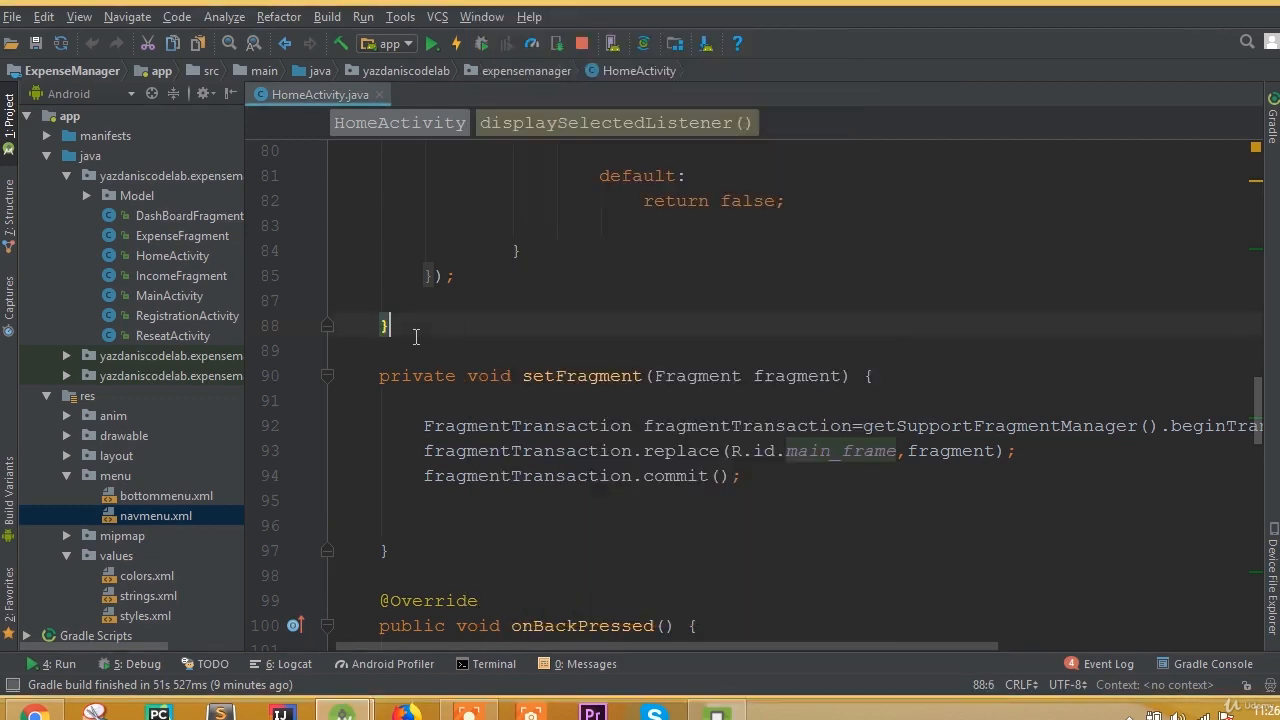
# Step: Open navmenu.xml and start a new Image Asset from the java folder
pyautogui.doubleClick(156, 515)
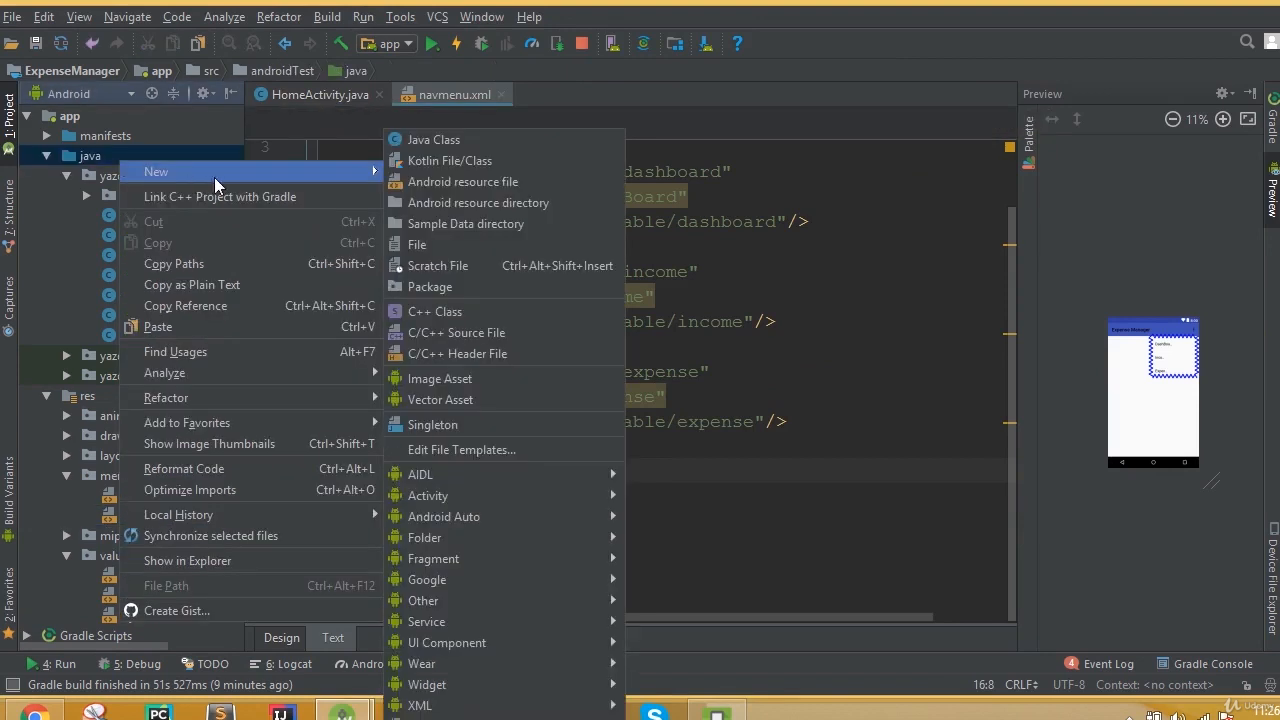
pyautogui.moveTo(440, 378)
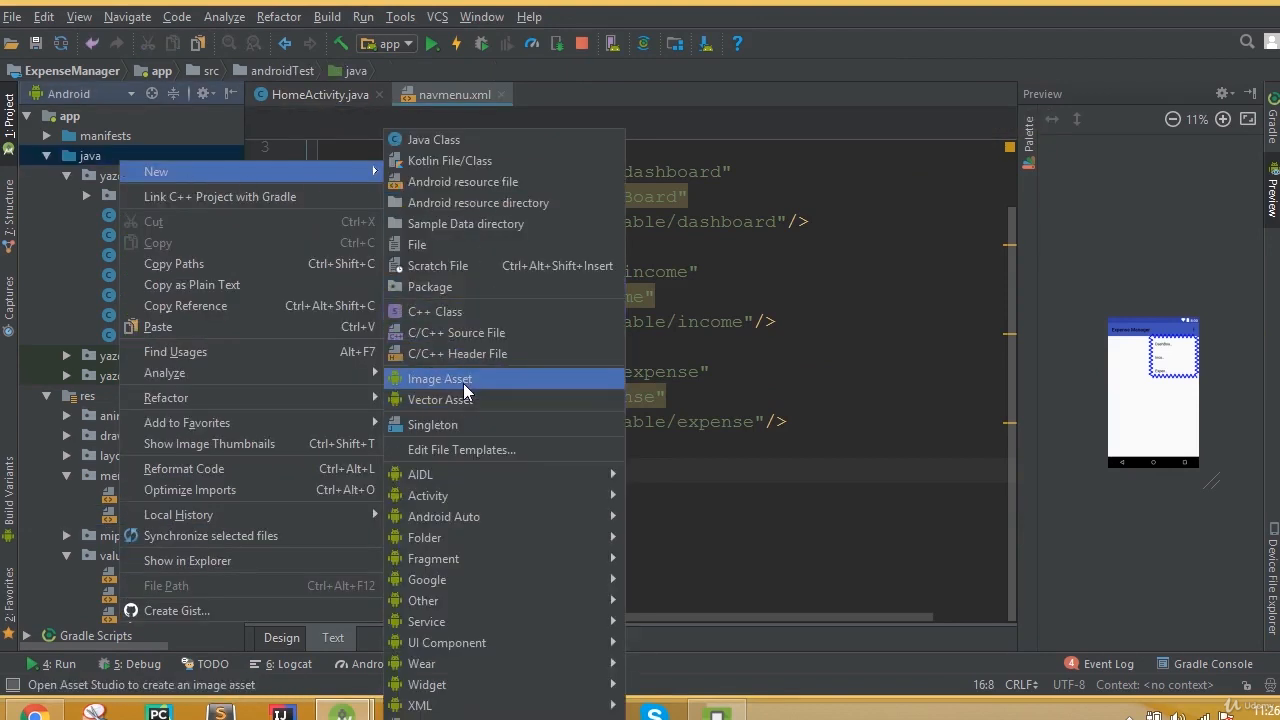
pyautogui.click(440, 378)
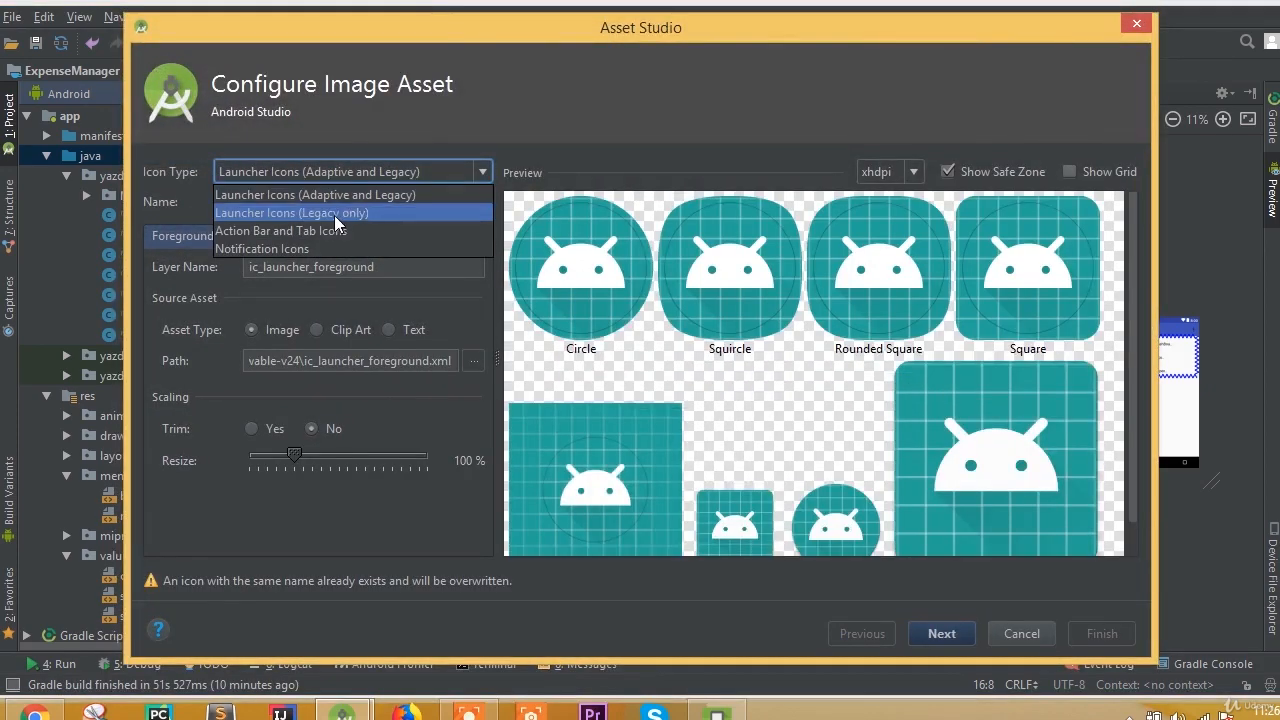
# Step: Set Icon Type to Action Bar and Tab Icons and browse Clip Art
pyautogui.click(289, 231)
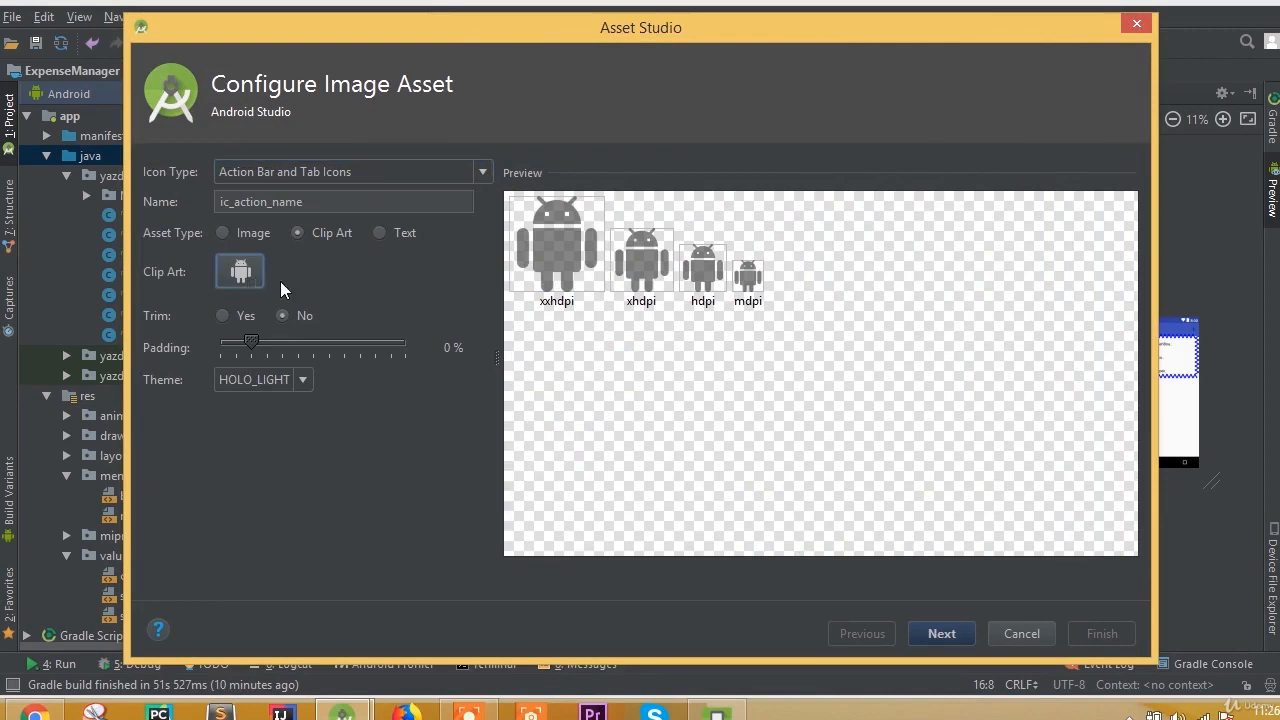
pyautogui.click(239, 271)
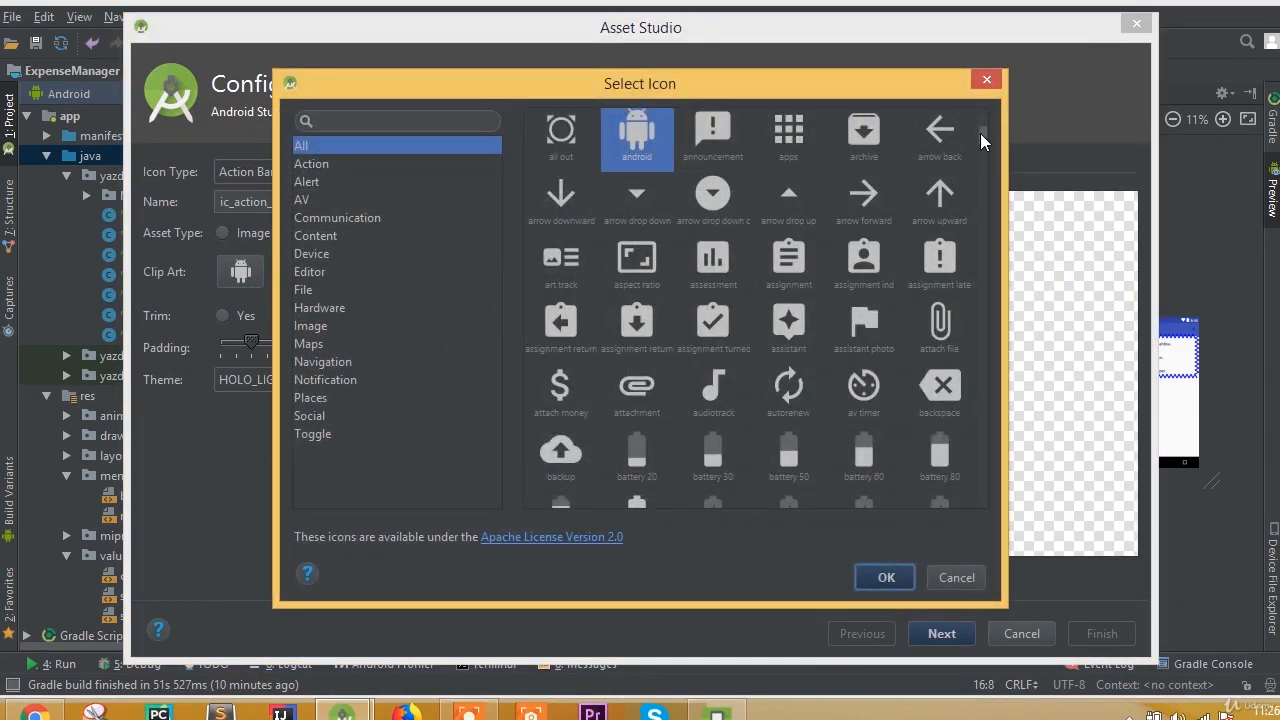
# Step: Choose the 'power settings new' icon from the Action clip art category
pyautogui.scroll(-3)
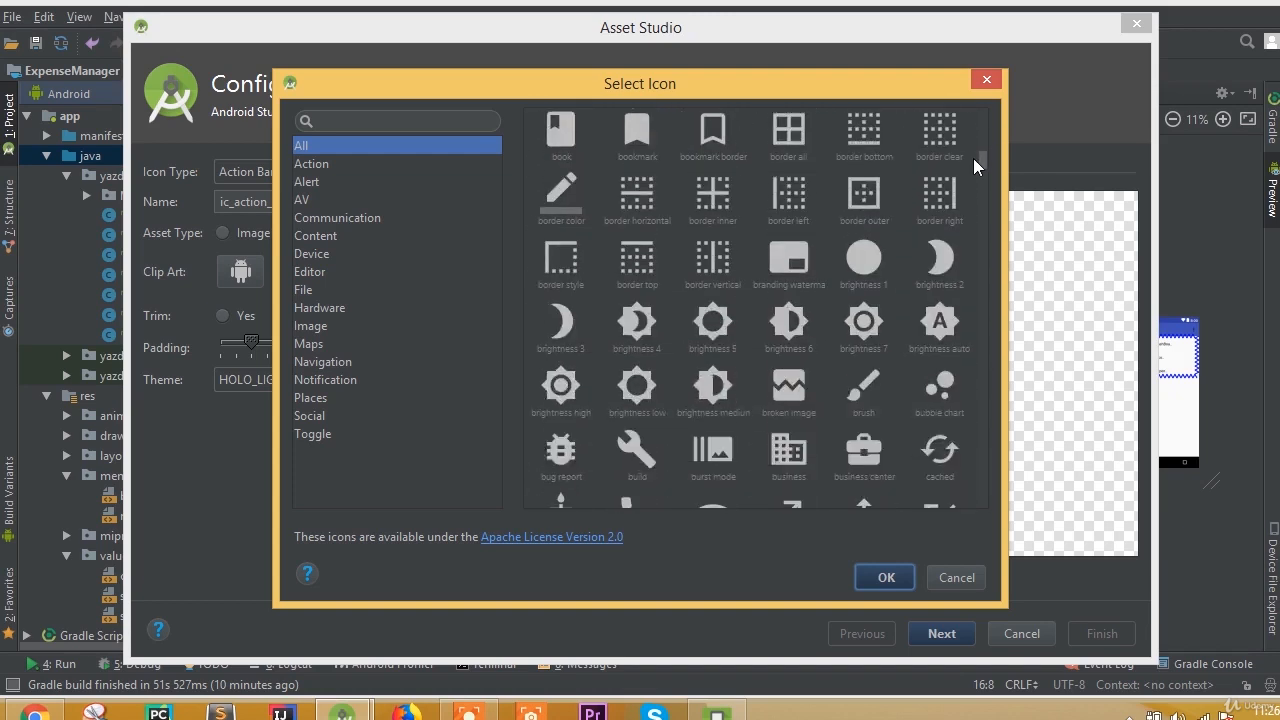
pyautogui.scroll(-3)
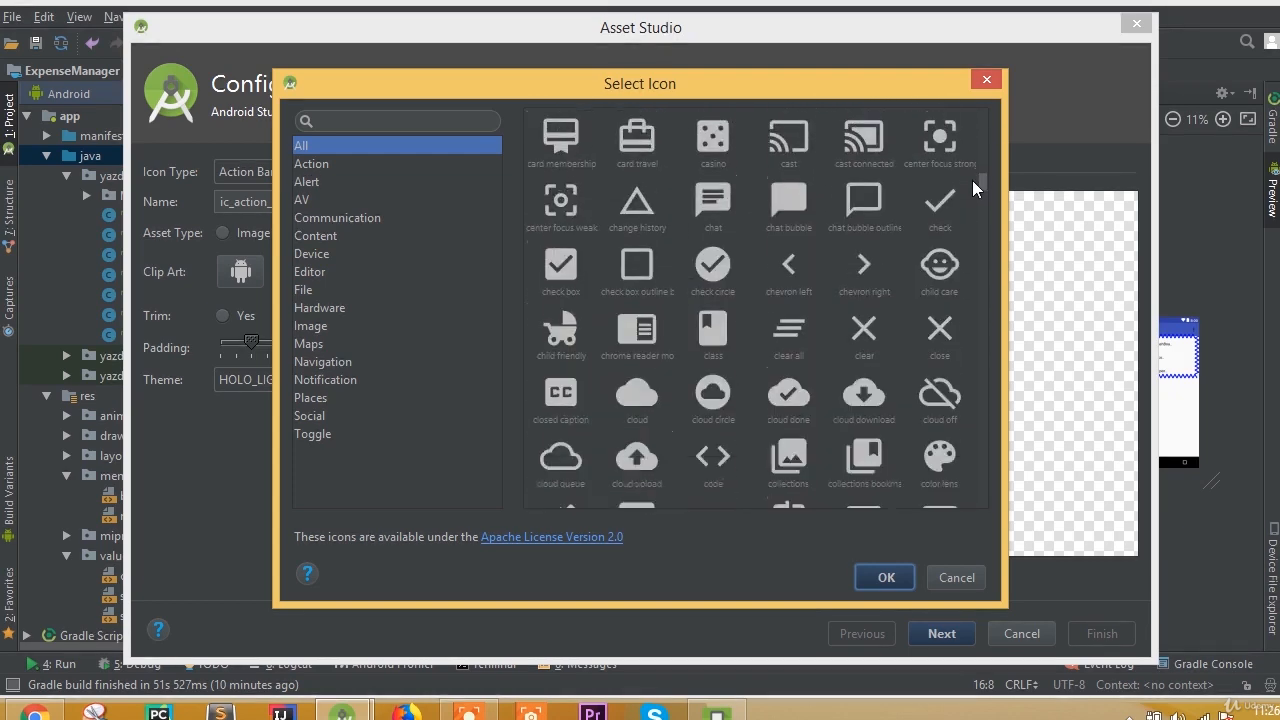
pyautogui.scroll(-3)
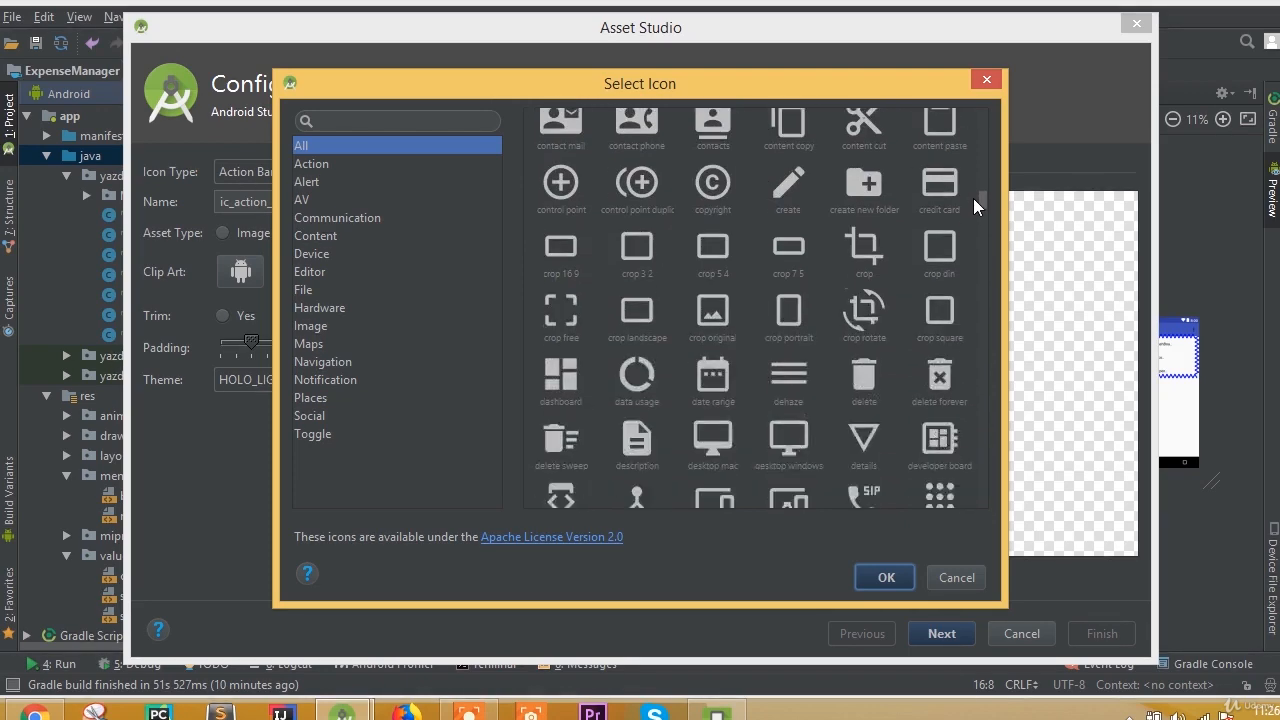
pyautogui.scroll(-3)
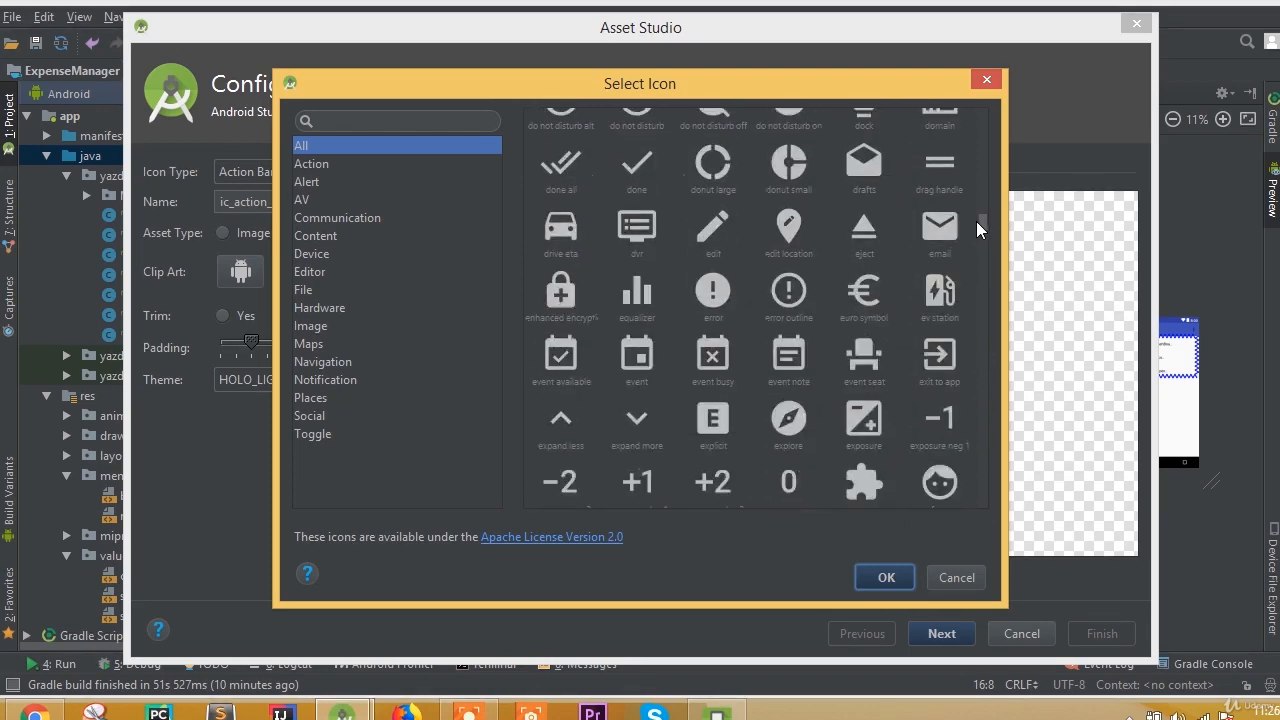
pyautogui.scroll(-3)
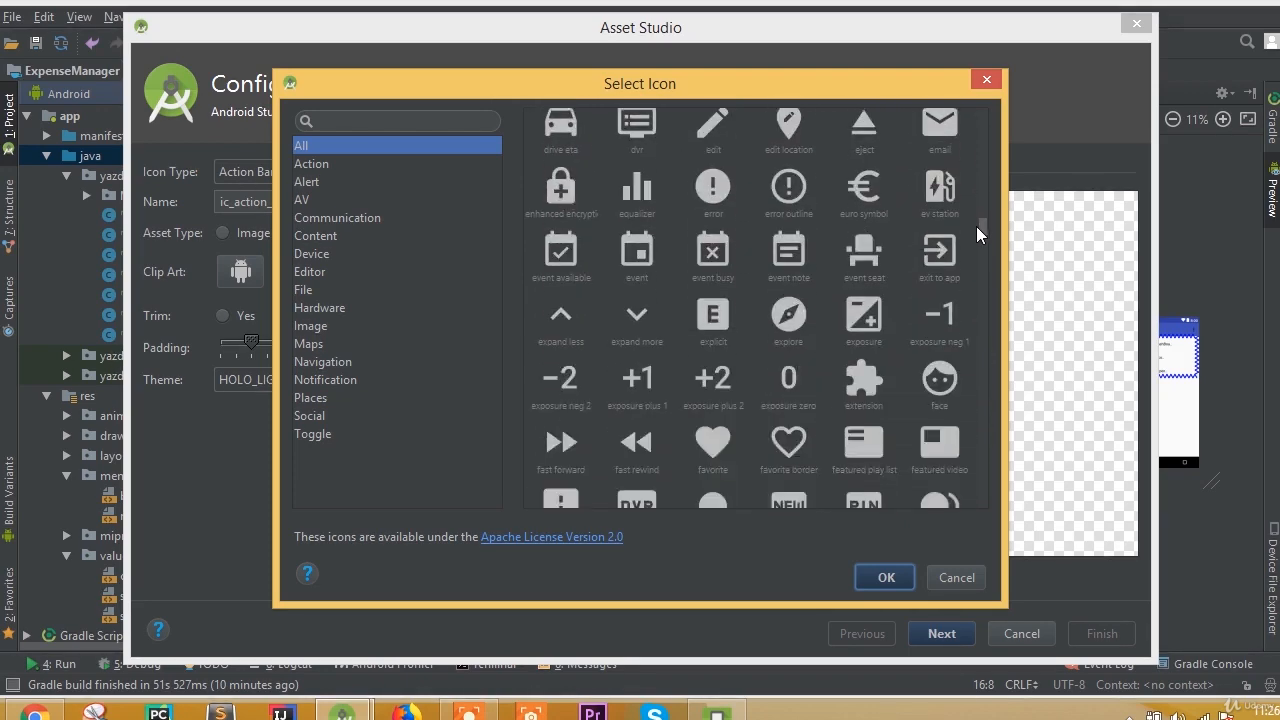
pyautogui.scroll(-3)
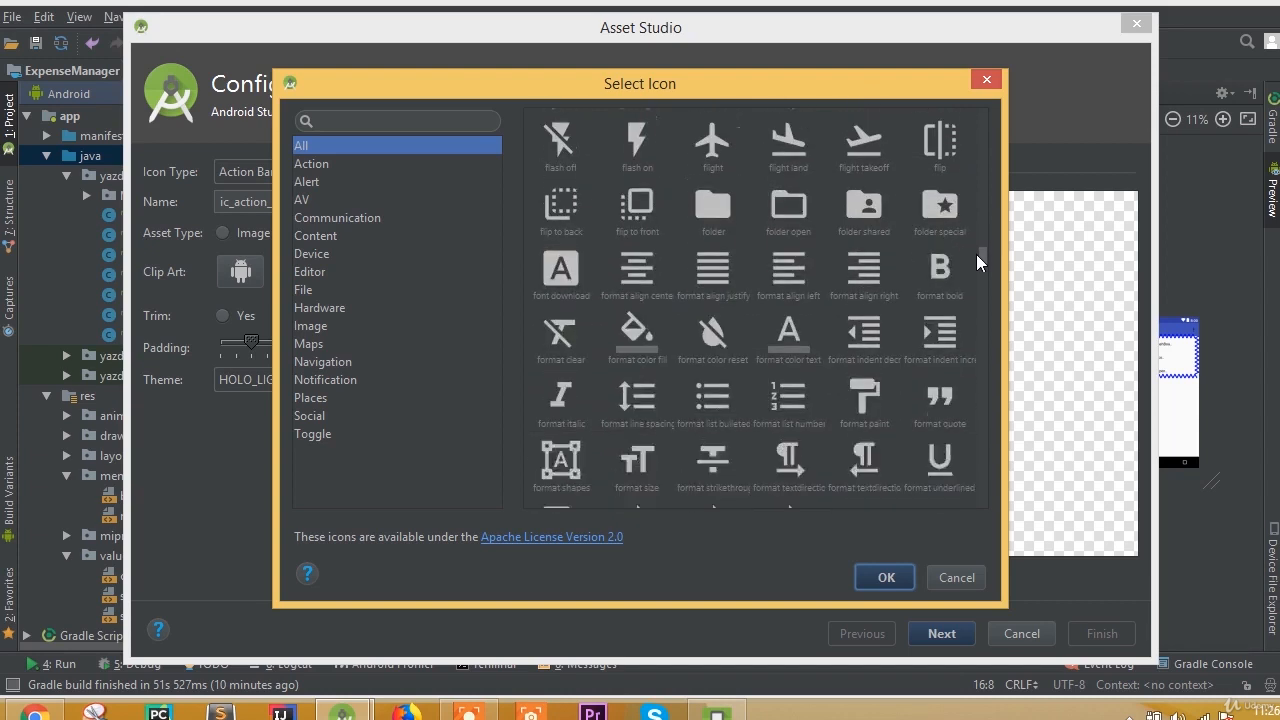
pyautogui.scroll(-3)
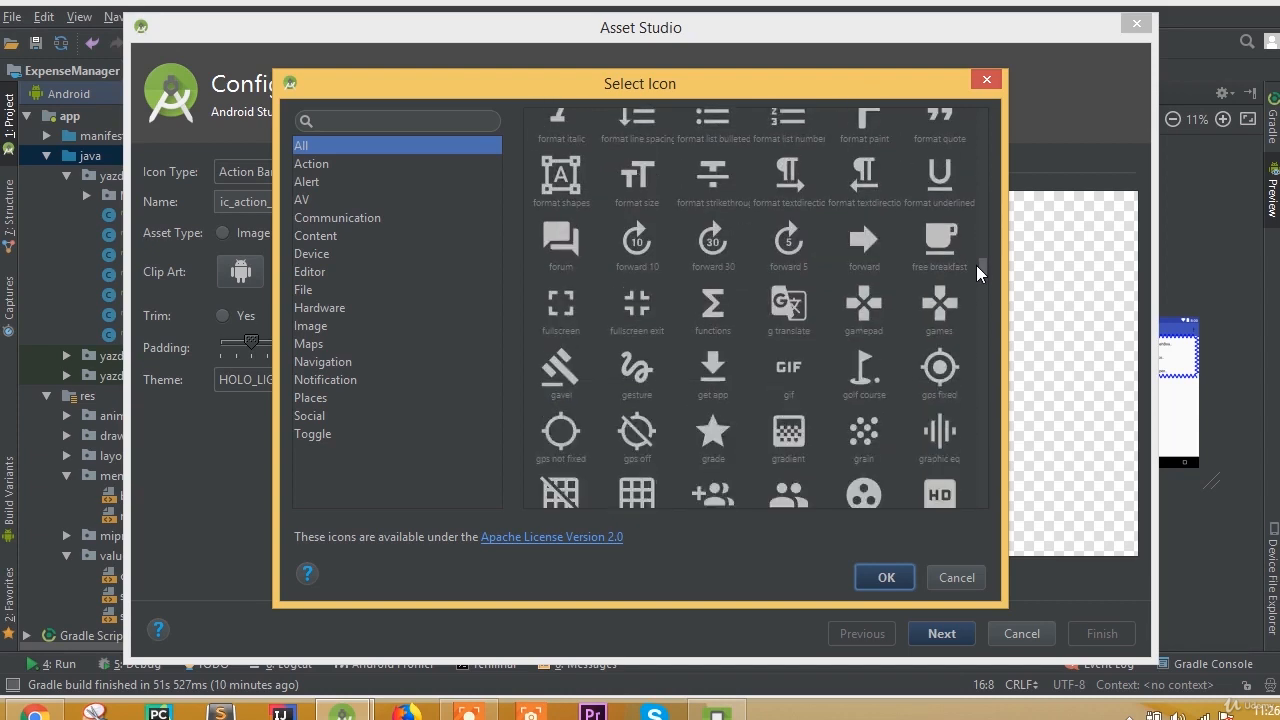
pyautogui.scroll(-3)
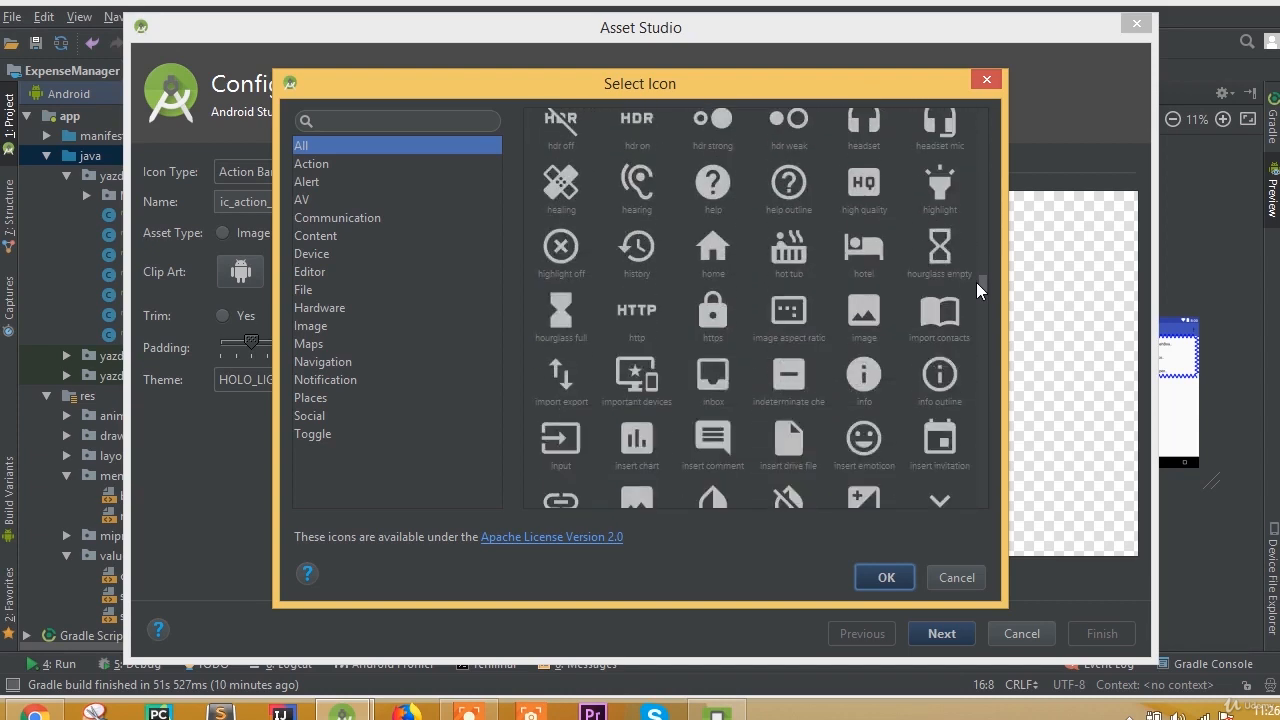
pyautogui.scroll(-3)
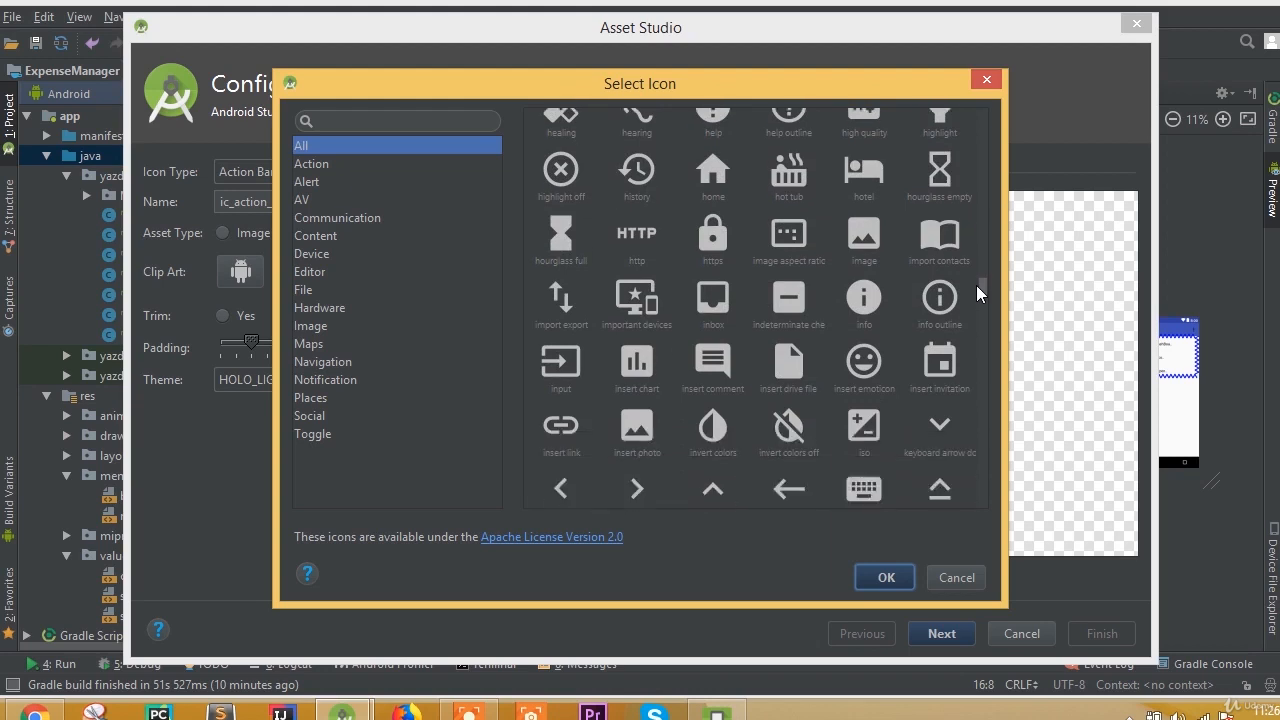
pyautogui.scroll(-3)
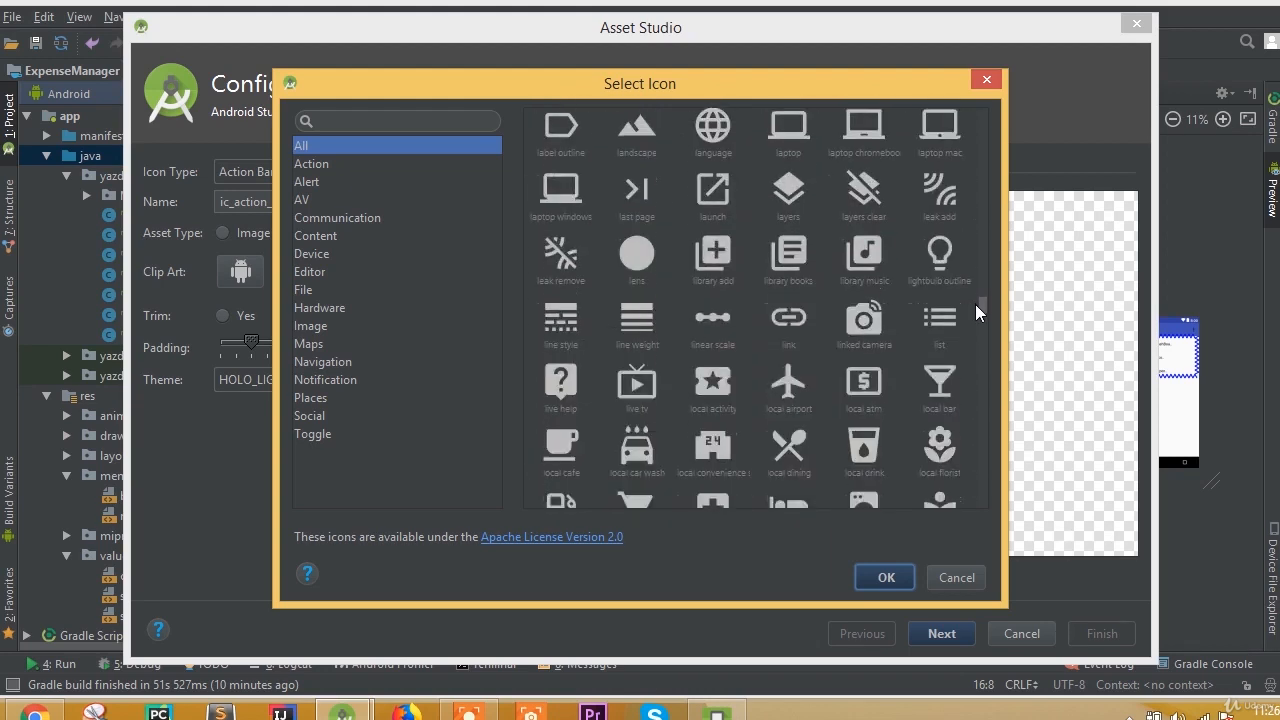
pyautogui.scroll(-3)
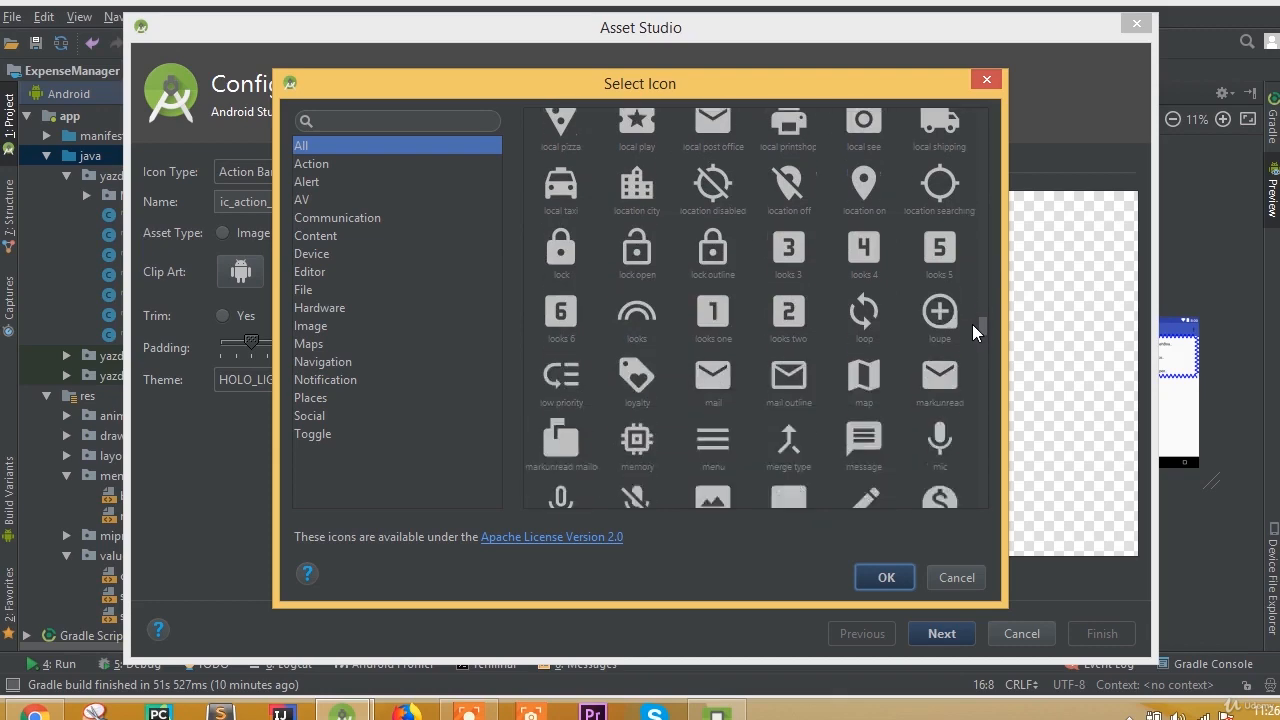
pyautogui.scroll(-3)
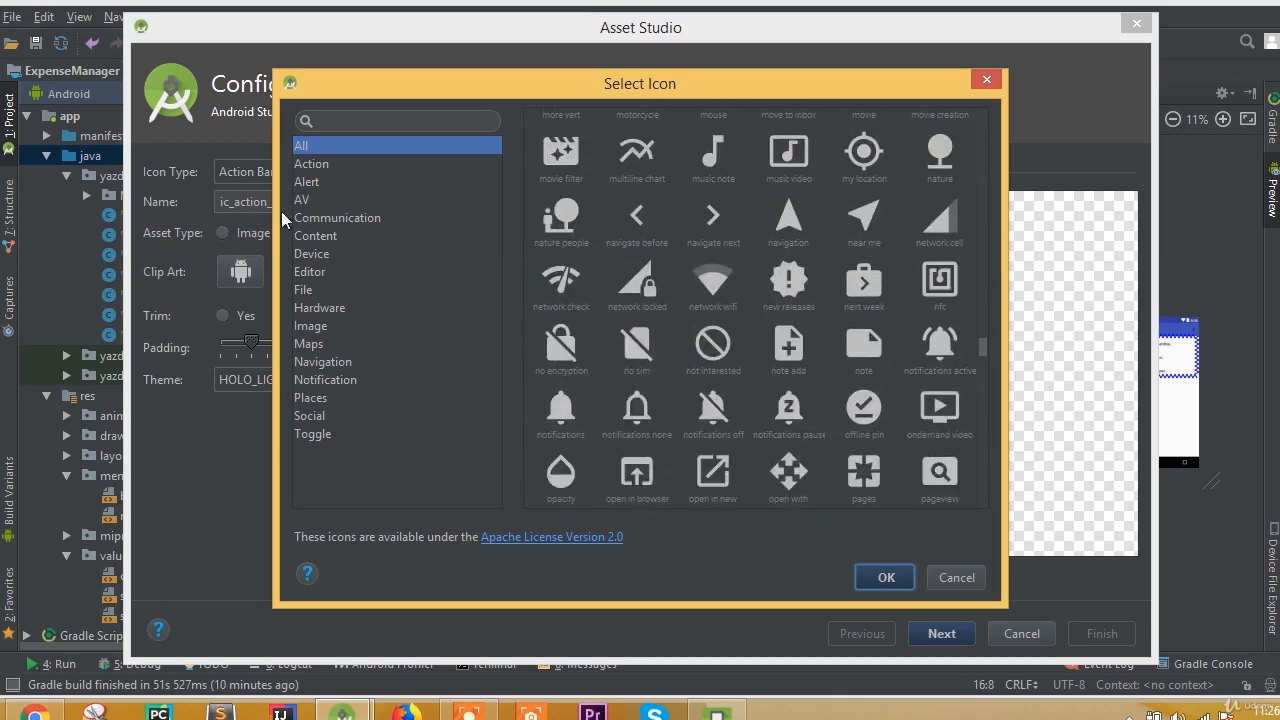
pyautogui.click(311, 163)
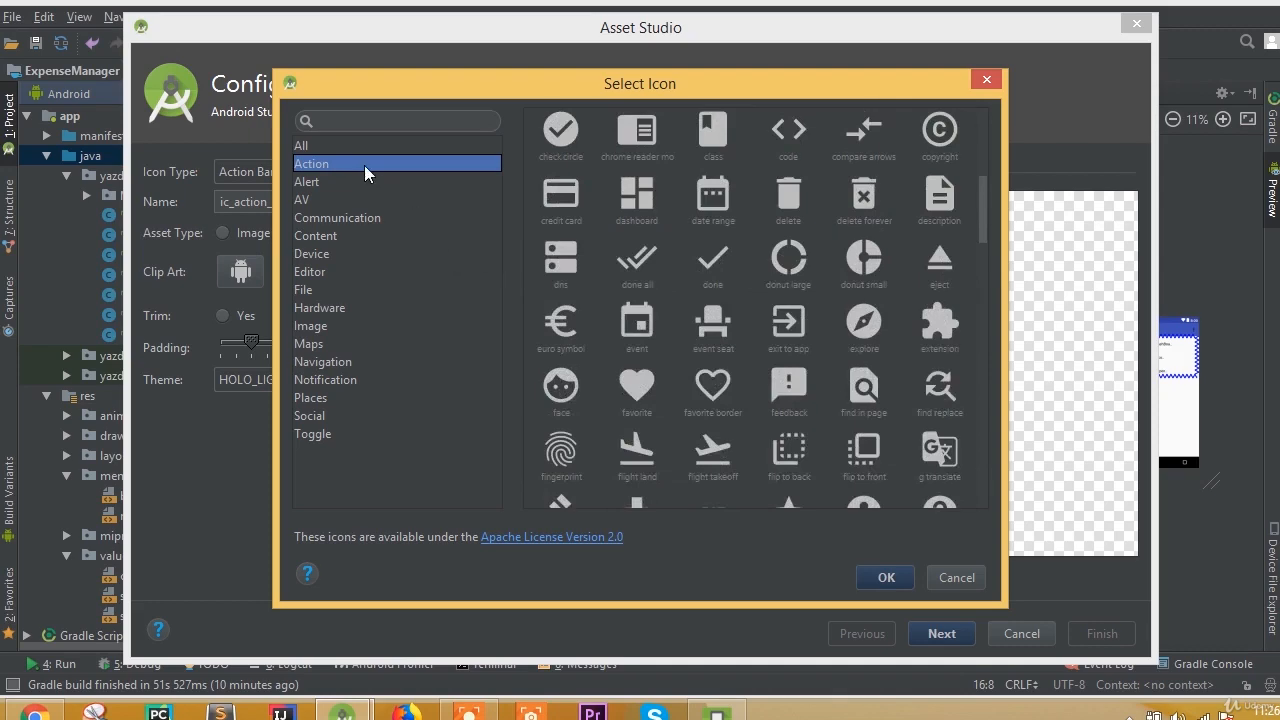
pyautogui.moveTo(862, 266)
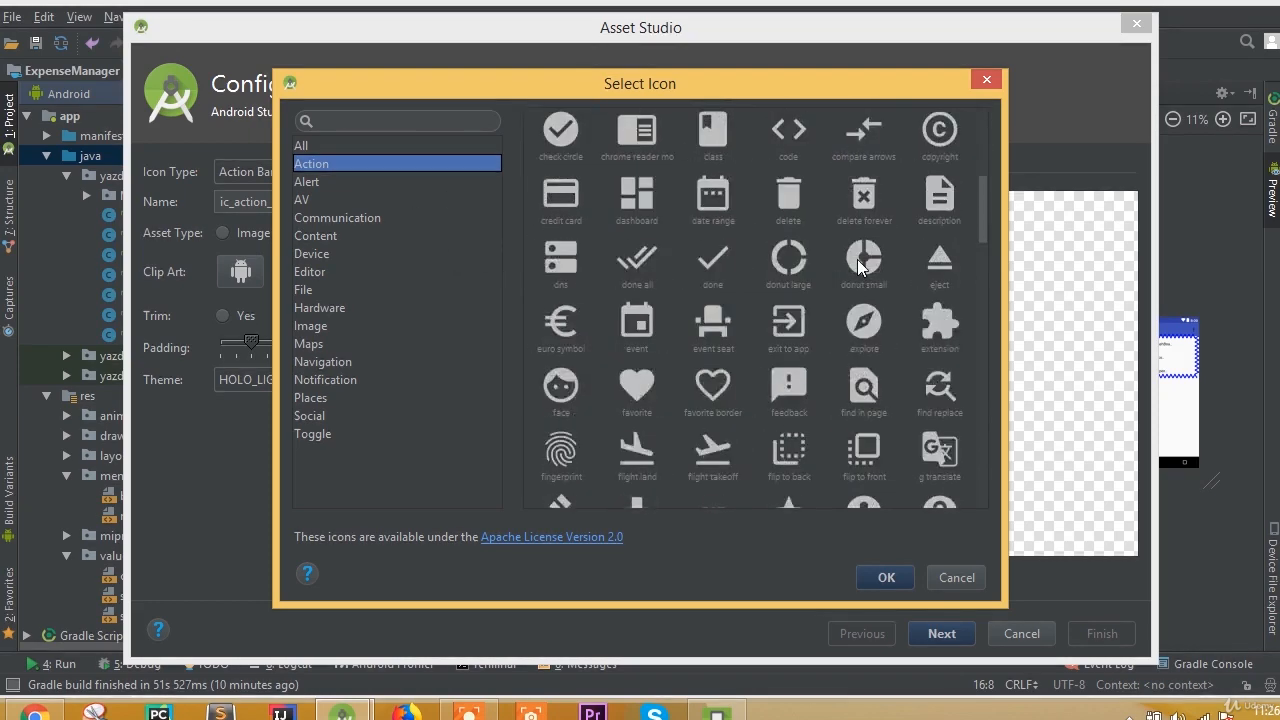
pyautogui.scroll(-3)
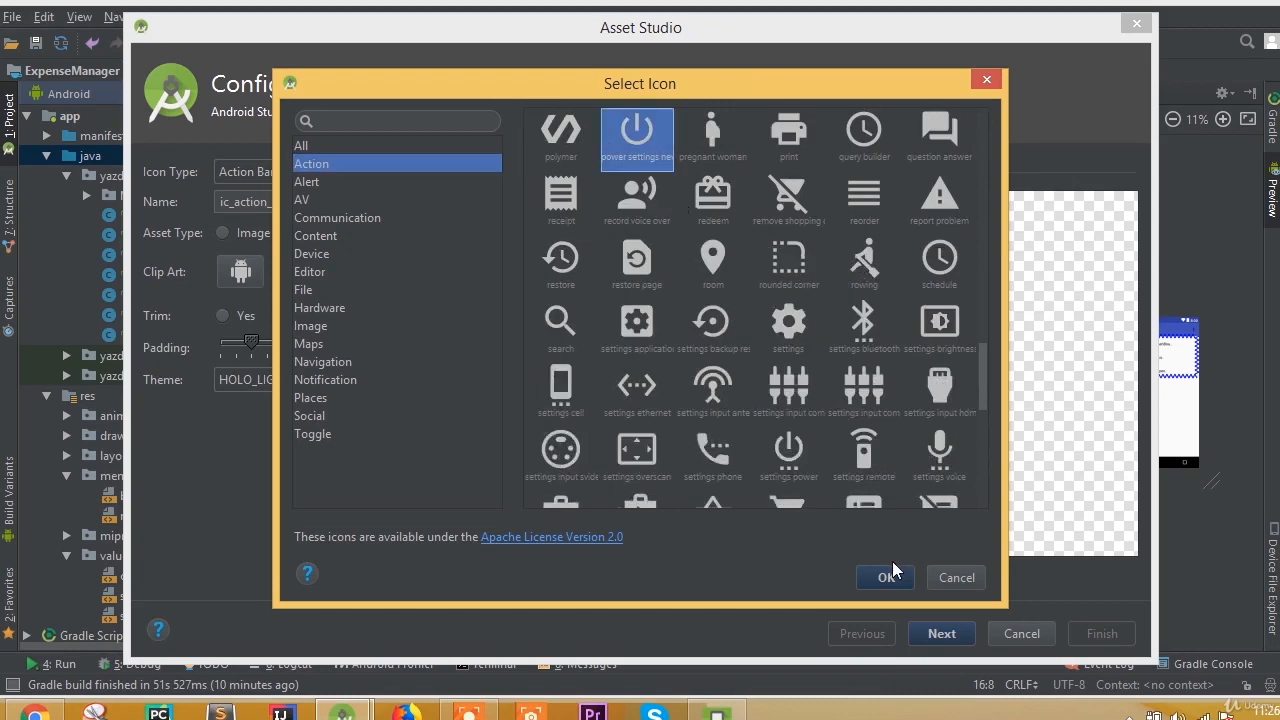
pyautogui.click(884, 577)
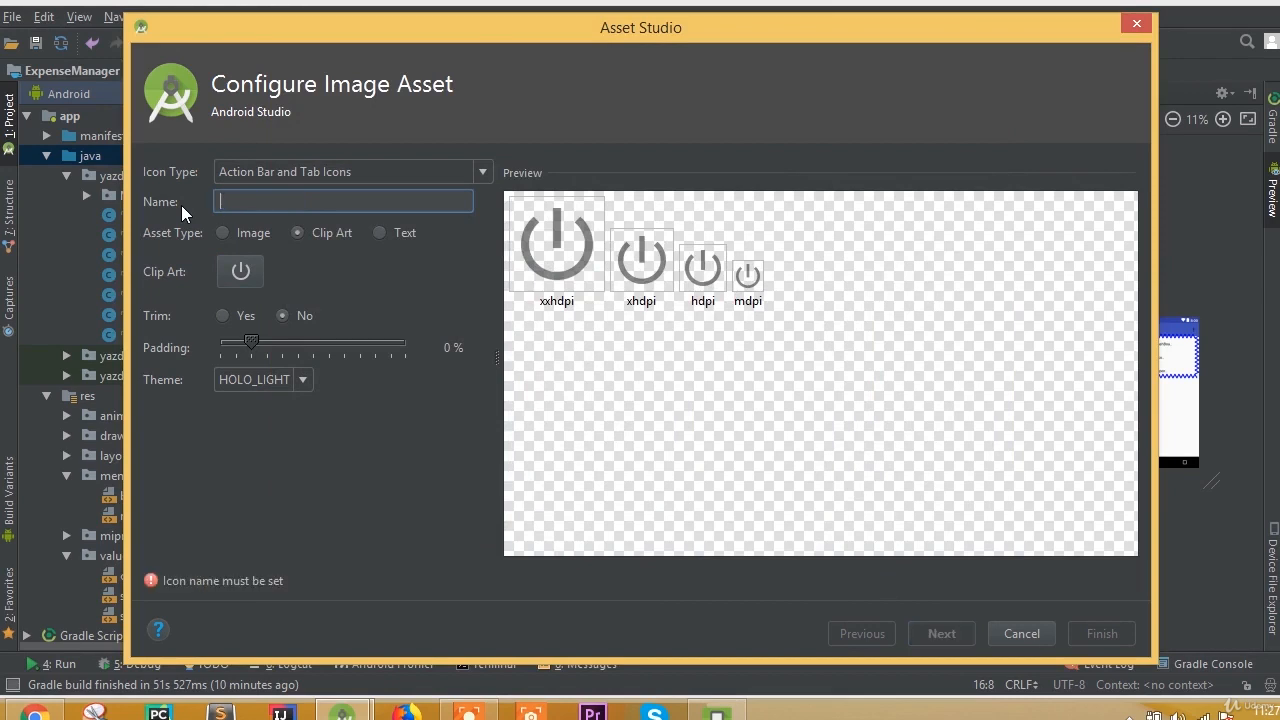
# Step: Name the icon logout with HOLO_DARK theme and generate its density PNGs
pyautogui.write('logout')
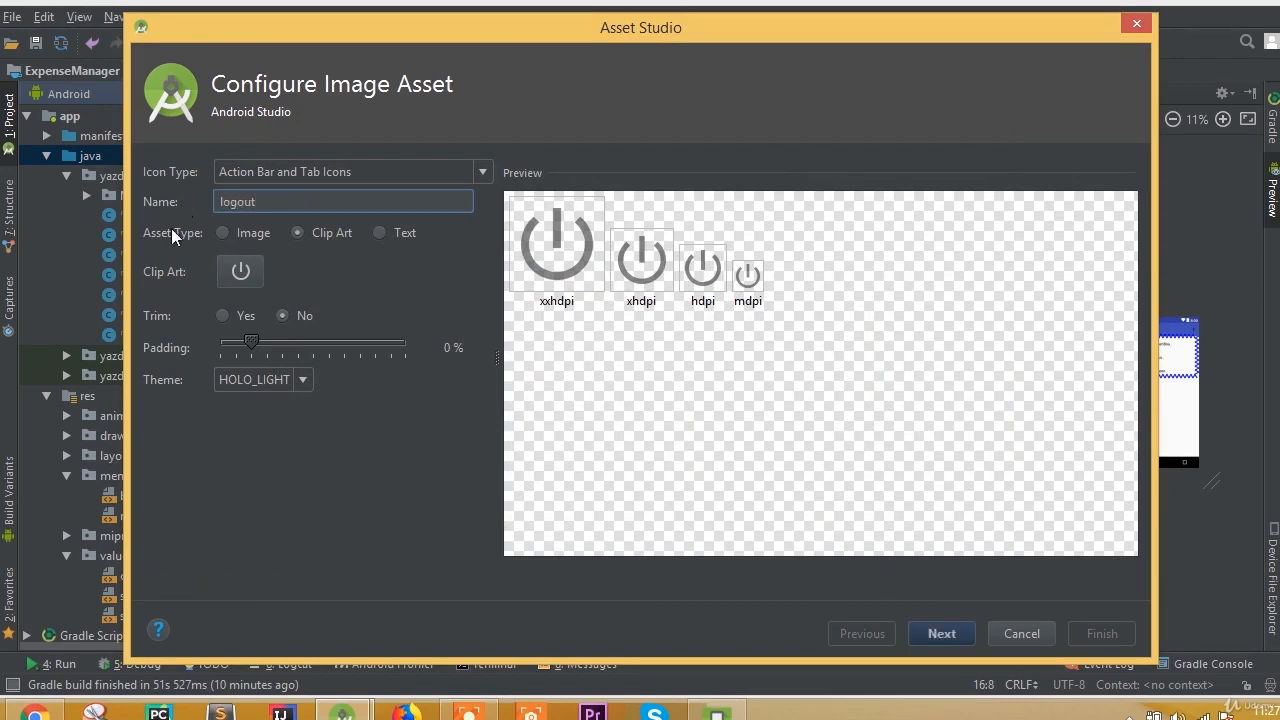
pyautogui.click(263, 379)
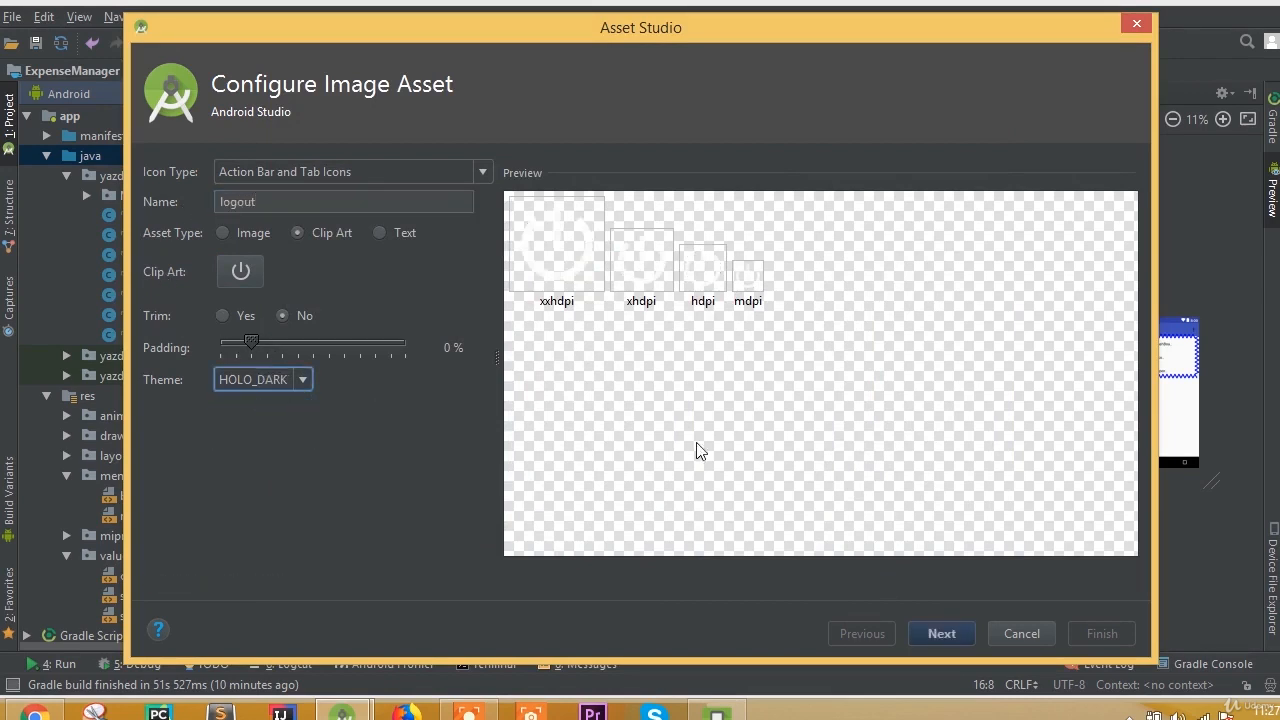
pyautogui.click(940, 633)
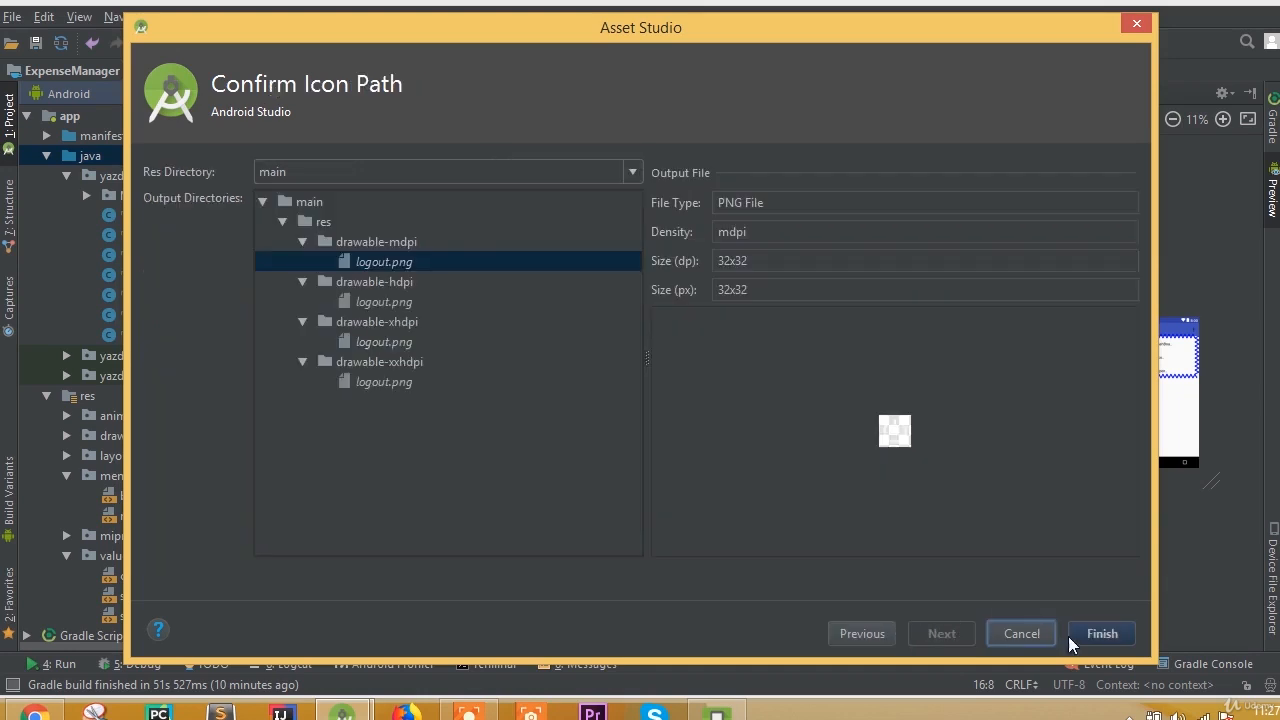
pyautogui.click(1101, 633)
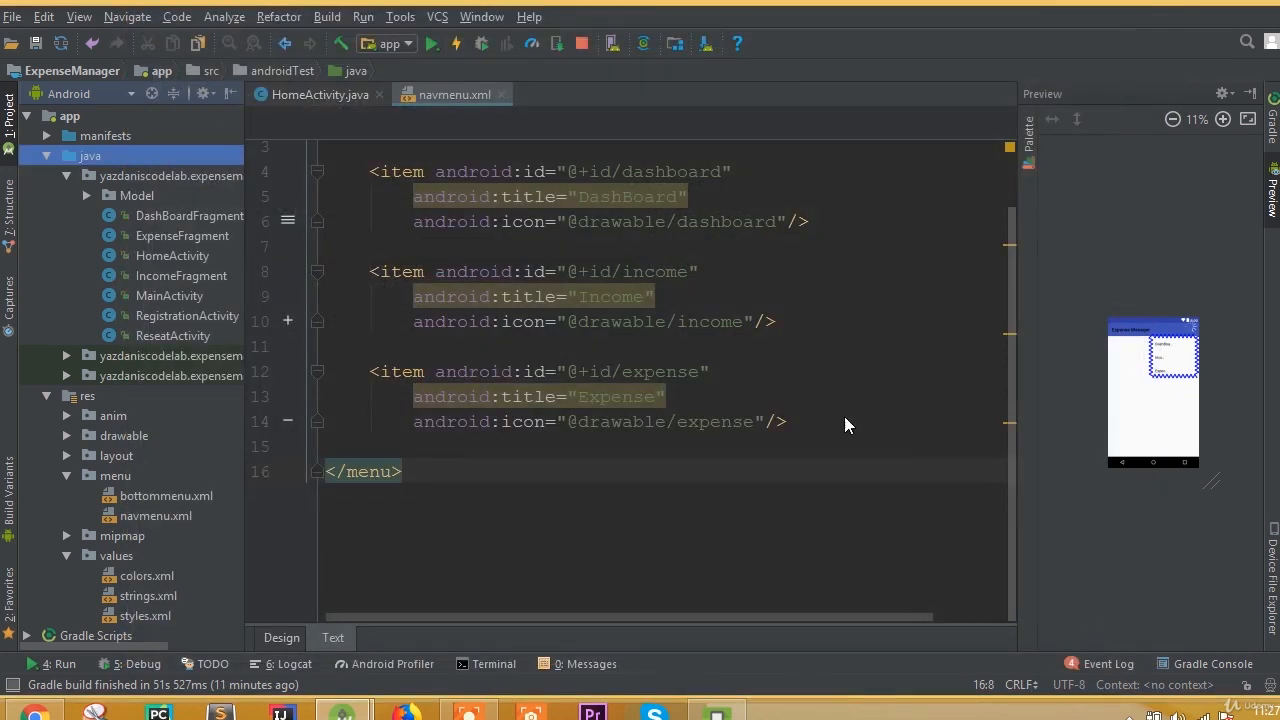
pyautogui.moveTo(675, 387)
pyautogui.write('<')
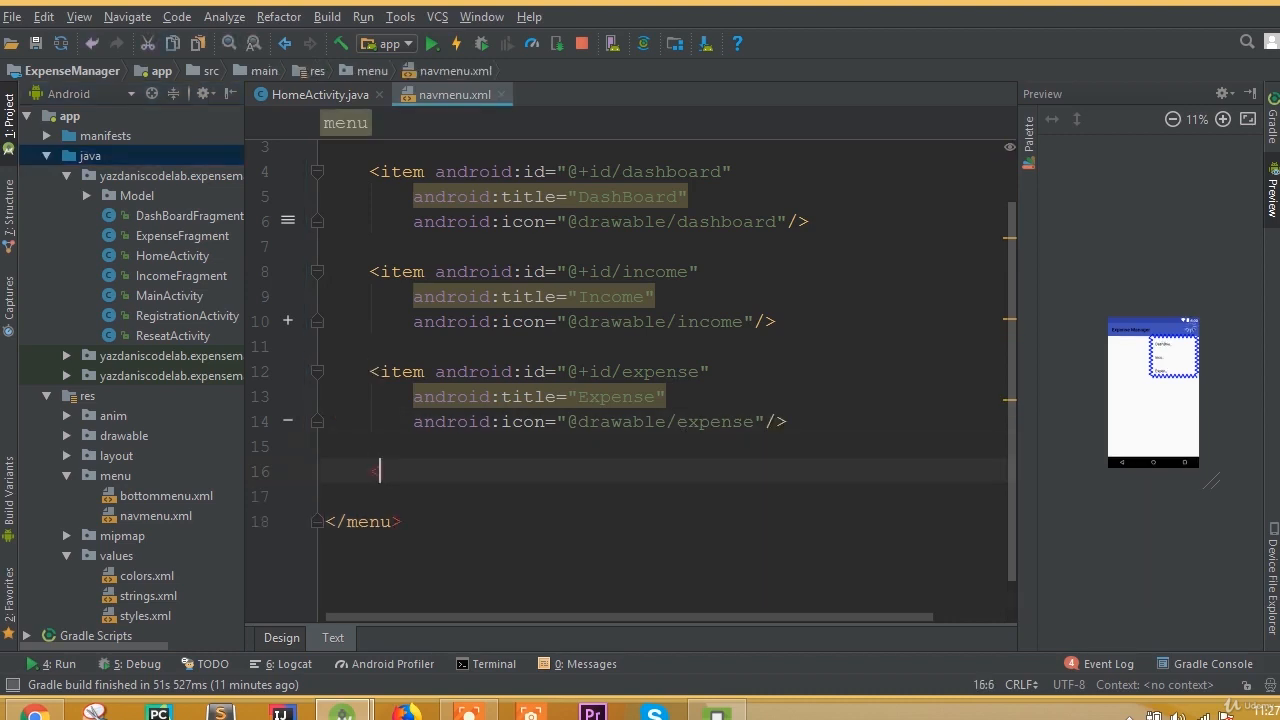
pyautogui.write('item id')
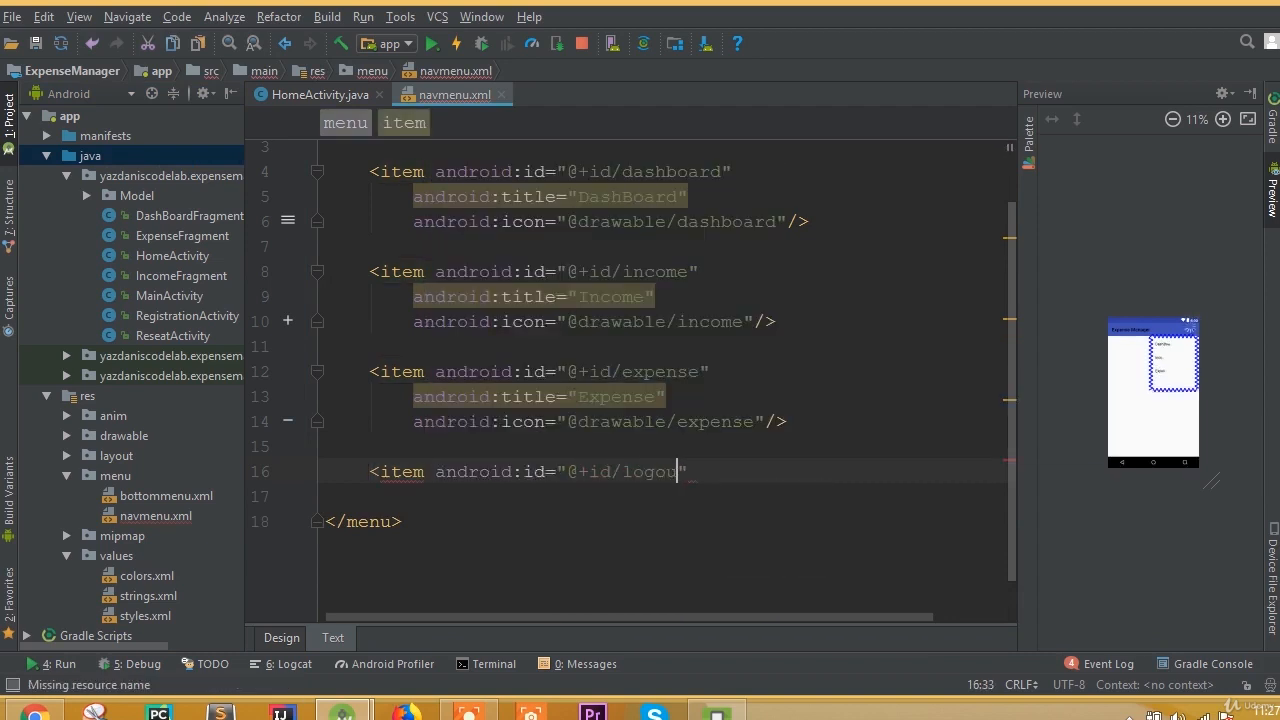
pyautogui.press('Return')
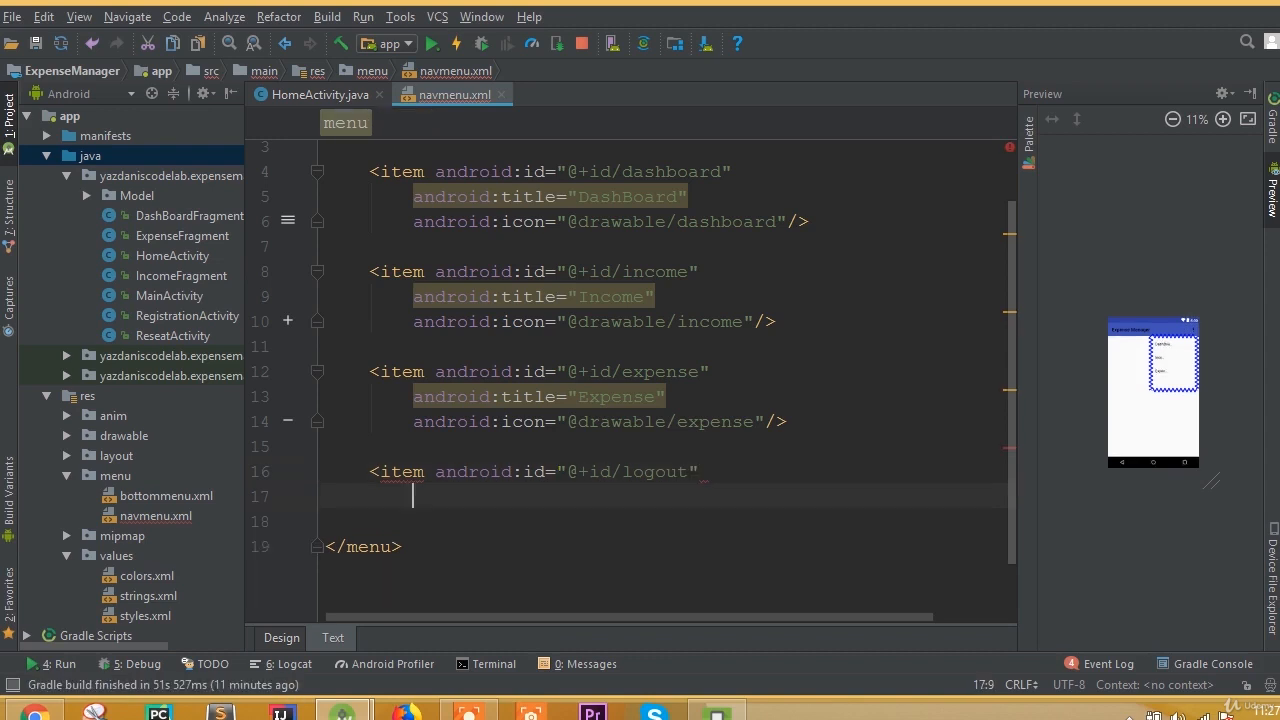
pyautogui.write('t')
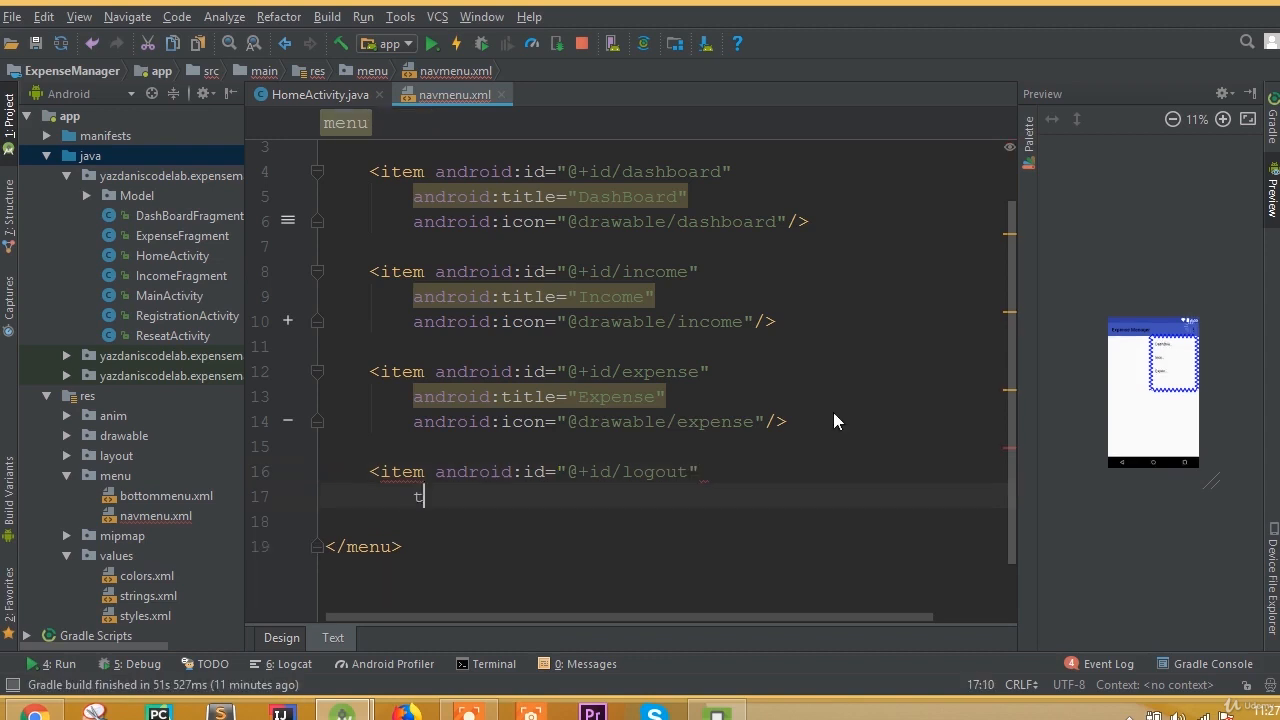
pyautogui.write('android:title=""')
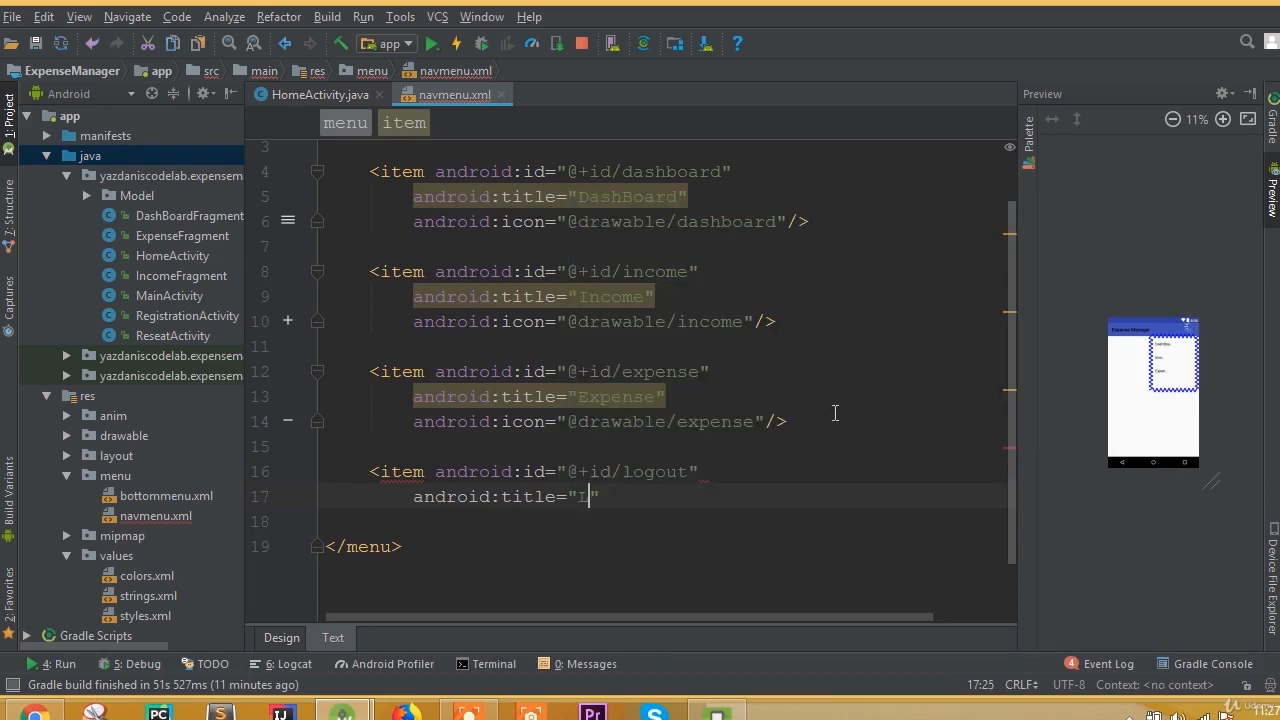
pyautogui.write('og')
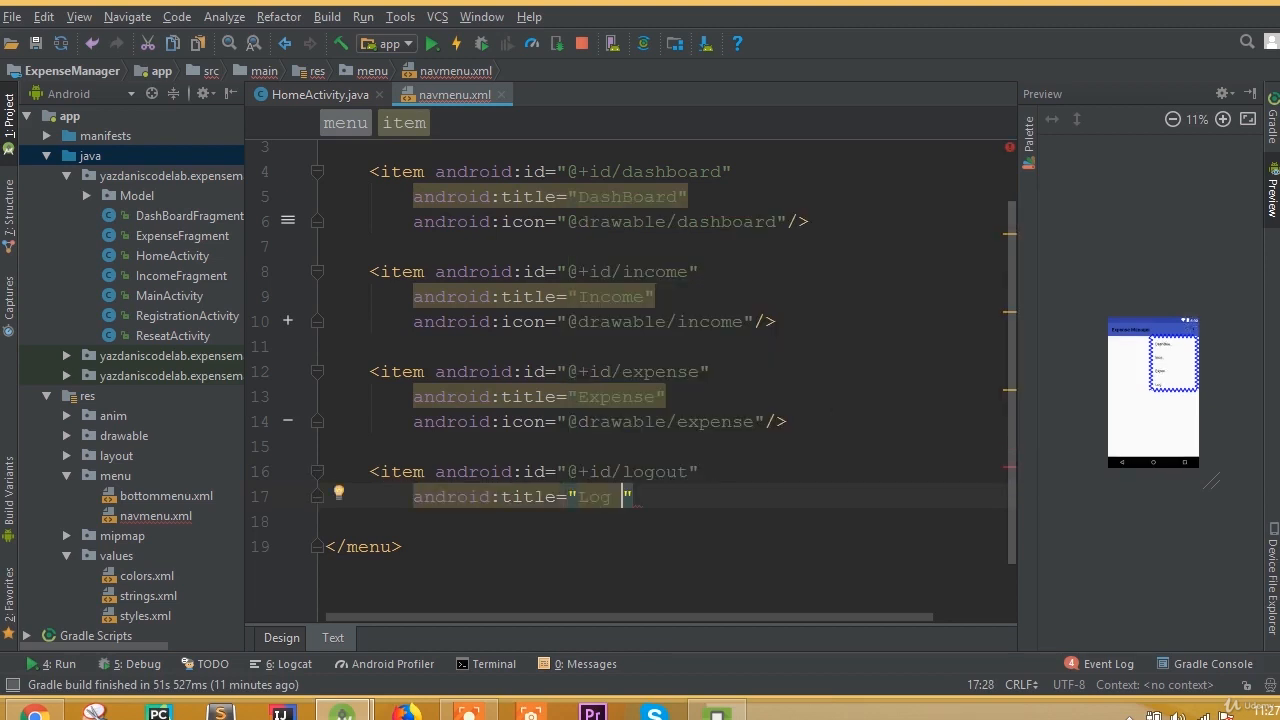
pyautogui.write('out')
pyautogui.write('android:icon="@drawable/e')
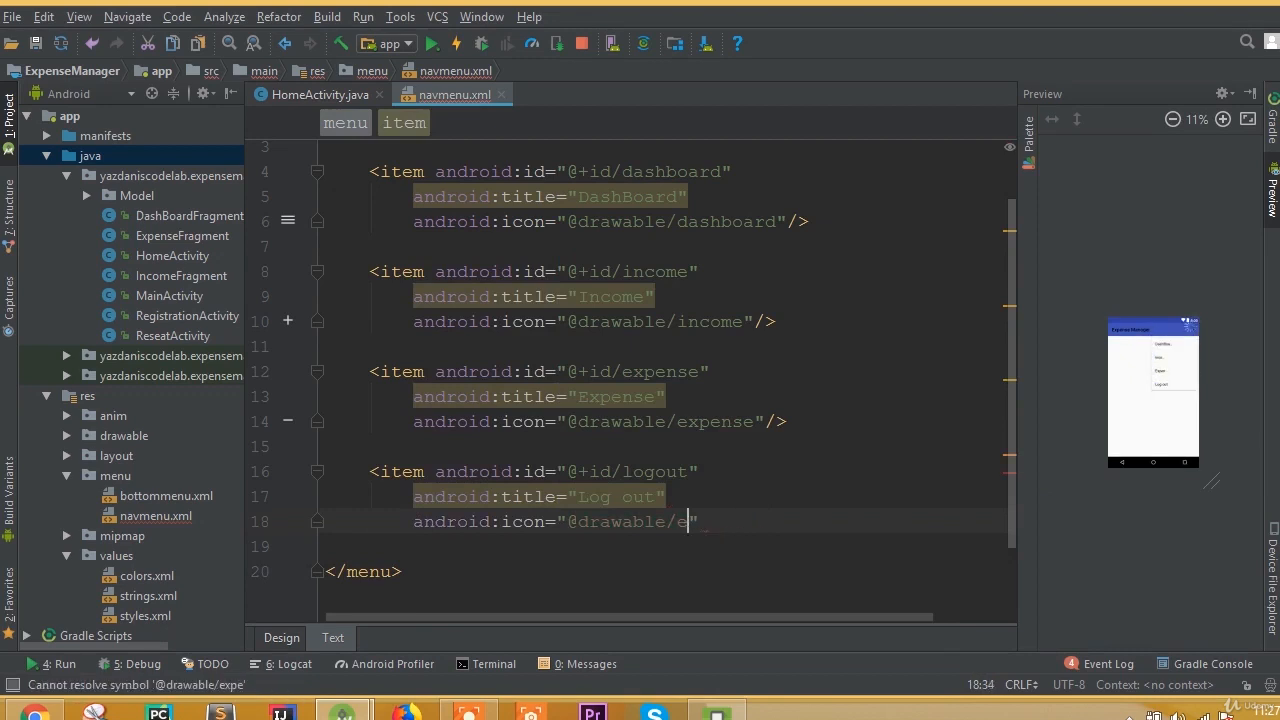
pyautogui.write('logout')
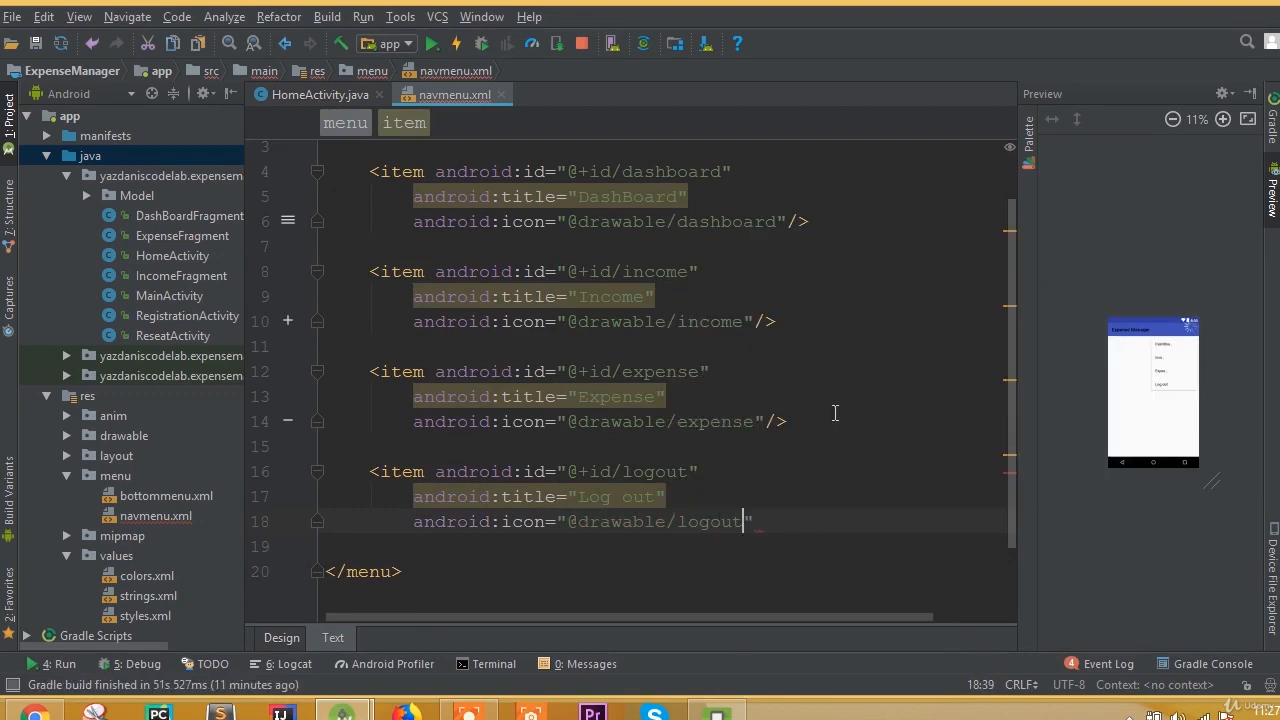
pyautogui.write('/>')
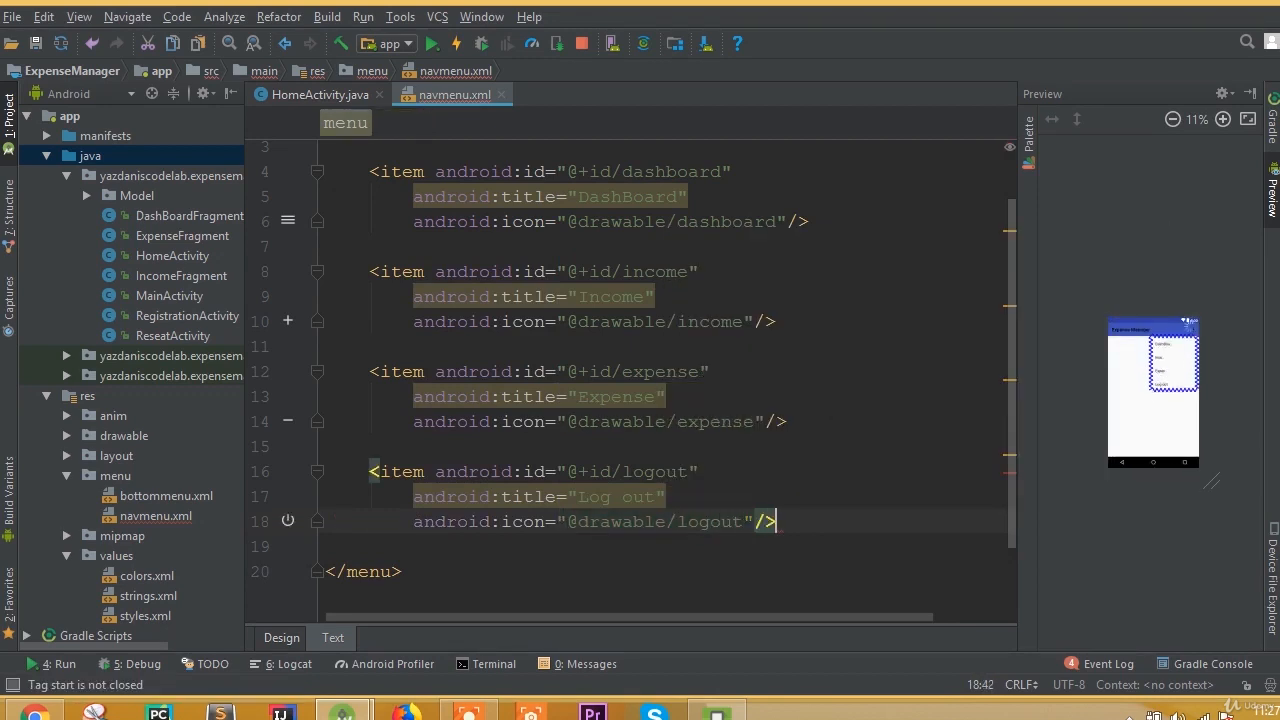
# Step: Switch to HomeActivity.java and scroll to the fragment field declarations
pyautogui.click(315, 94)
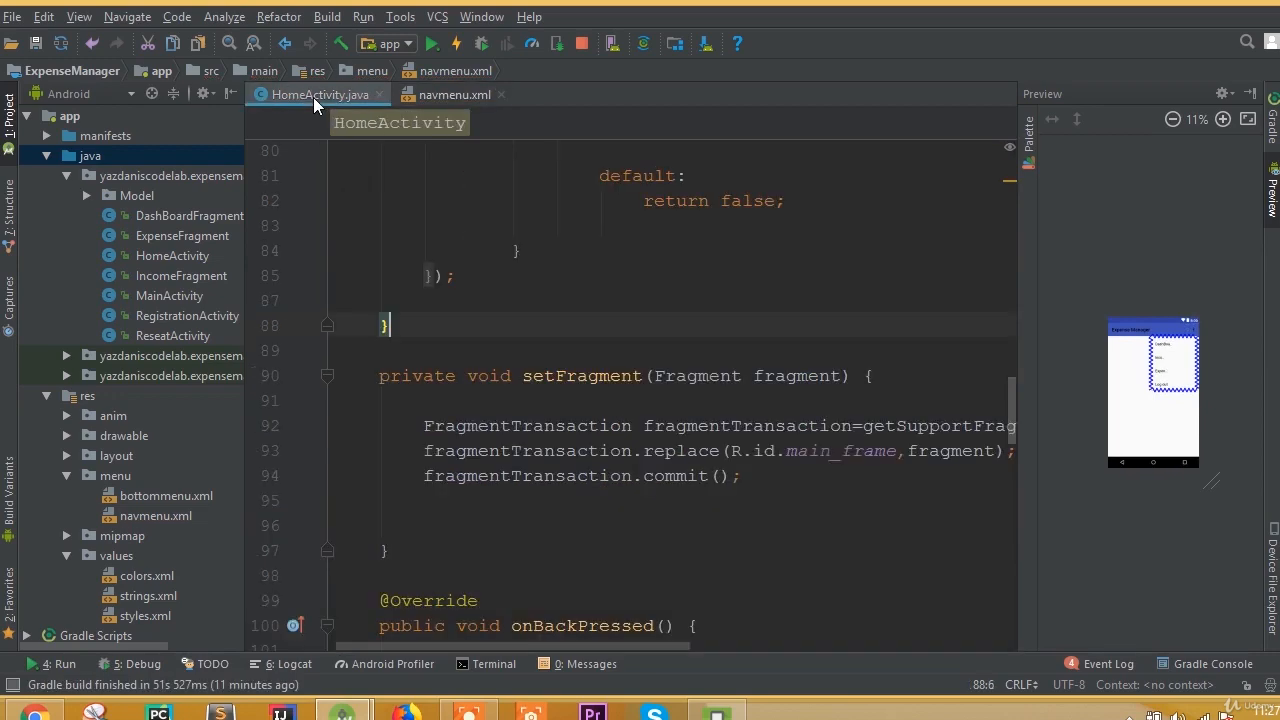
pyautogui.scroll(3)
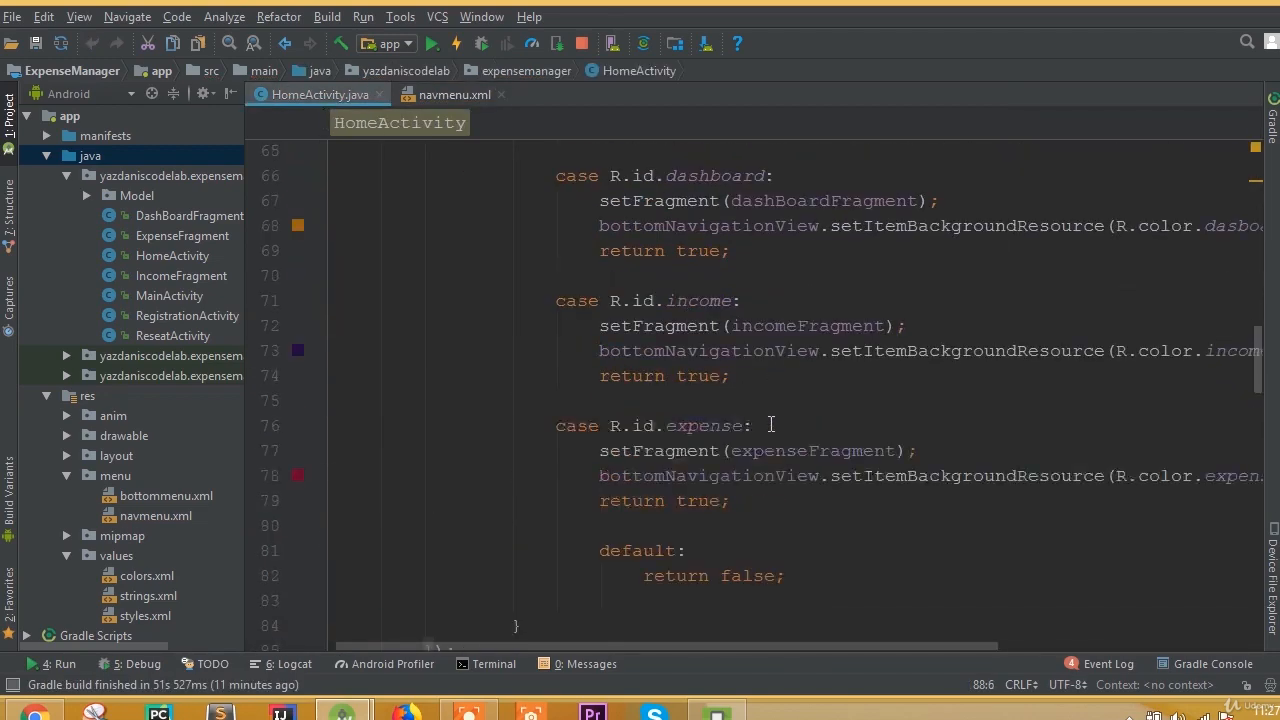
pyautogui.scroll(3)
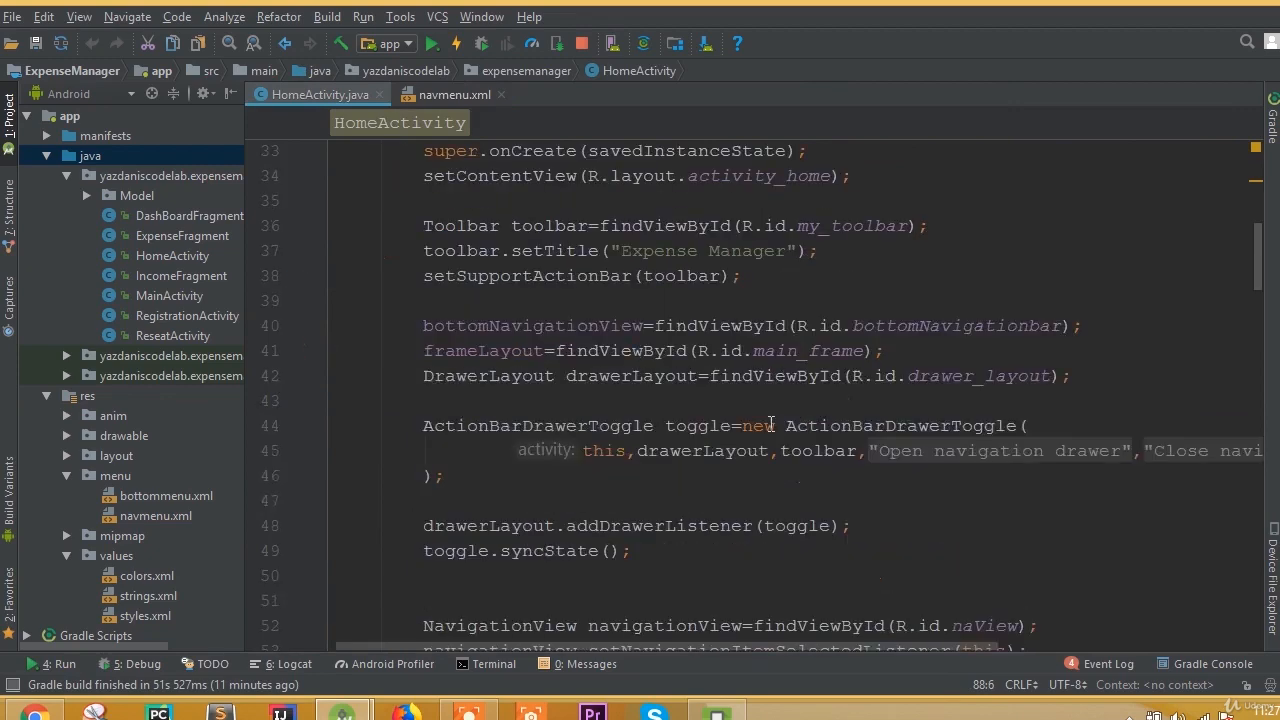
pyautogui.scroll(-3)
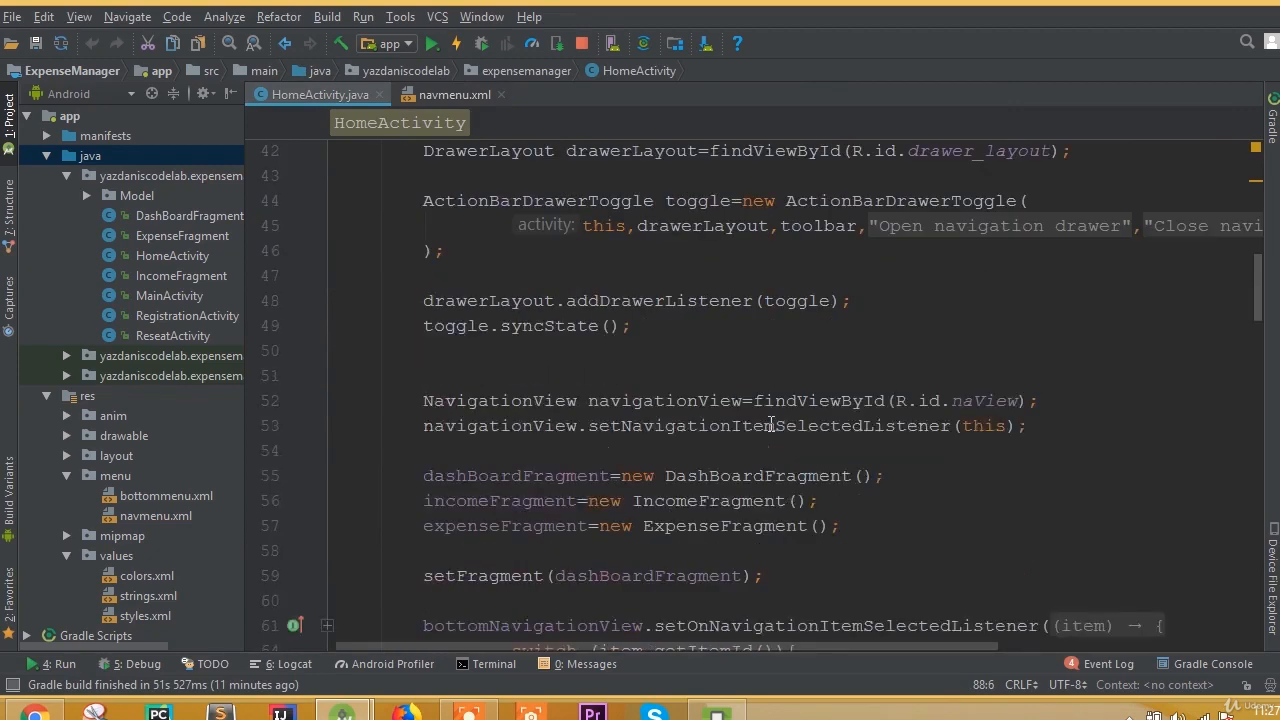
pyautogui.scroll(-3)
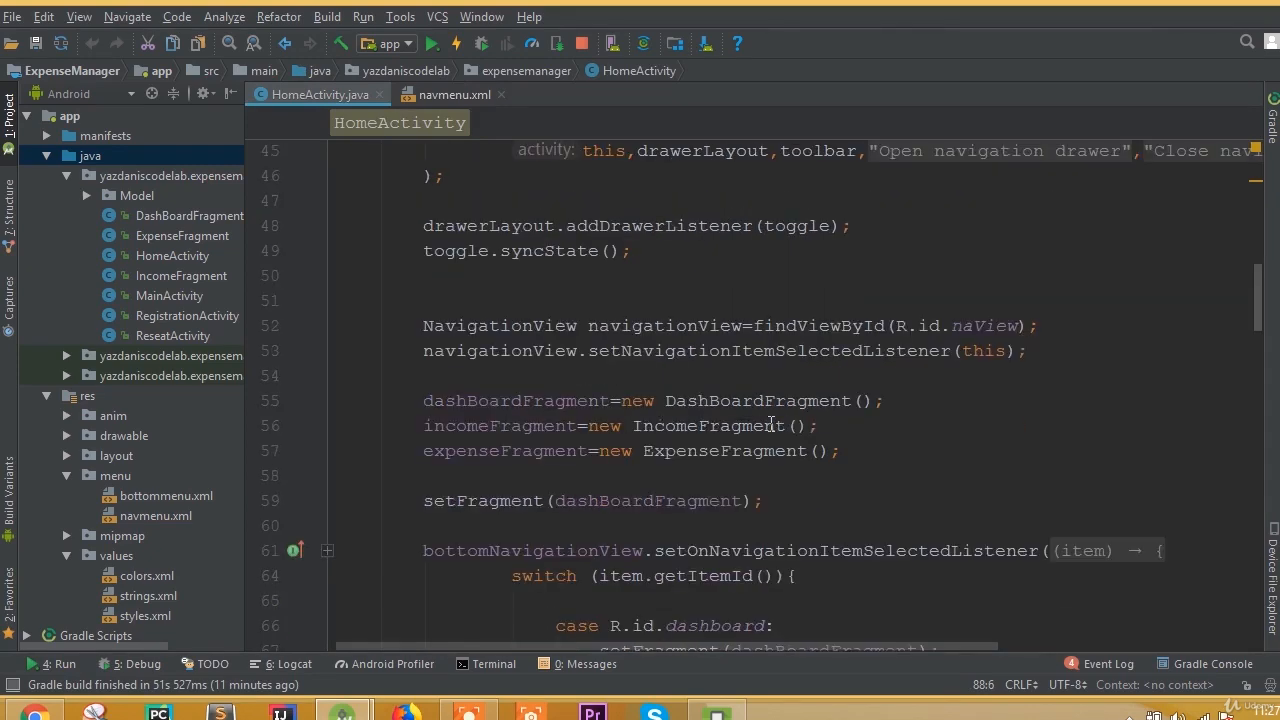
pyautogui.scroll(3)
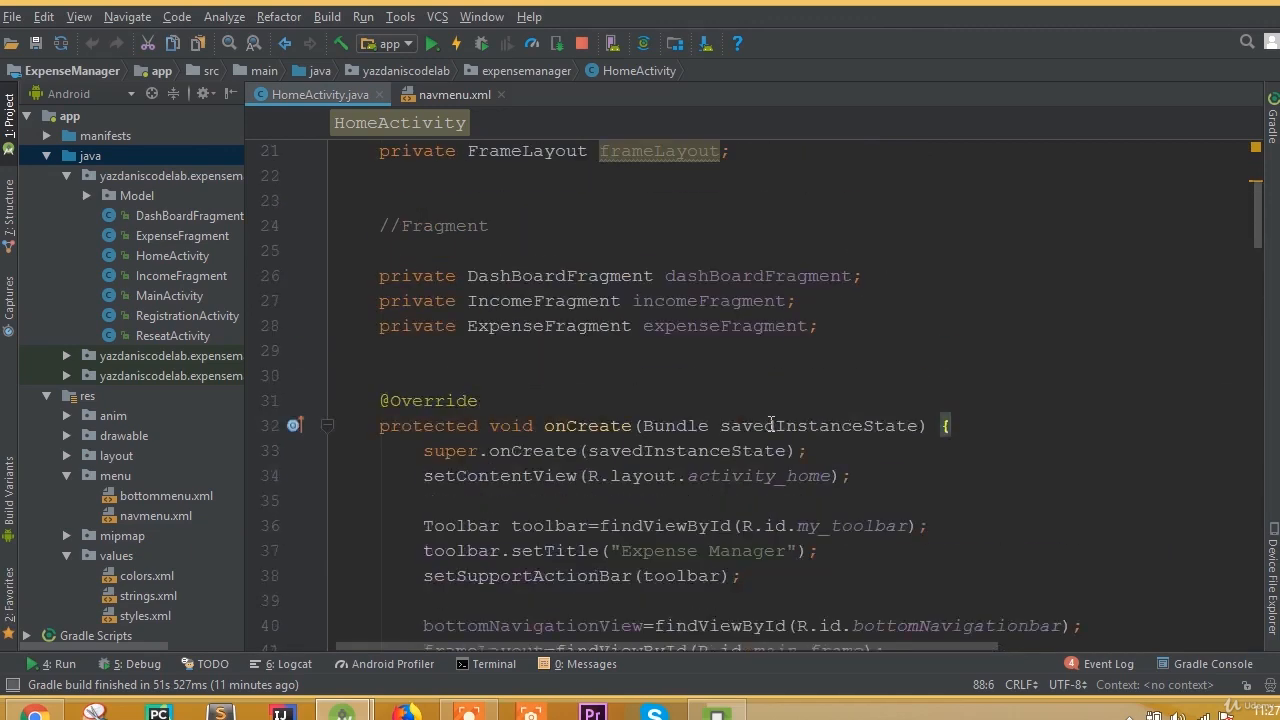
pyautogui.scroll(-3)
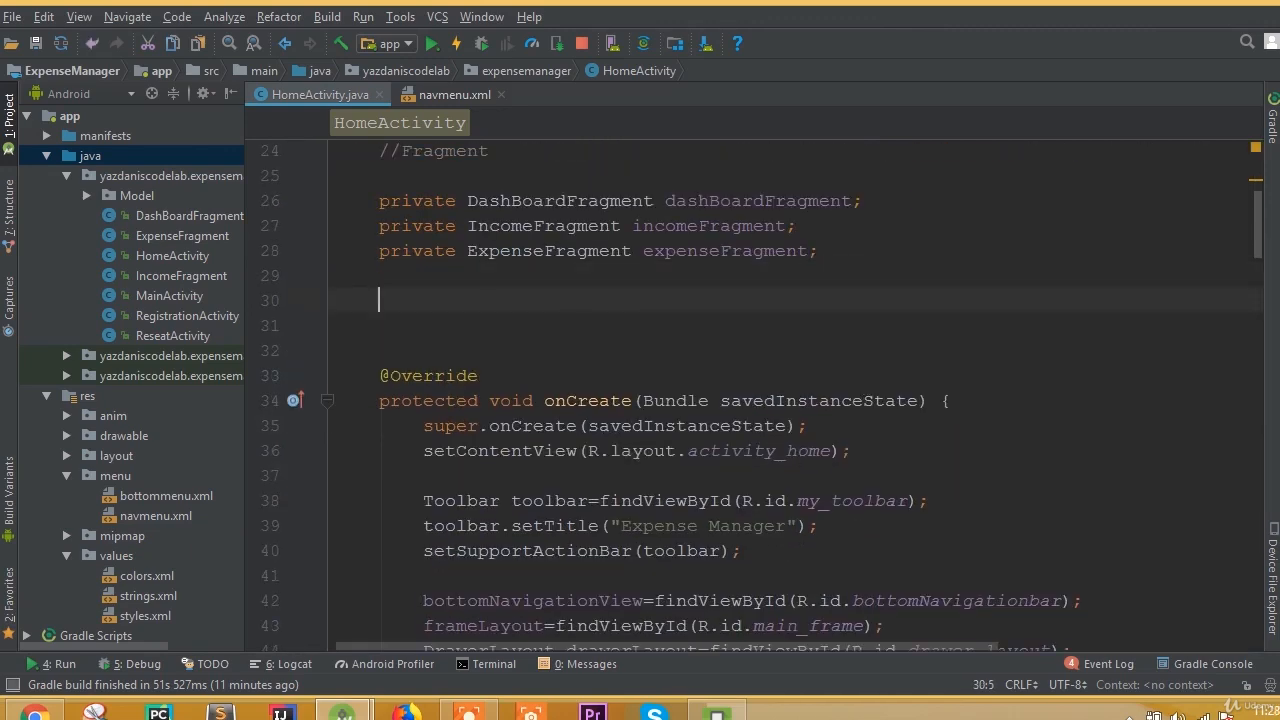
# Step: Declare a private FirebaseAuth mAuth field and assign FirebaseAuth.getInstance() in onCreate
pyautogui.write('private FirebaseAuth mA')
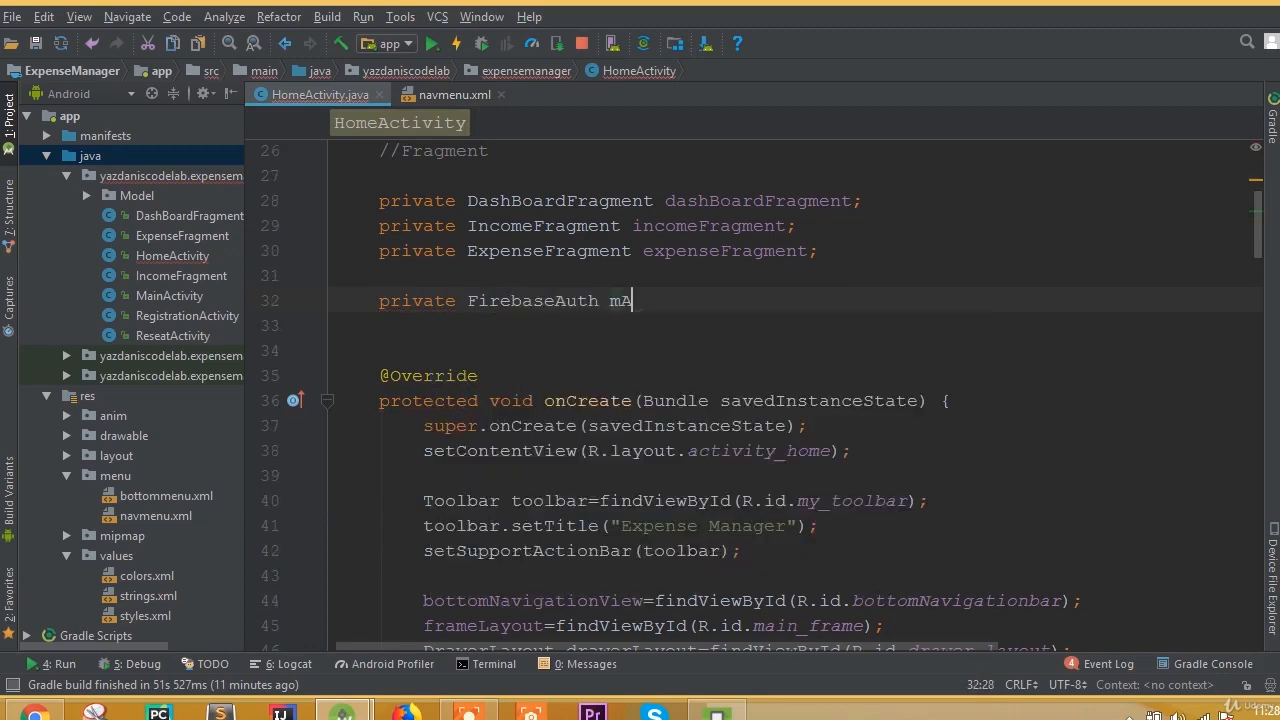
pyautogui.scroll(-3)
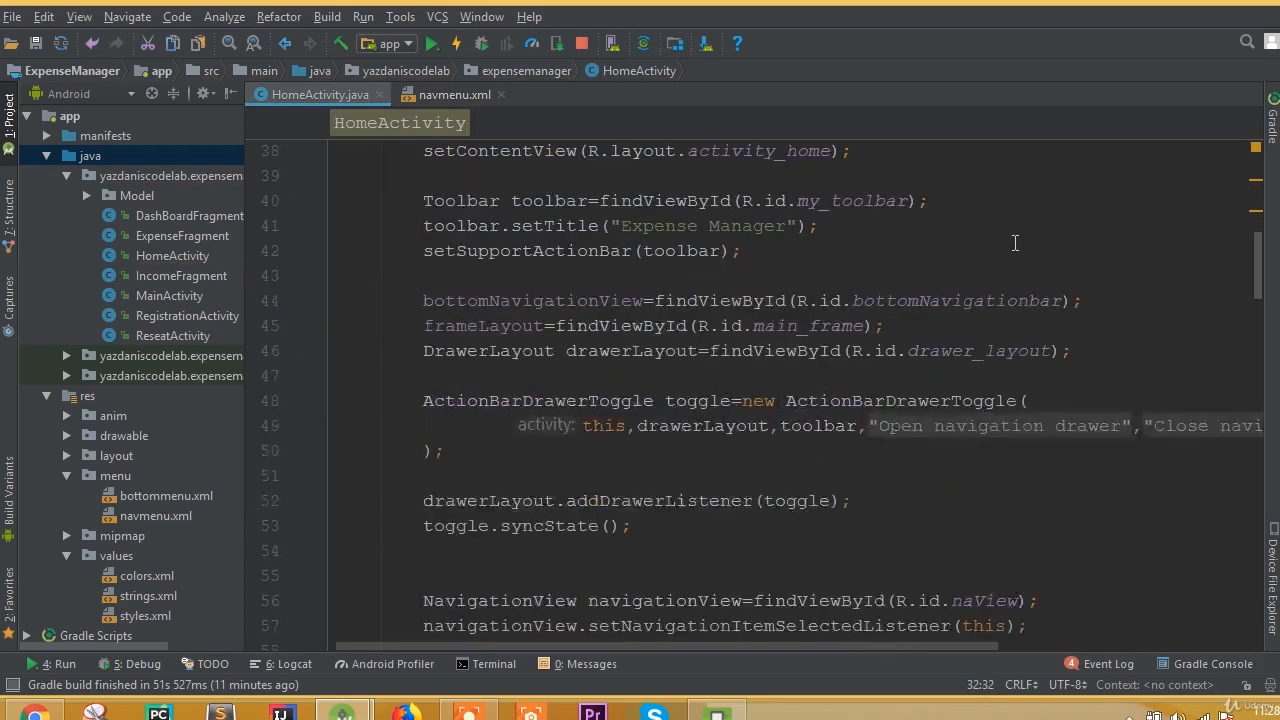
pyautogui.scroll(-3)
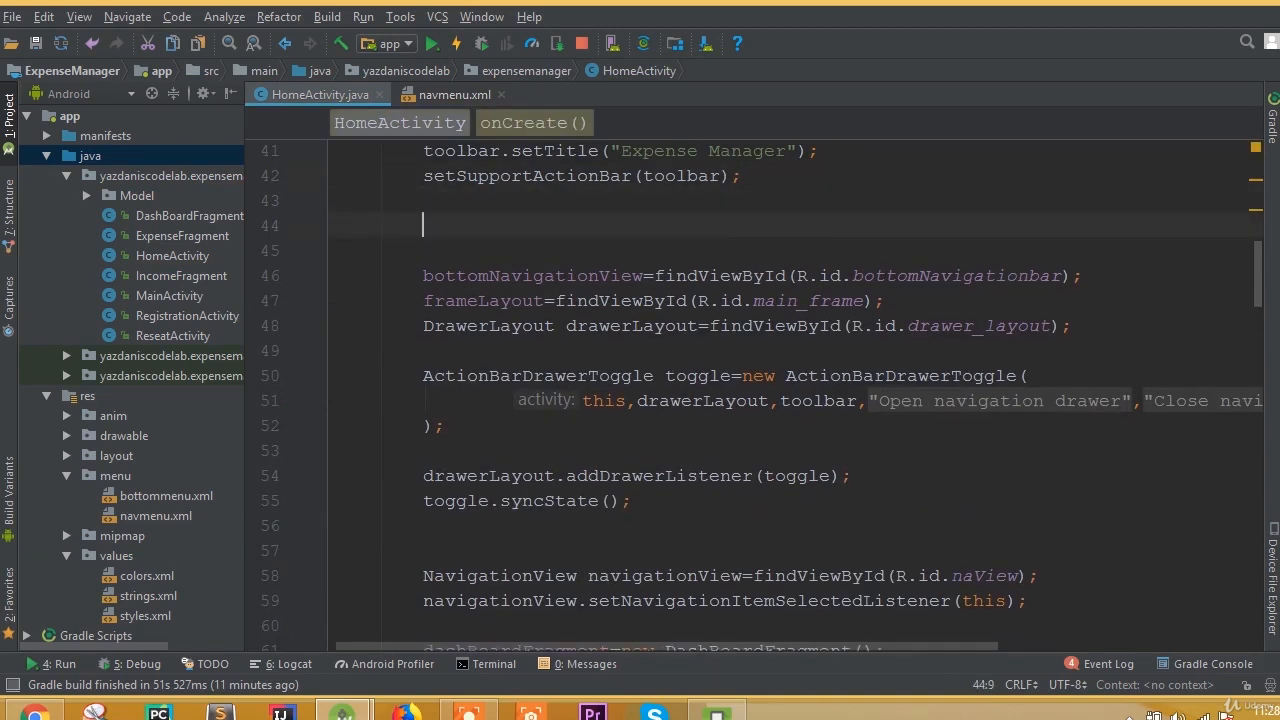
pyautogui.write('mAuth=')
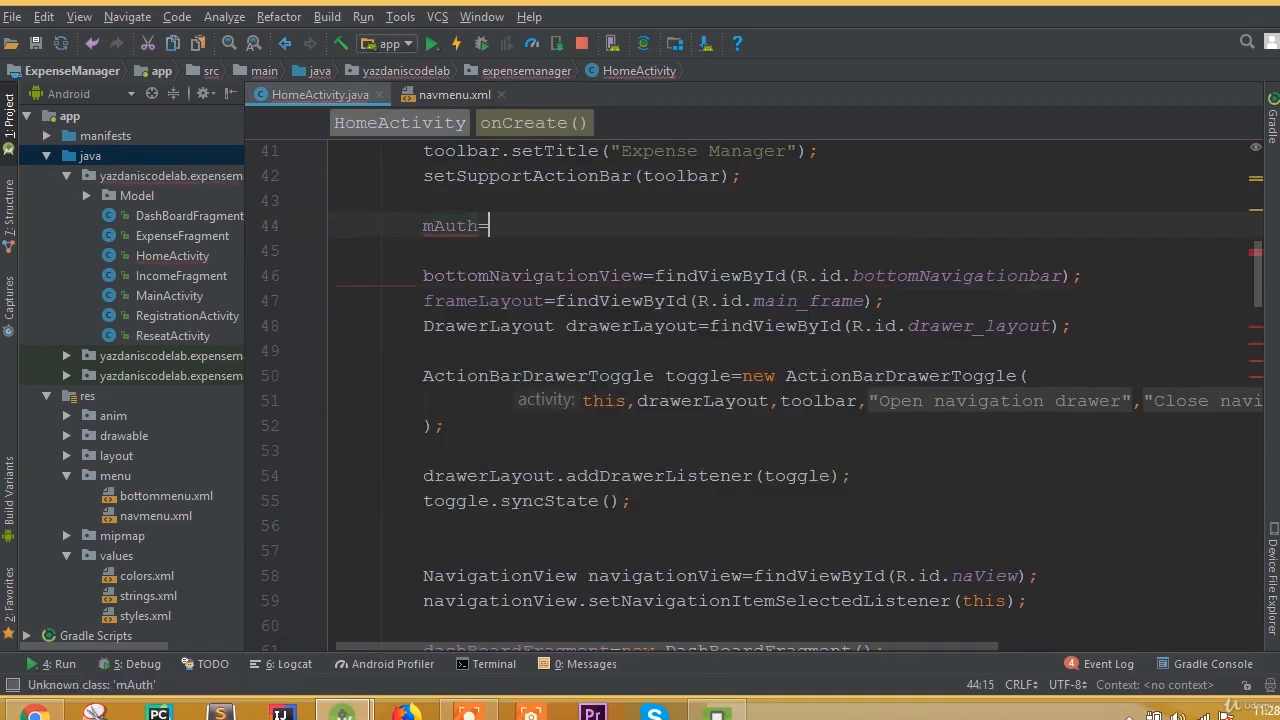
pyautogui.write('FirebaseAuth.getInstance(')
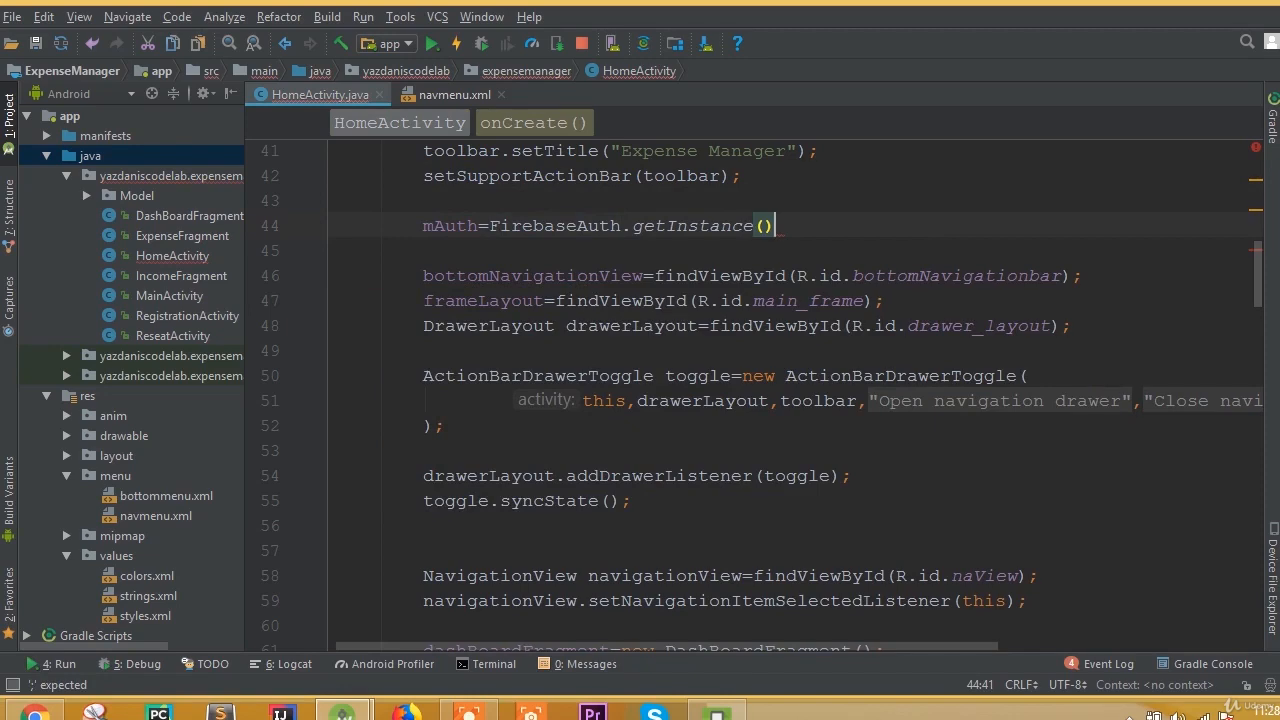
pyautogui.write(';')
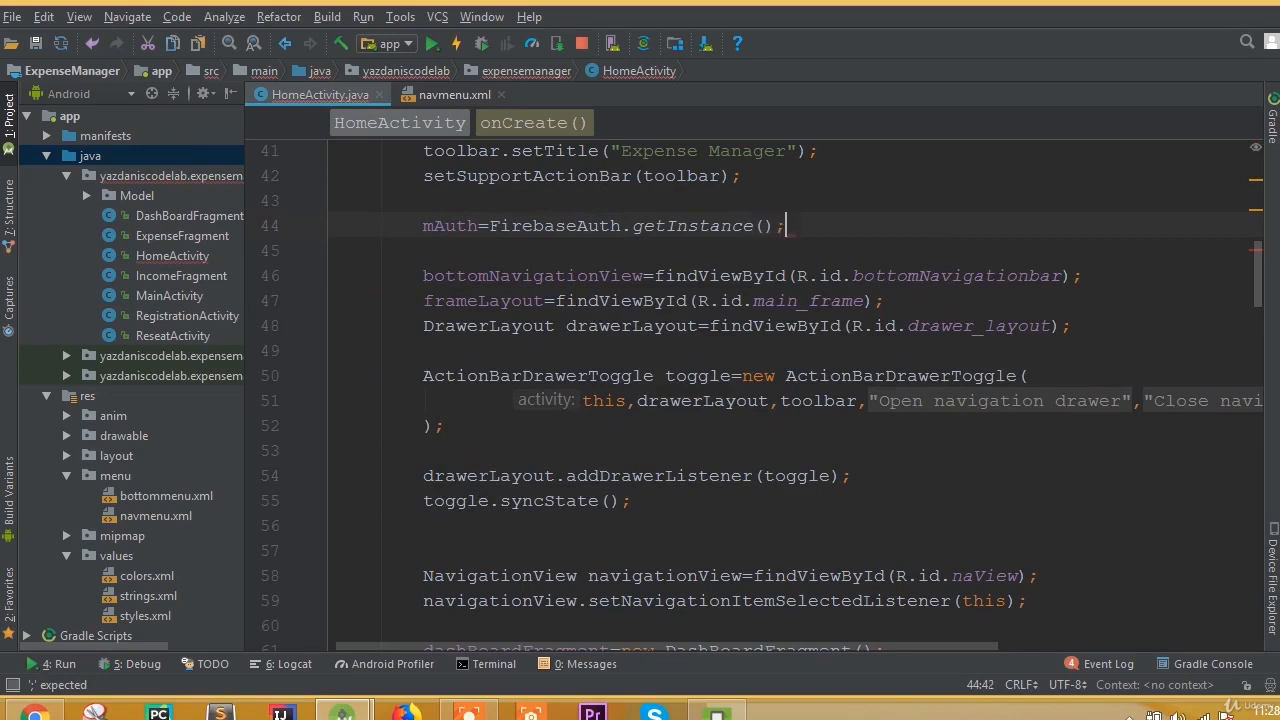
# Step: After the expense case, add case R.id.logout calling mAuth.signOut()
pyautogui.scroll(-3)
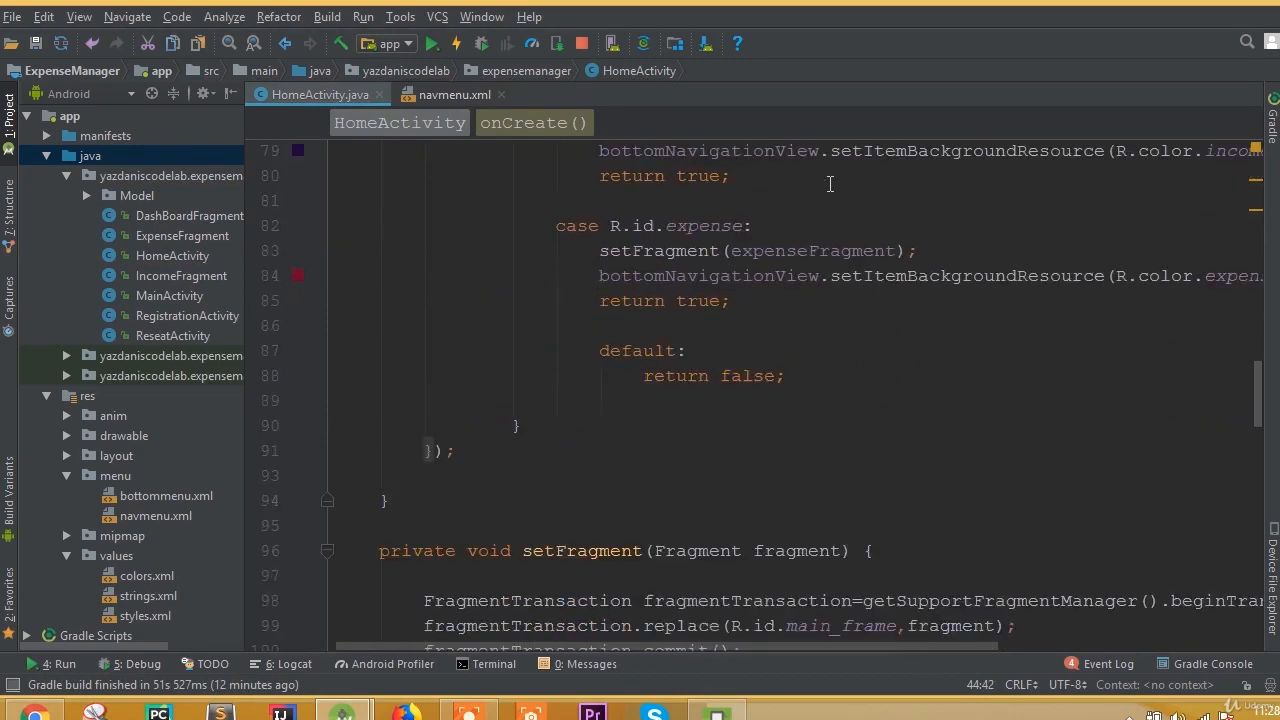
pyautogui.scroll(-3)
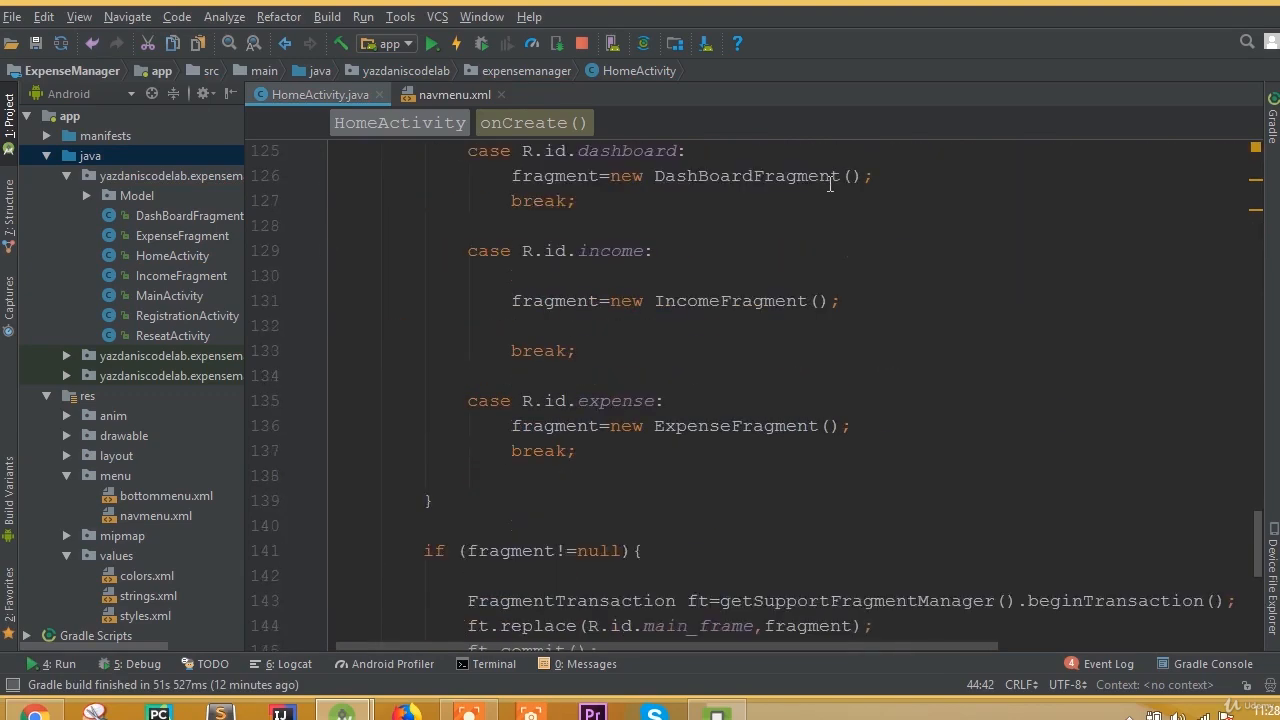
pyautogui.scroll(3)
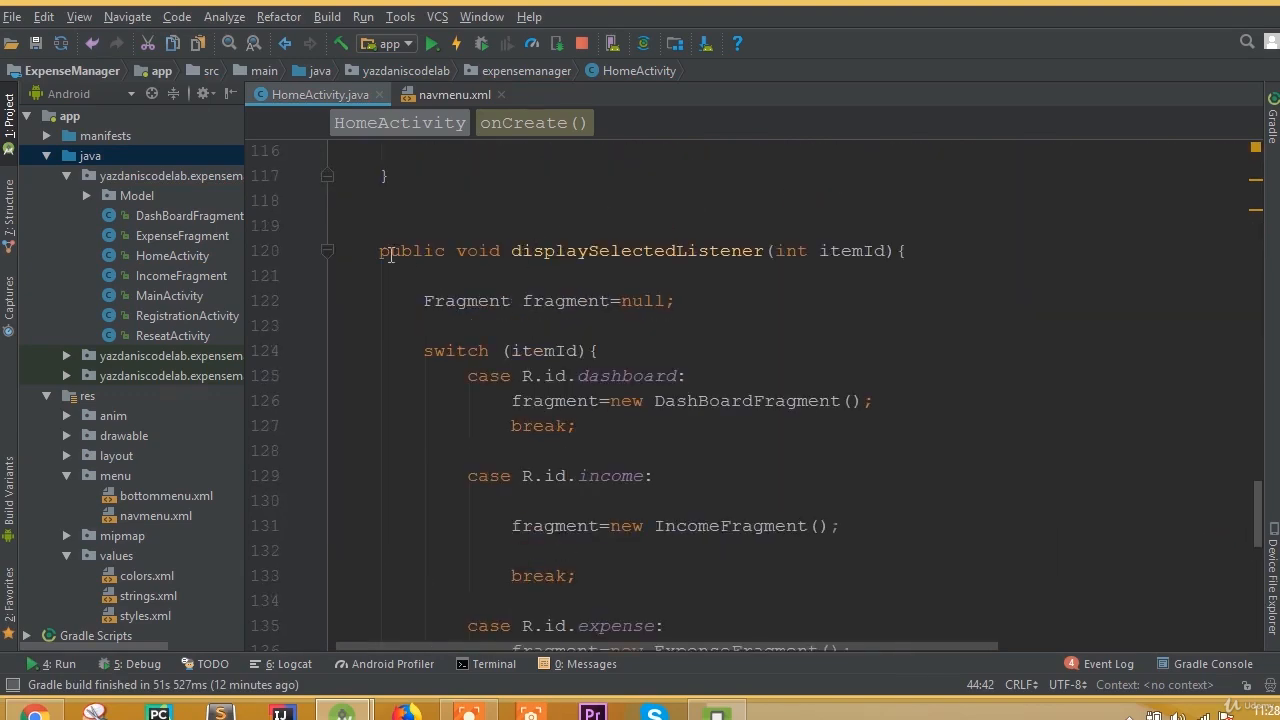
pyautogui.scroll(-3)
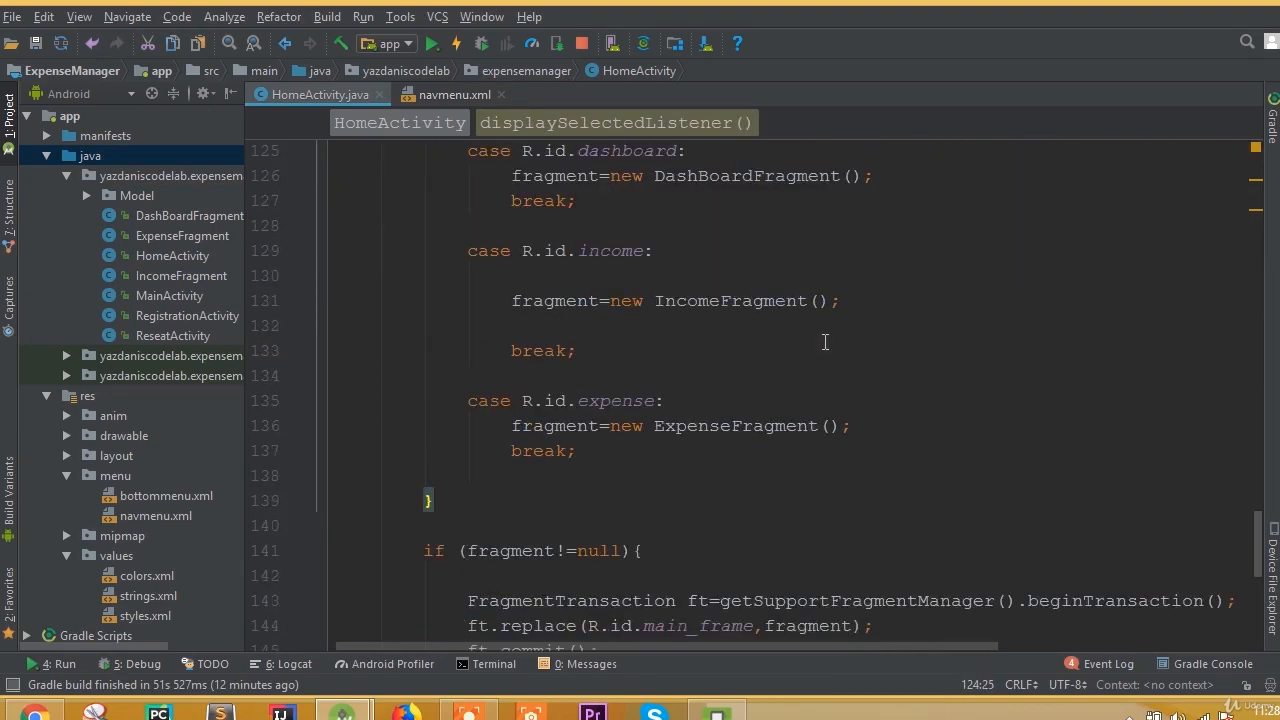
pyautogui.click(670, 450)
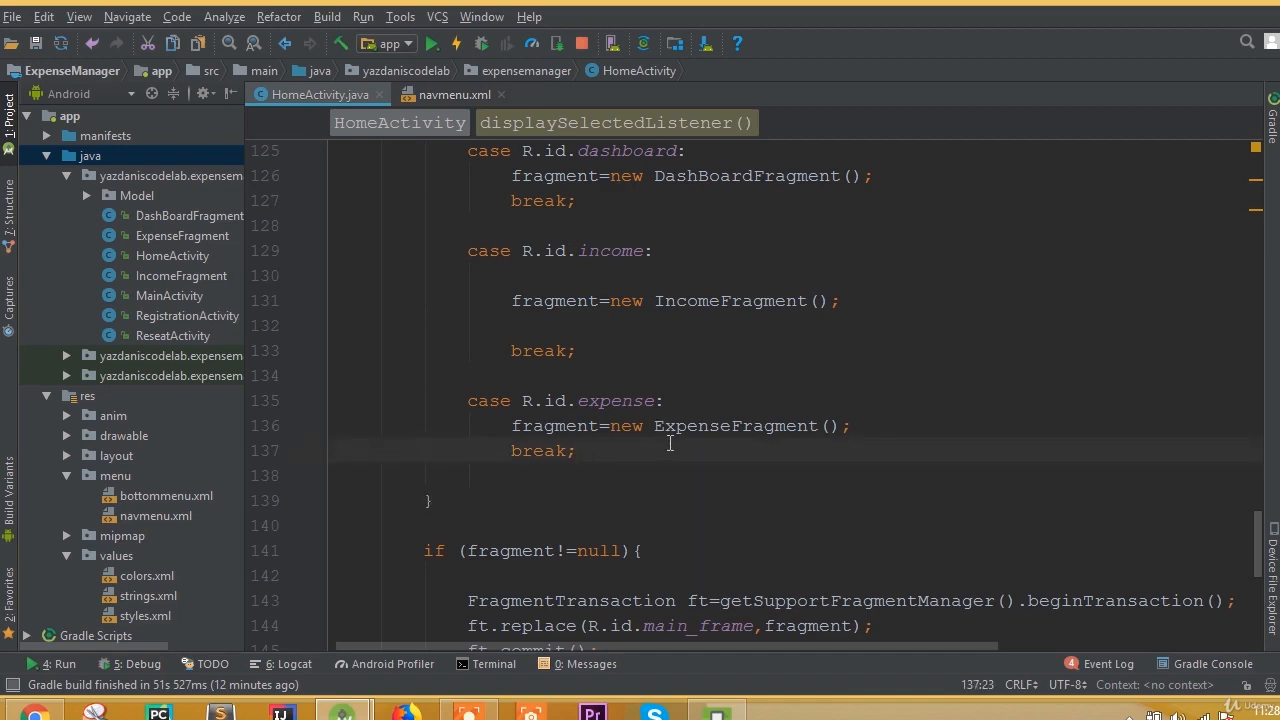
pyautogui.write('case')
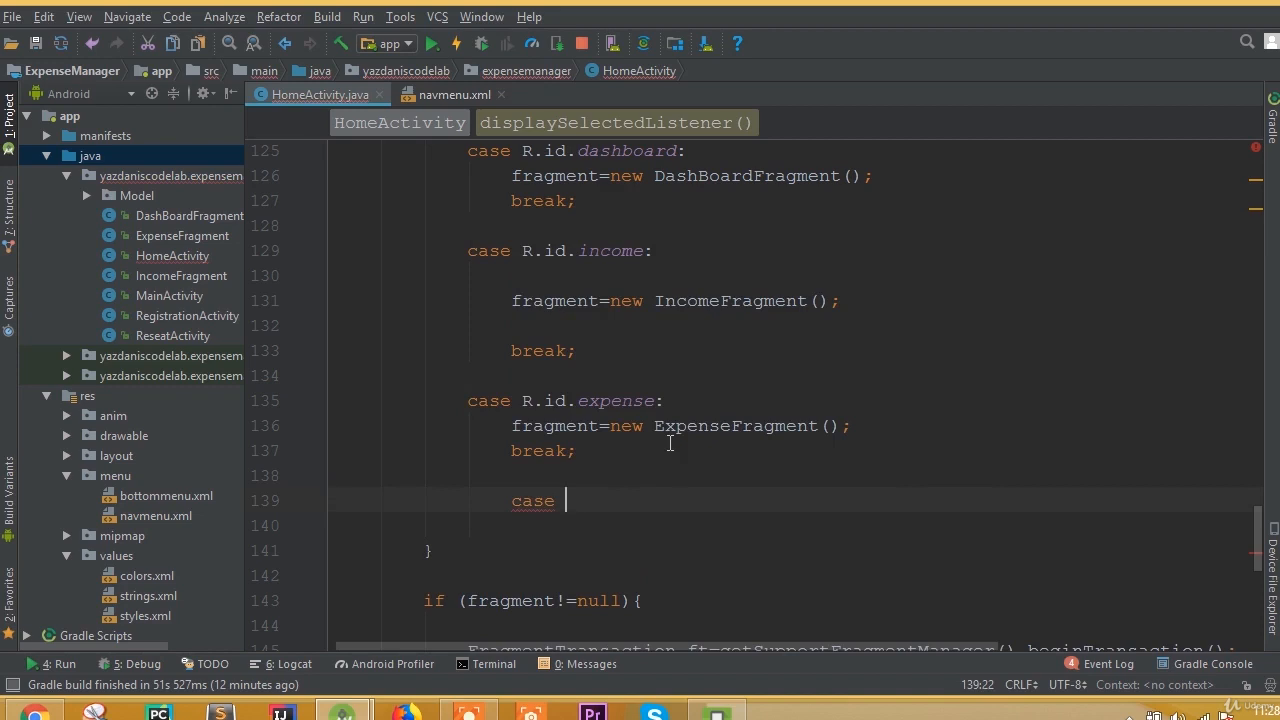
pyautogui.write('R.id')
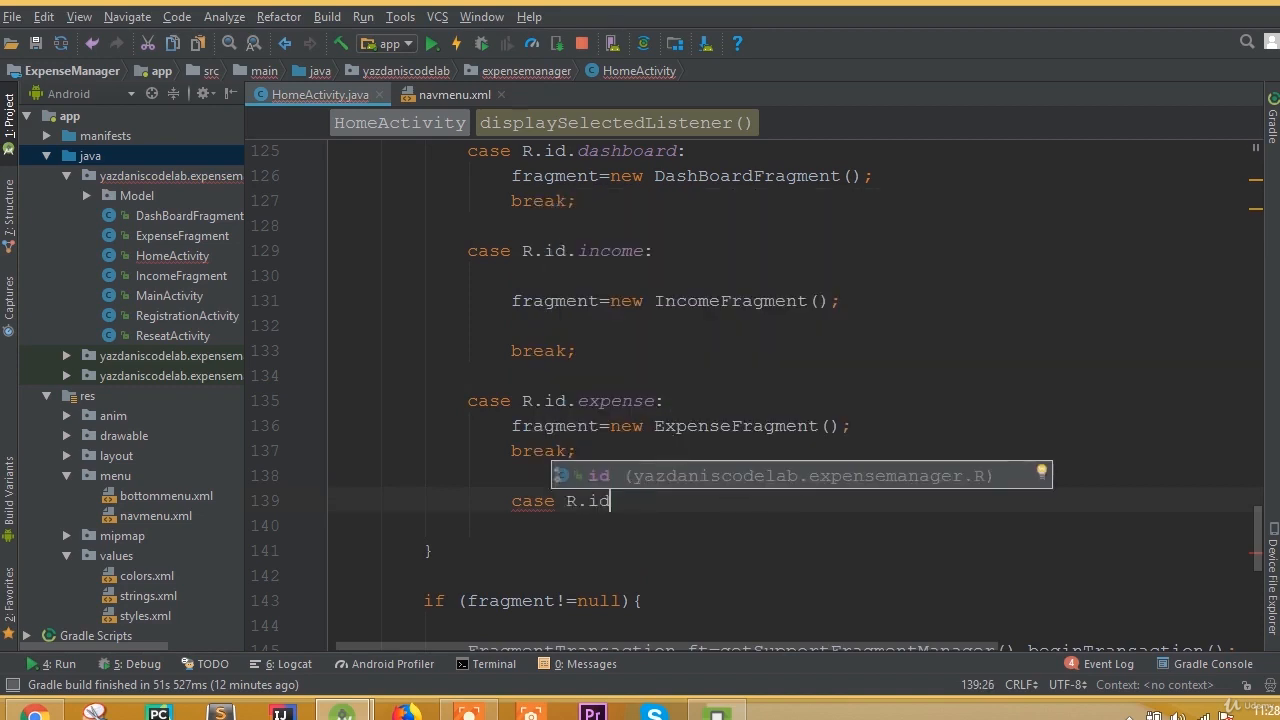
pyautogui.write('.')
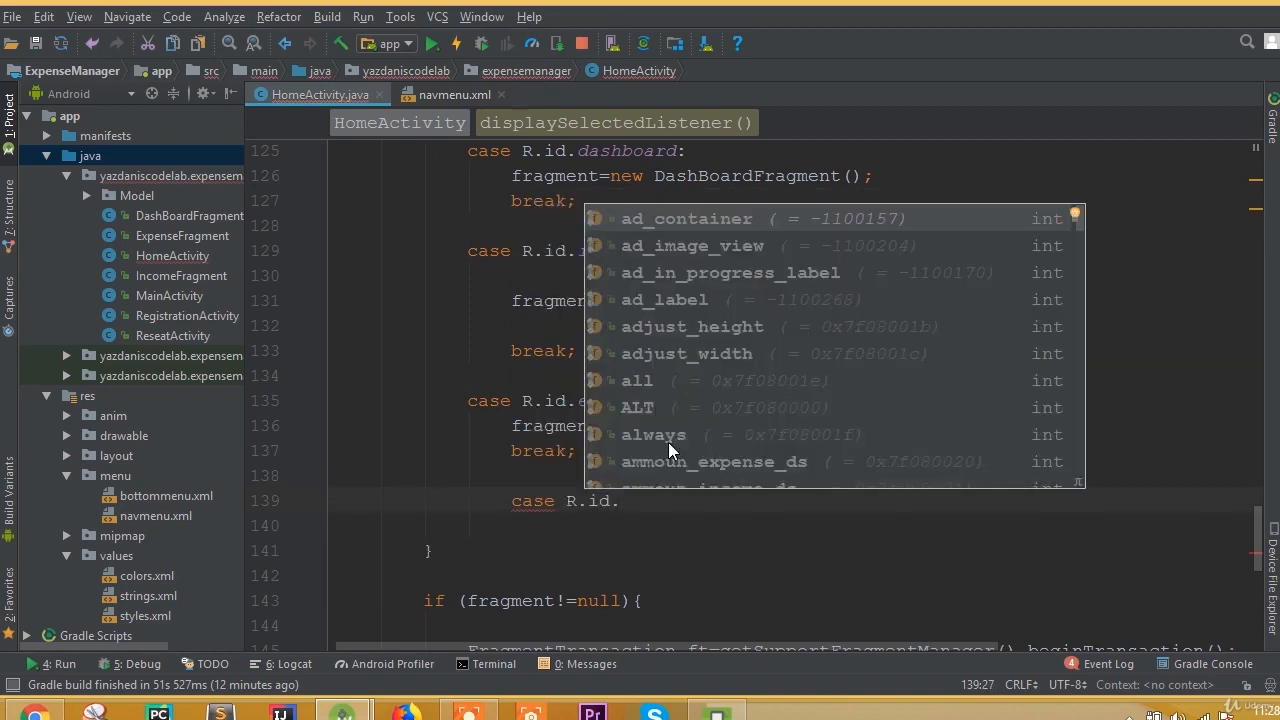
pyautogui.write('logout:')
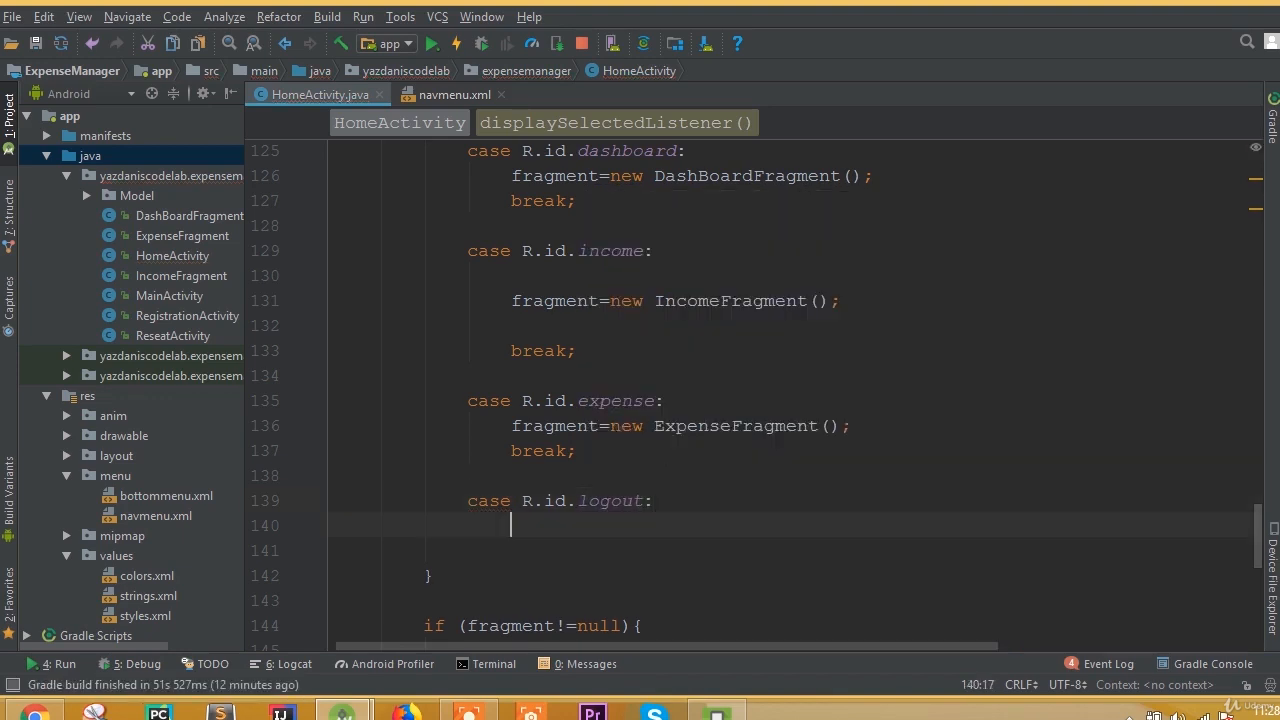
pyautogui.write('mAuth')
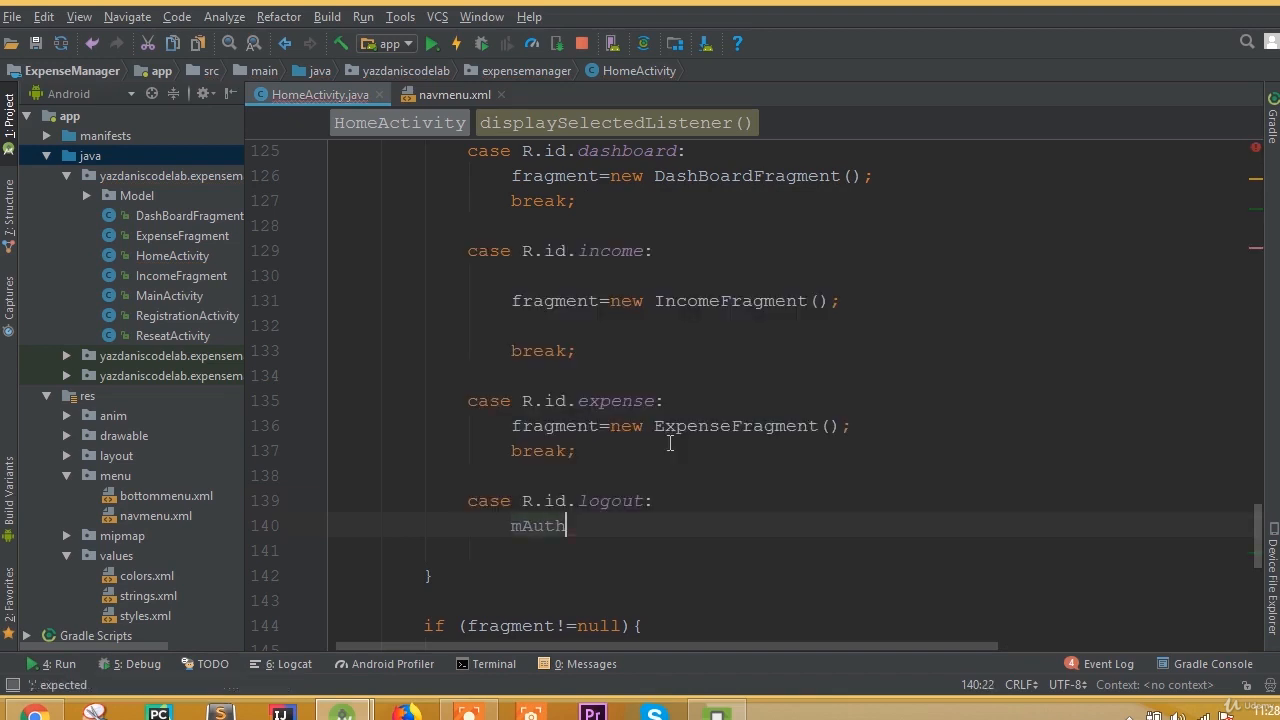
pyautogui.write('.signOut();')
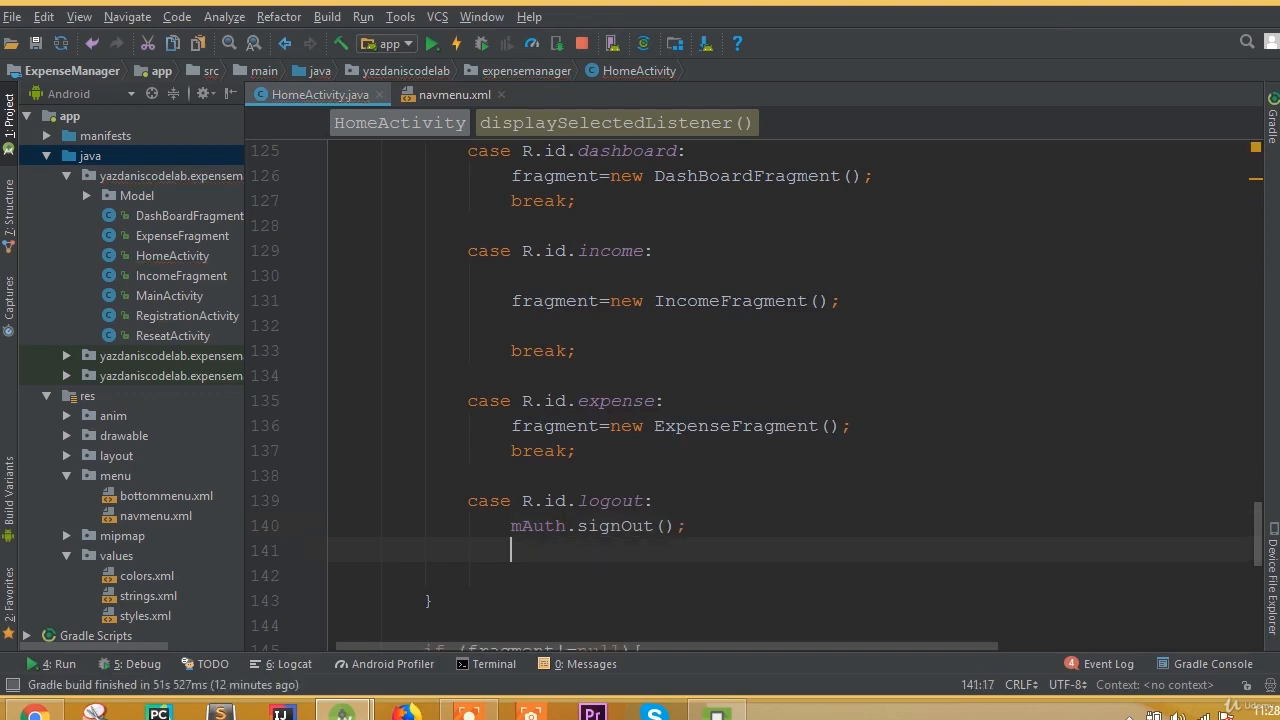
pyautogui.moveTo(368, 344)
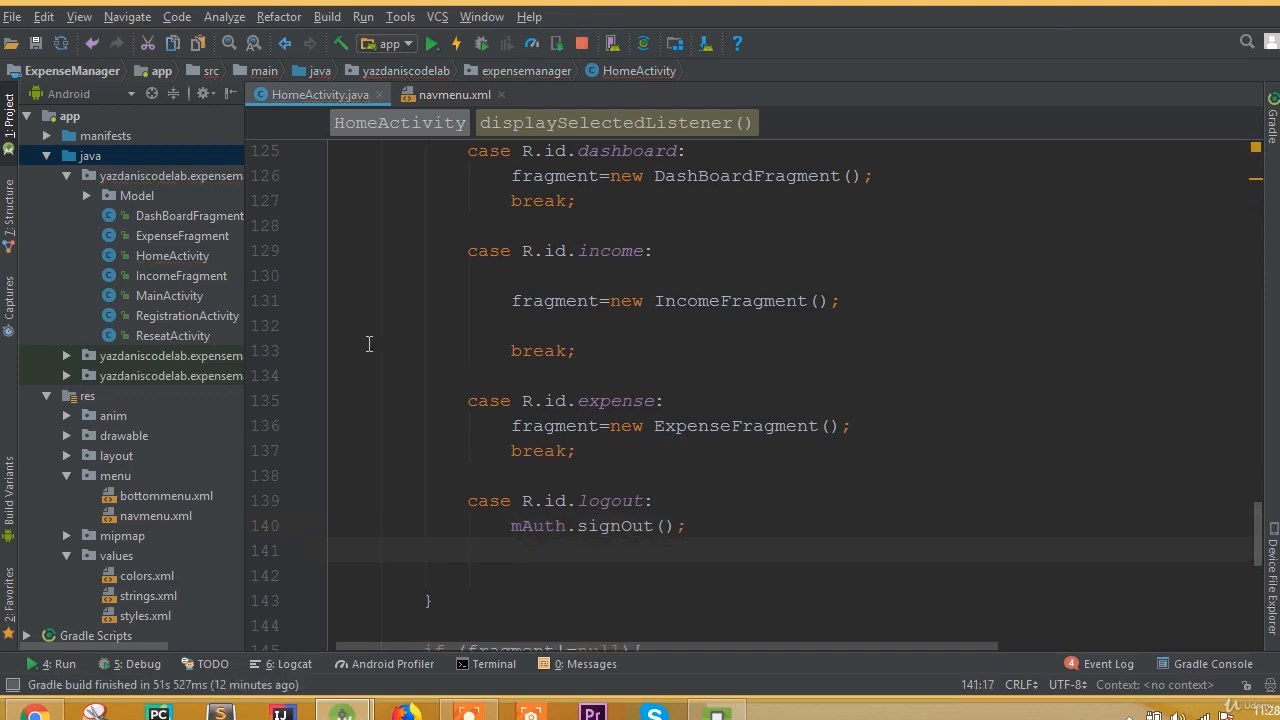
# Step: Open MainActivity.java and scroll to its signInWithEmailAndPassword login handler
pyautogui.click(169, 295)
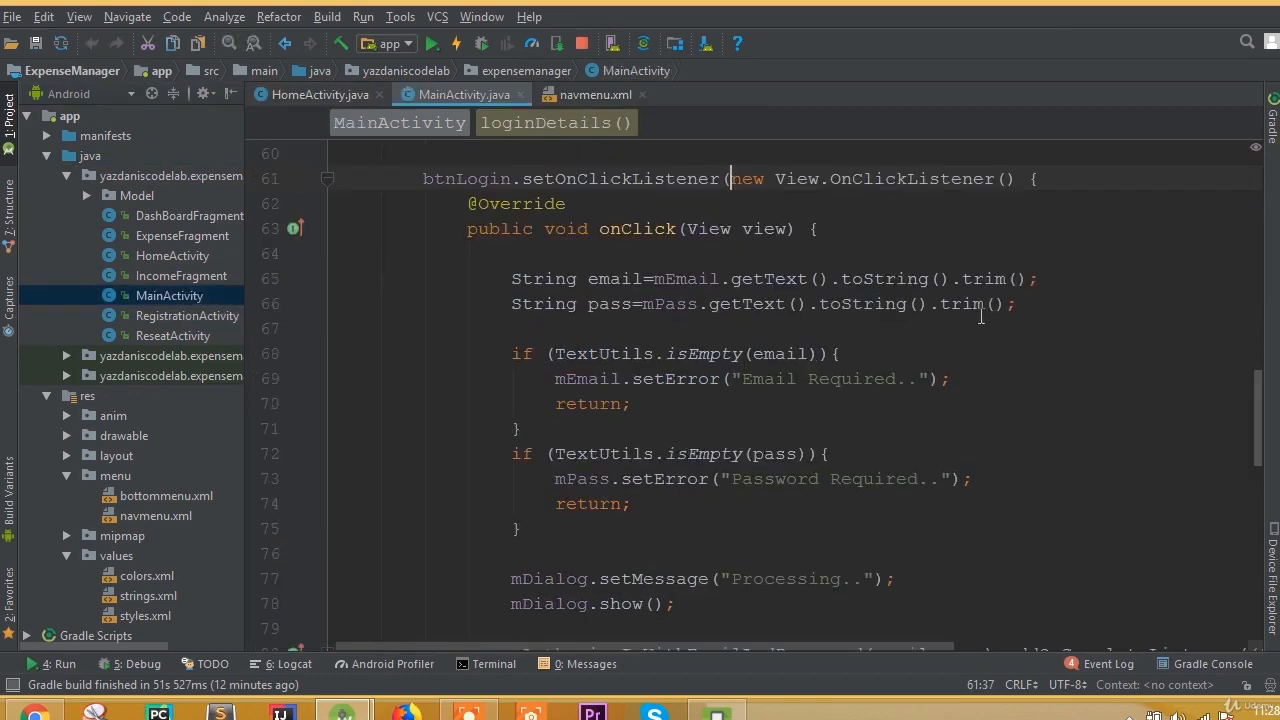
pyautogui.scroll(-3)
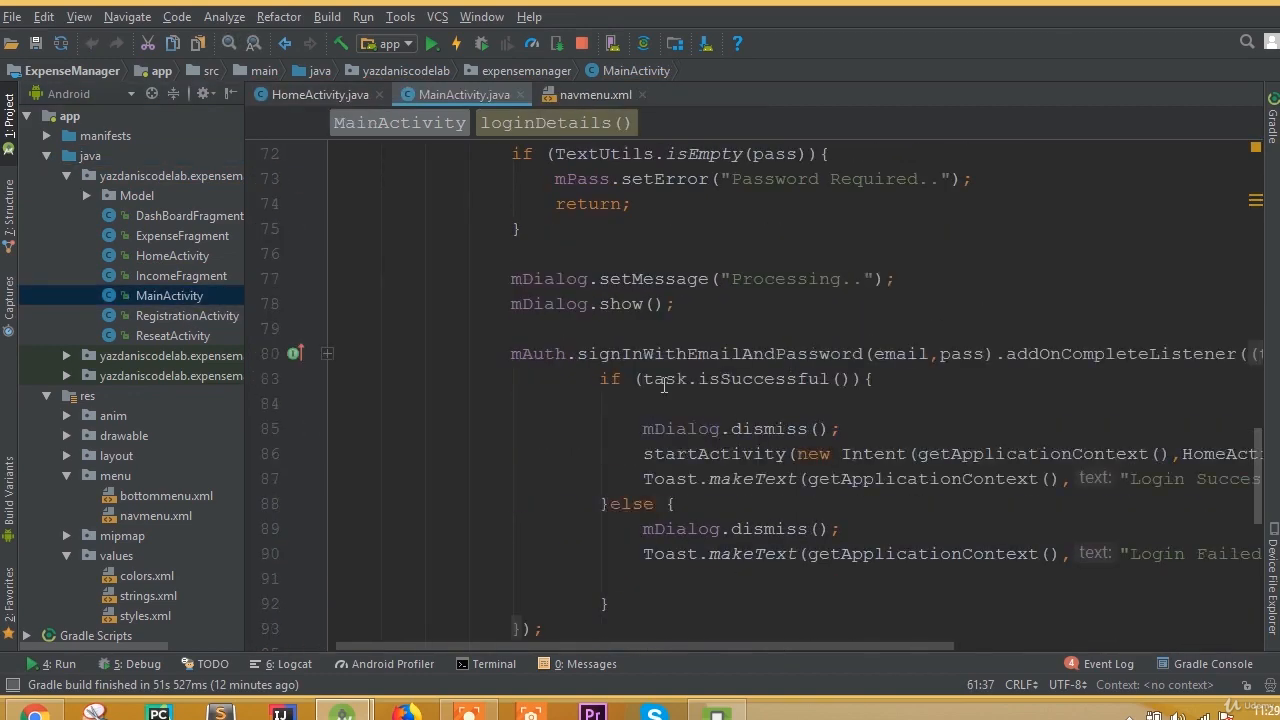
pyautogui.scroll(-3)
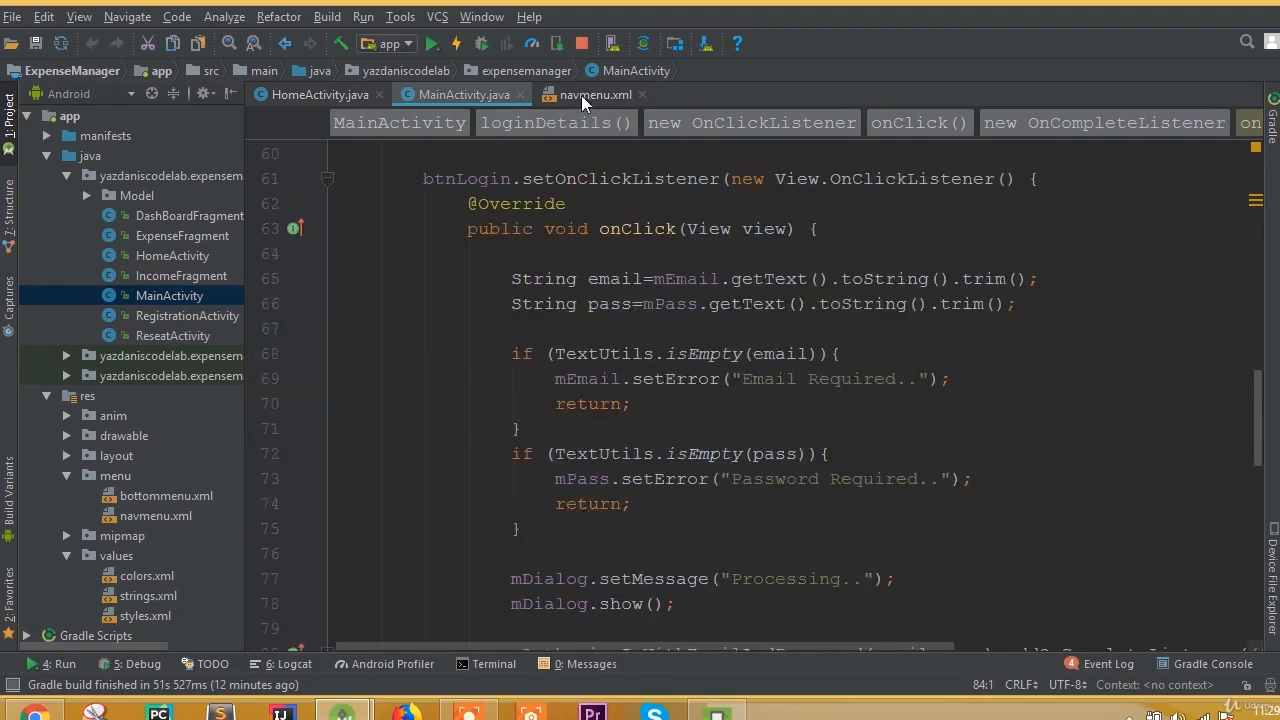
# Step: In HomeActivity's logout case, add startActivity(new Intent(getApplicationContext(), MainActivity.class)) after signOut
pyautogui.click(315, 94)
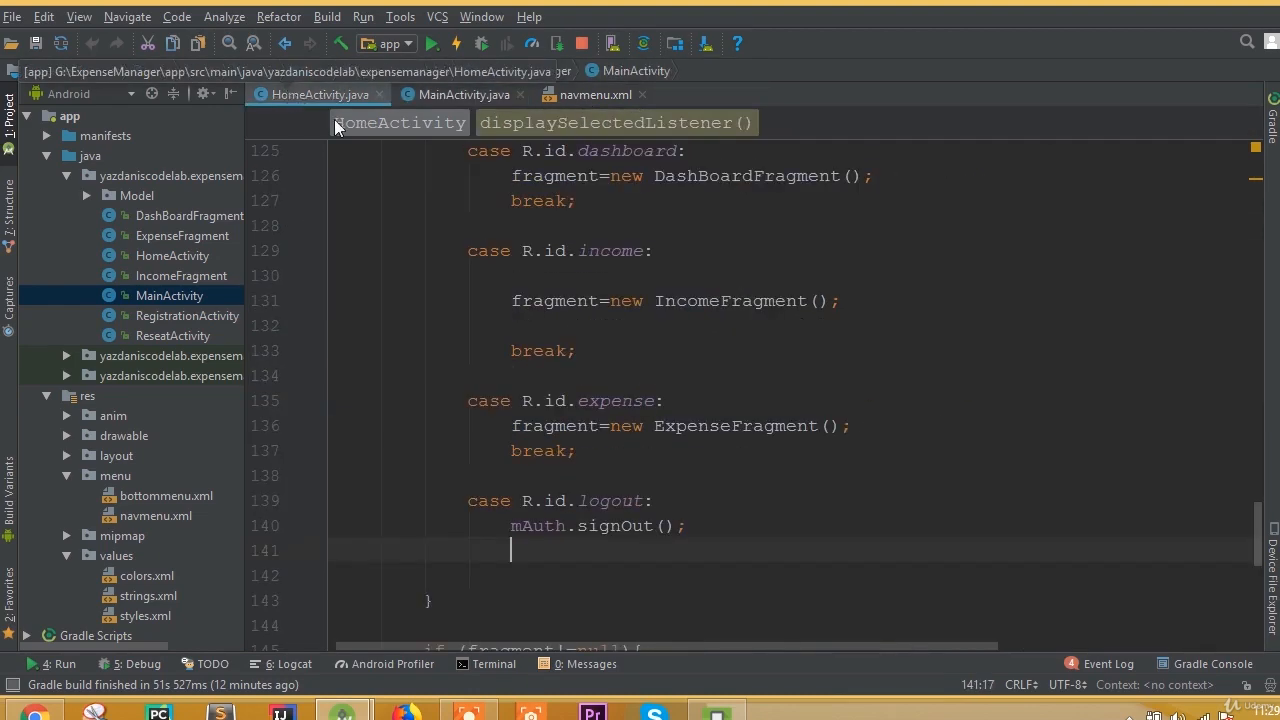
pyautogui.scroll(-3)
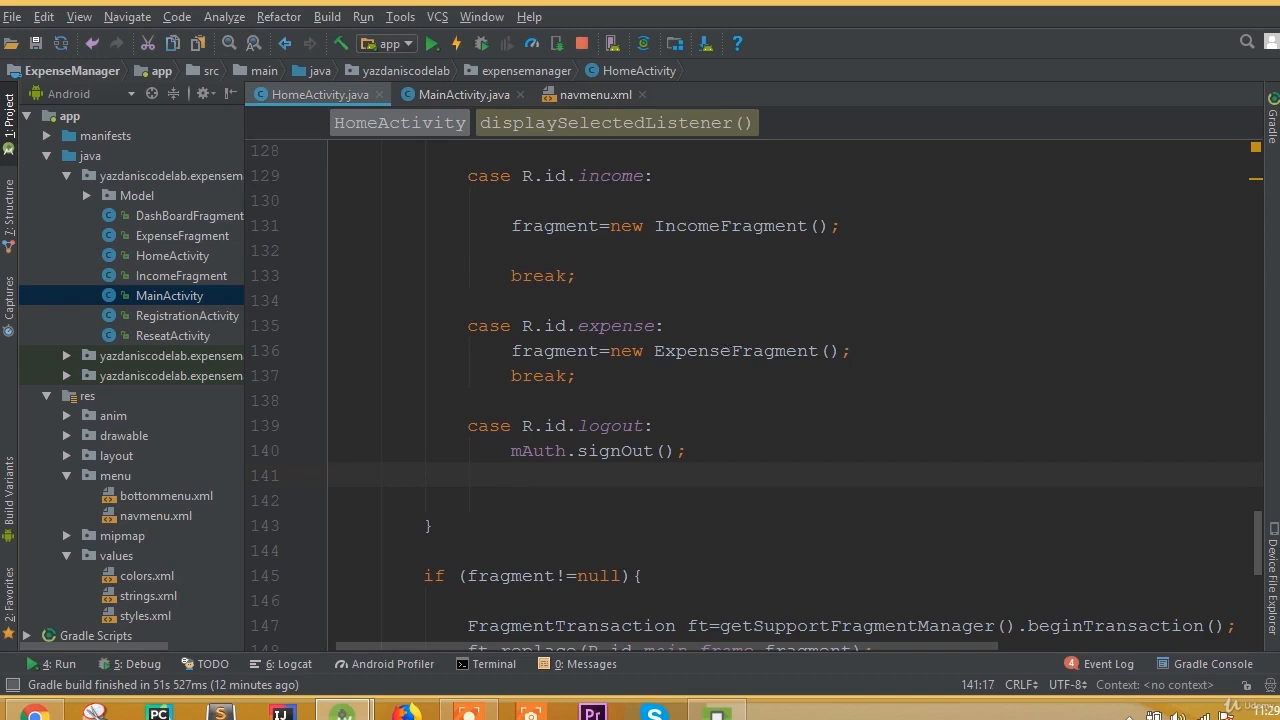
pyautogui.write('startActivity();')
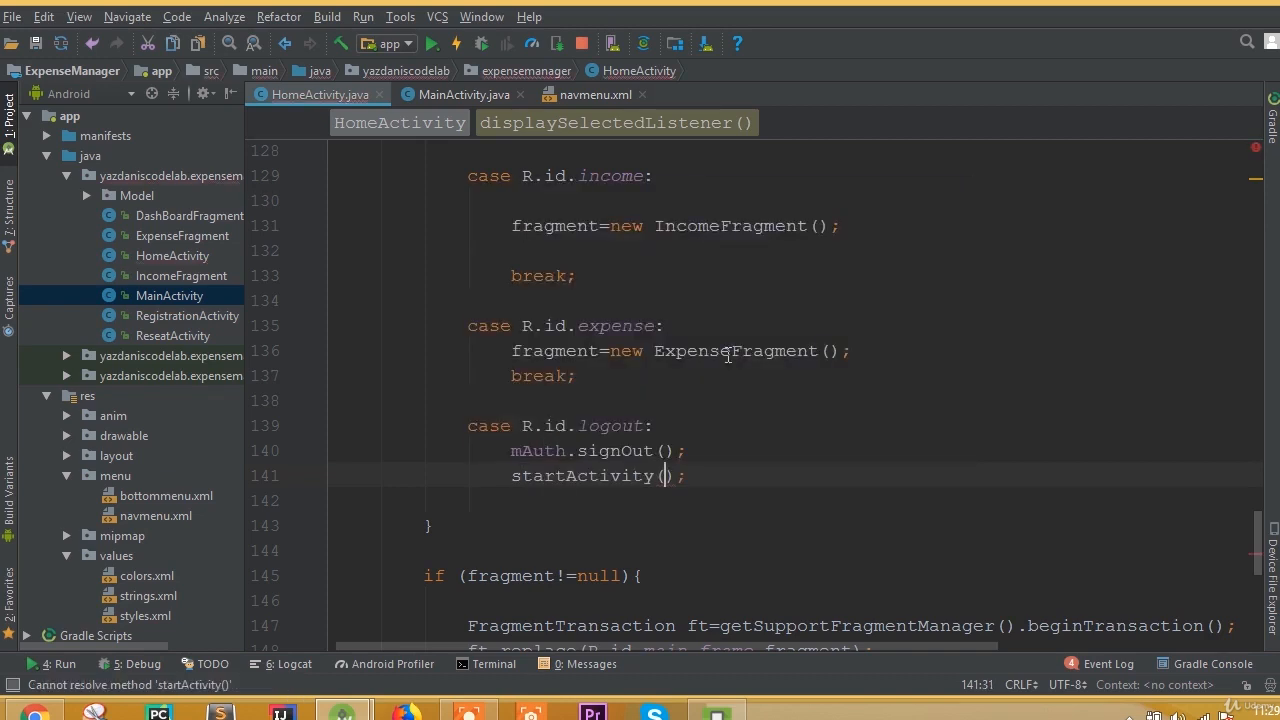
pyautogui.write('new Intent(get')
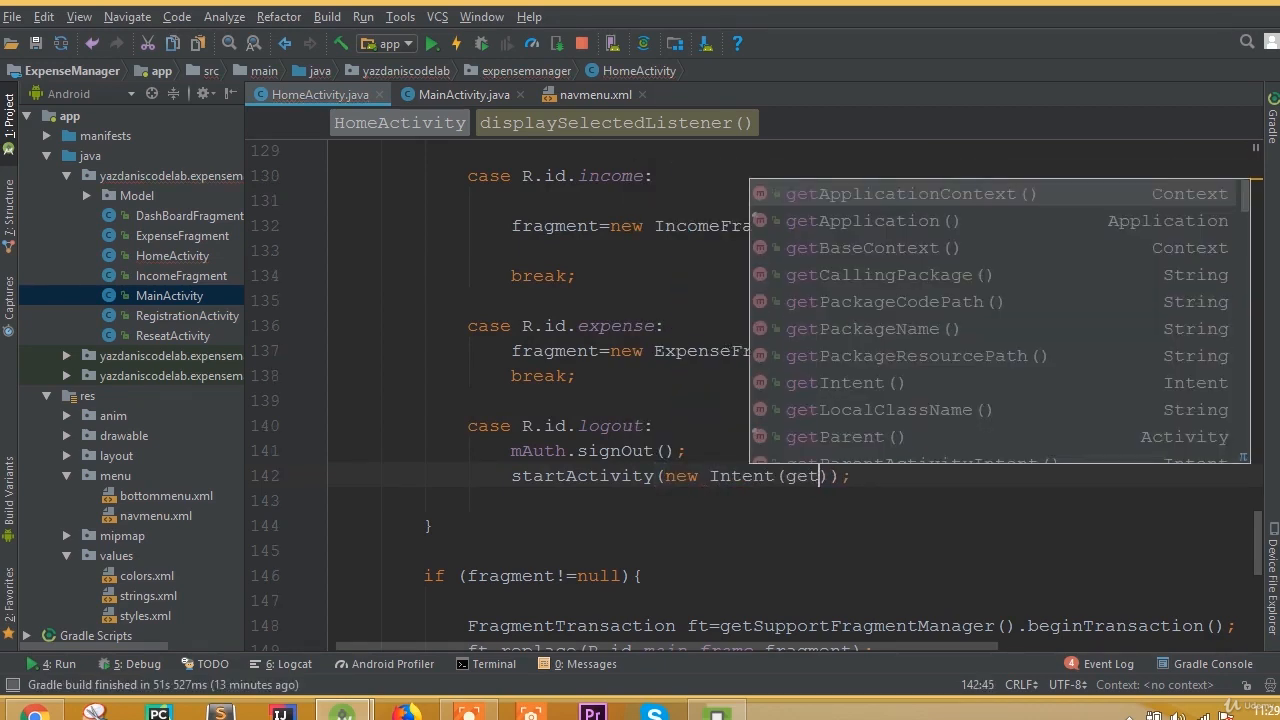
pyautogui.click(908, 193)
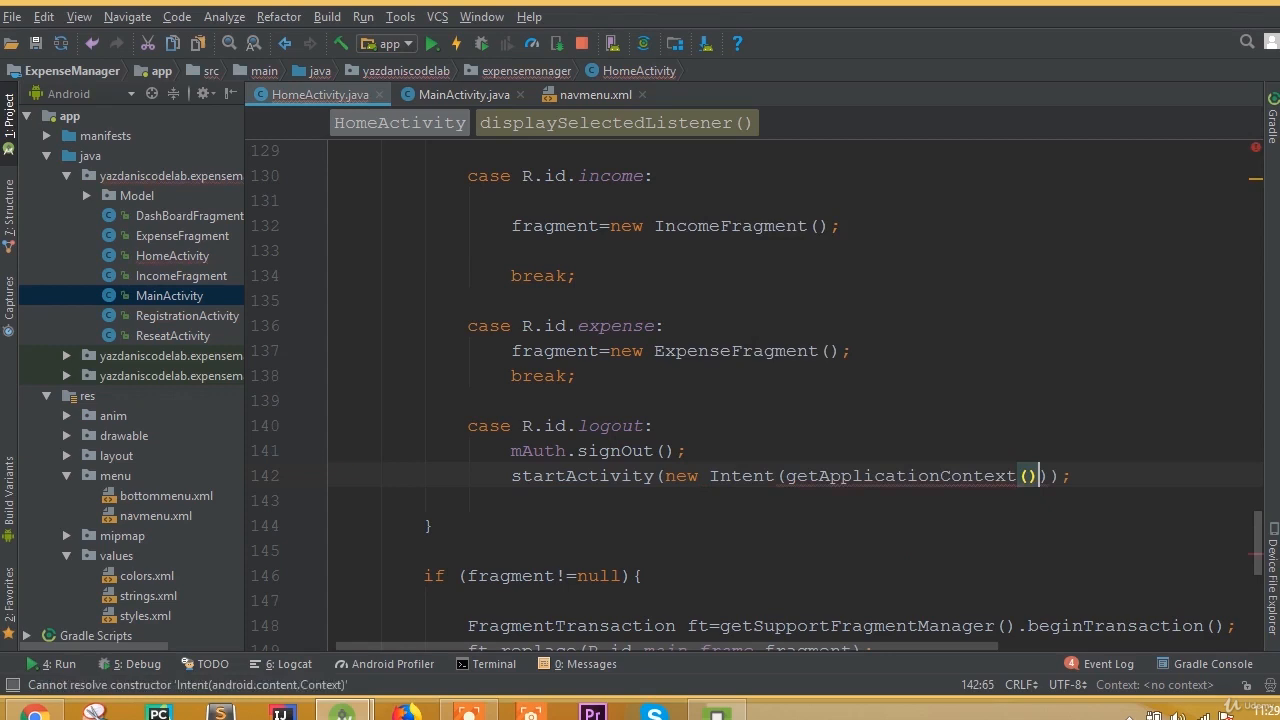
pyautogui.write(',M')
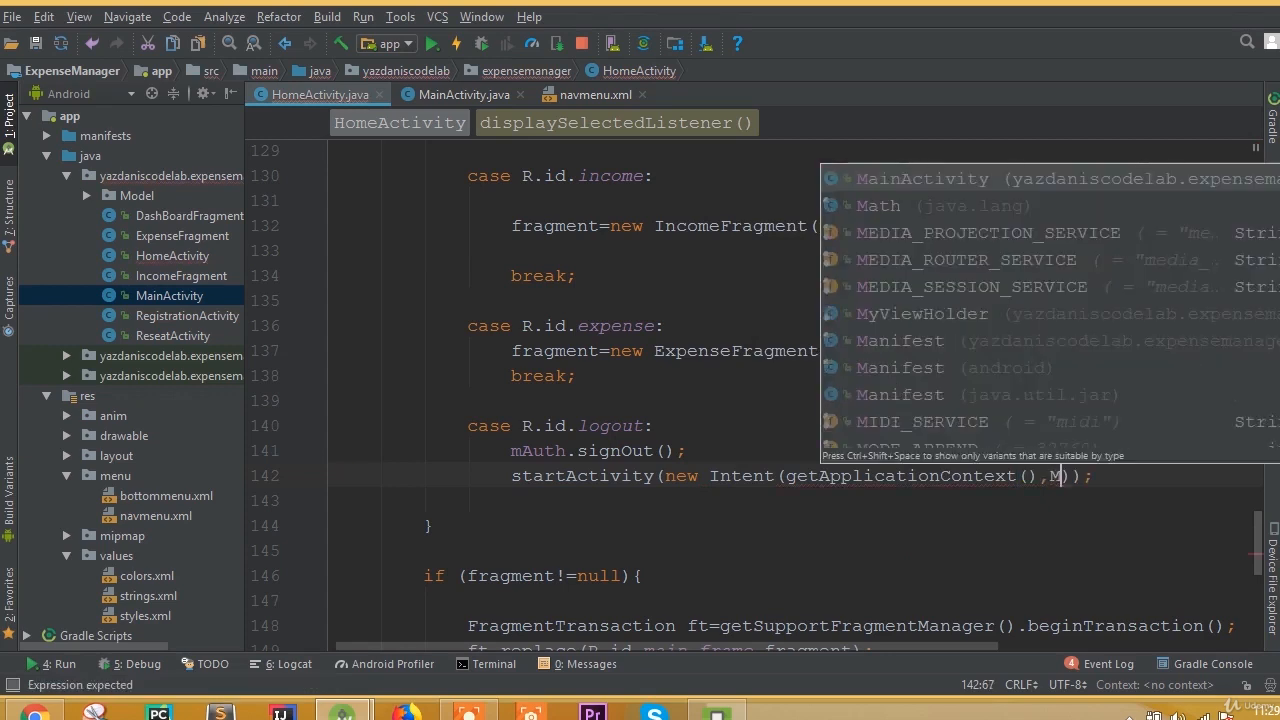
pyautogui.click(922, 178)
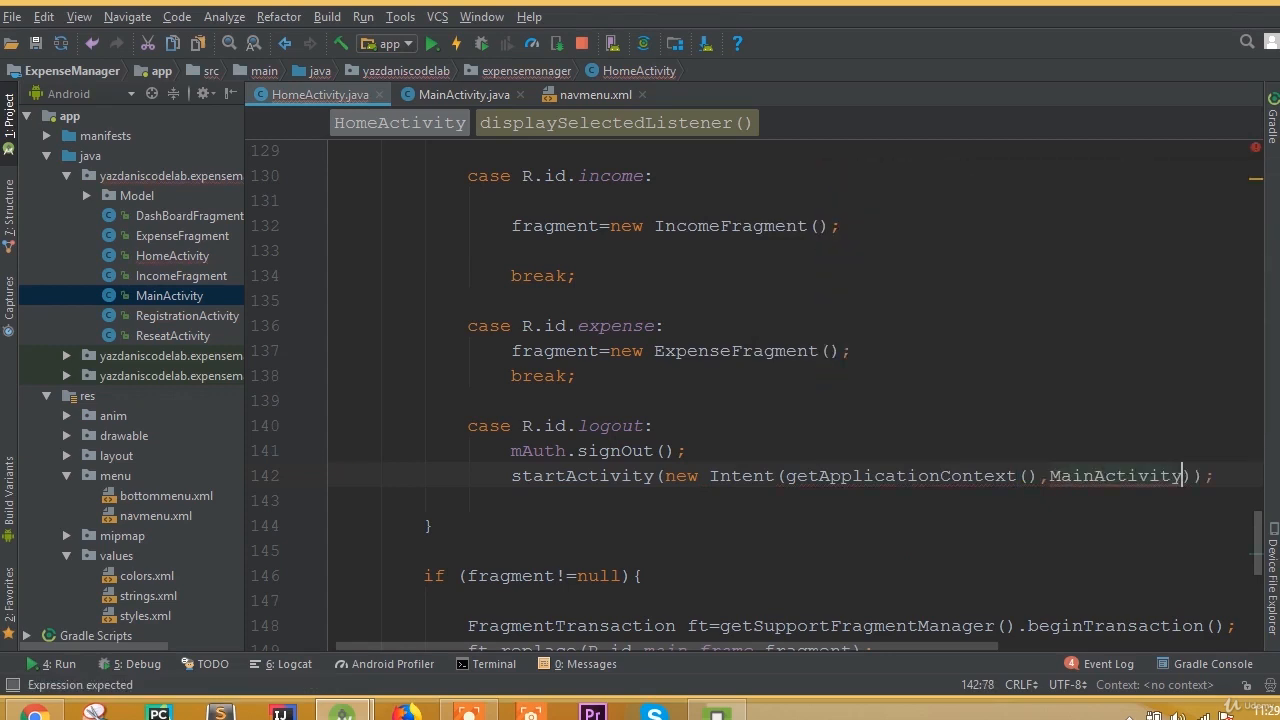
pyautogui.write('.class')
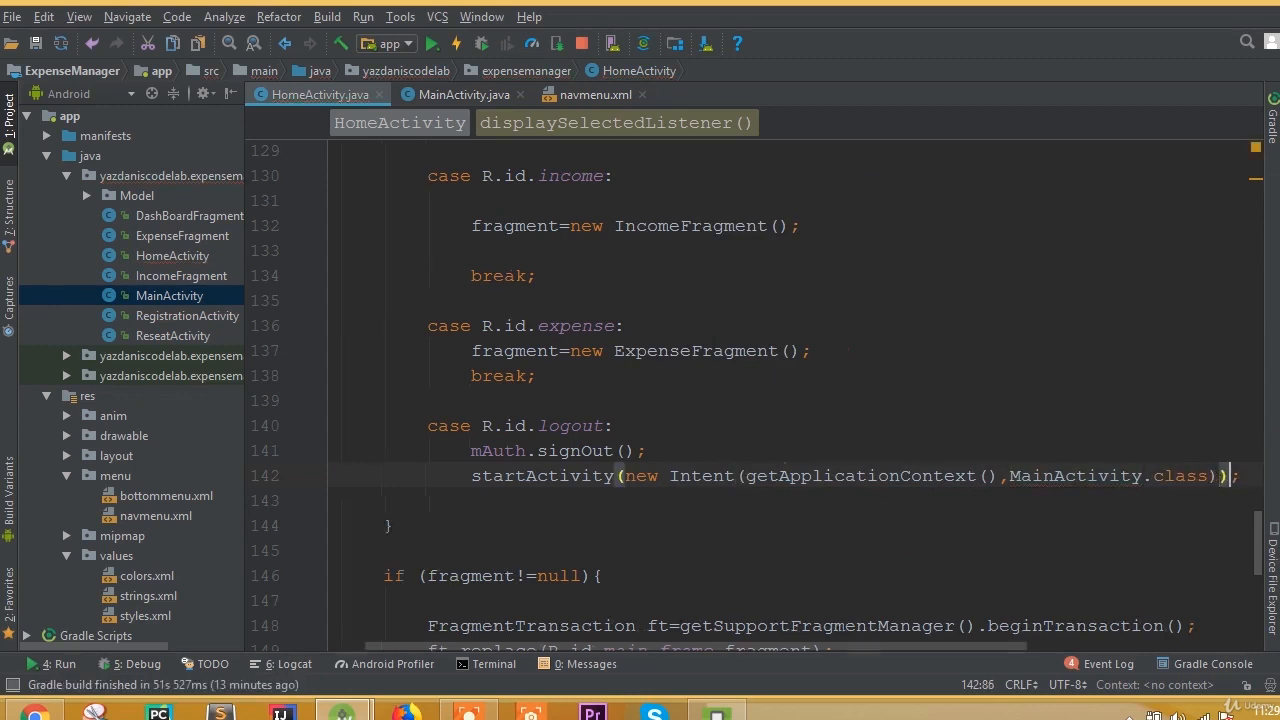
pyautogui.press('Enter')
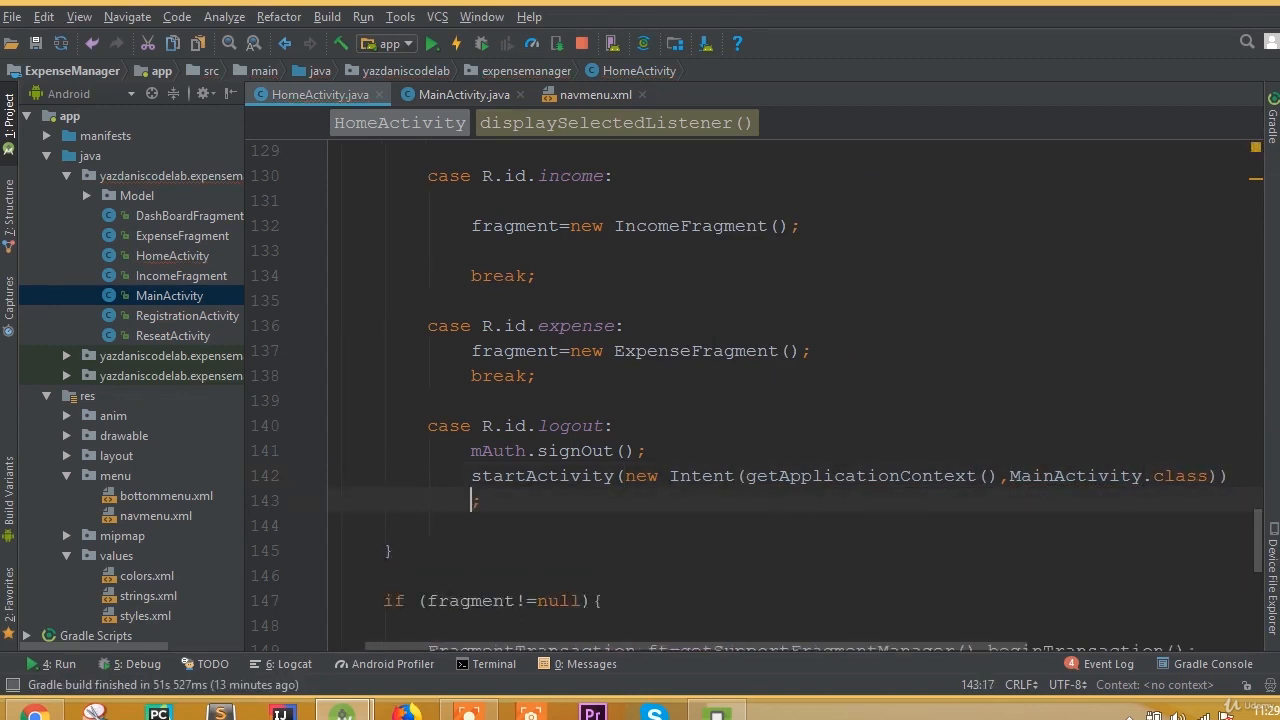
pyautogui.press('Backspace')
pyautogui.write('break')
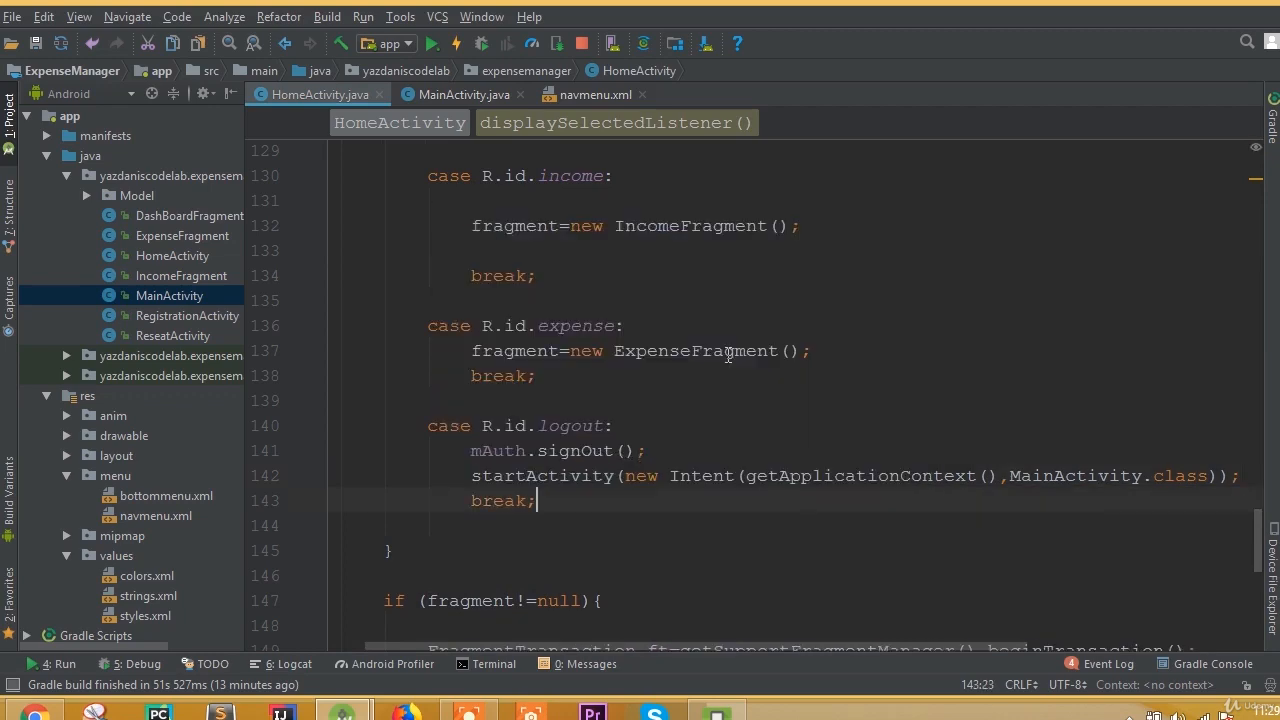
pyautogui.scroll(-3)
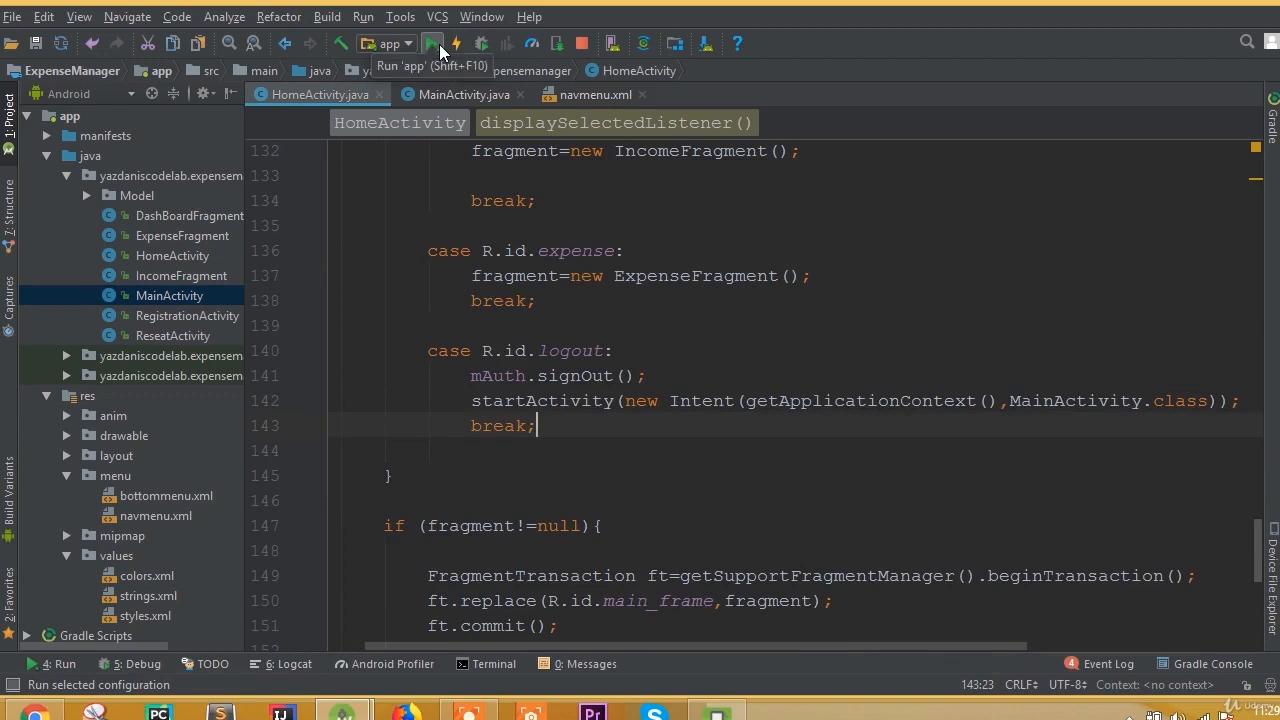
# Step: Run 'app' in the emulator, scroll the dashboard, view Income entries, then return to DashBoard
pyautogui.click(431, 43)
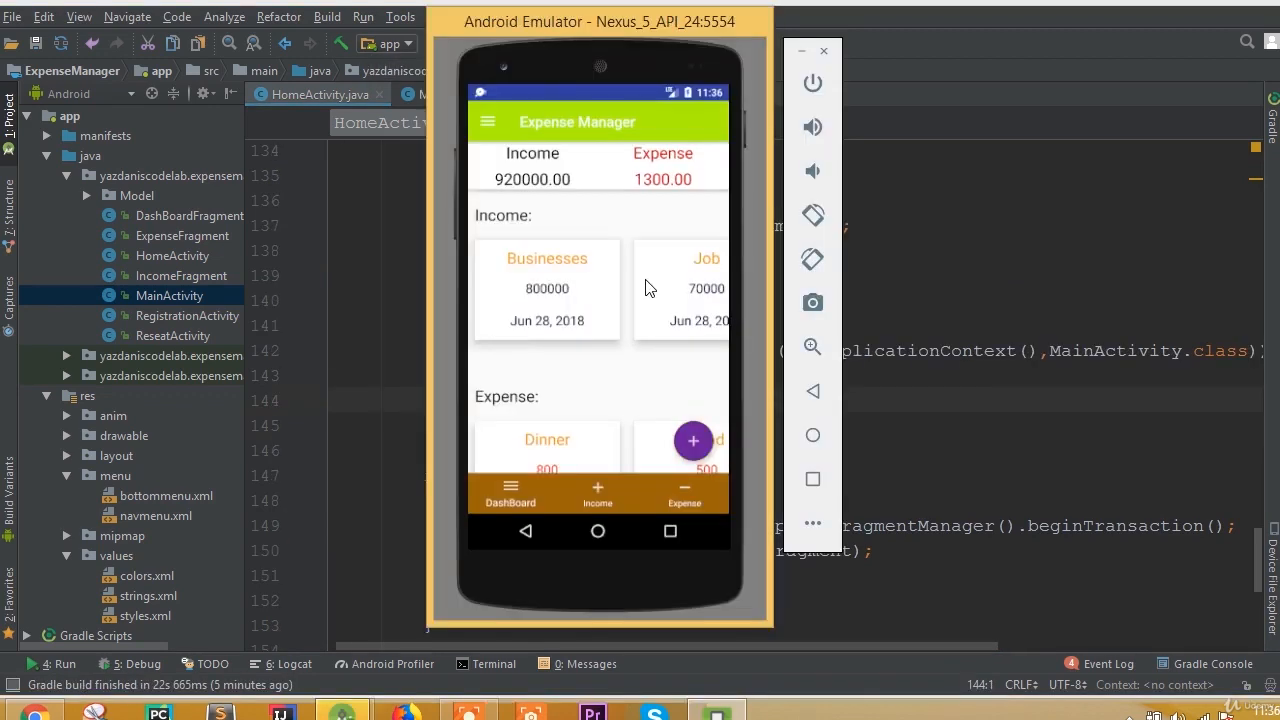
pyautogui.scroll(-3)
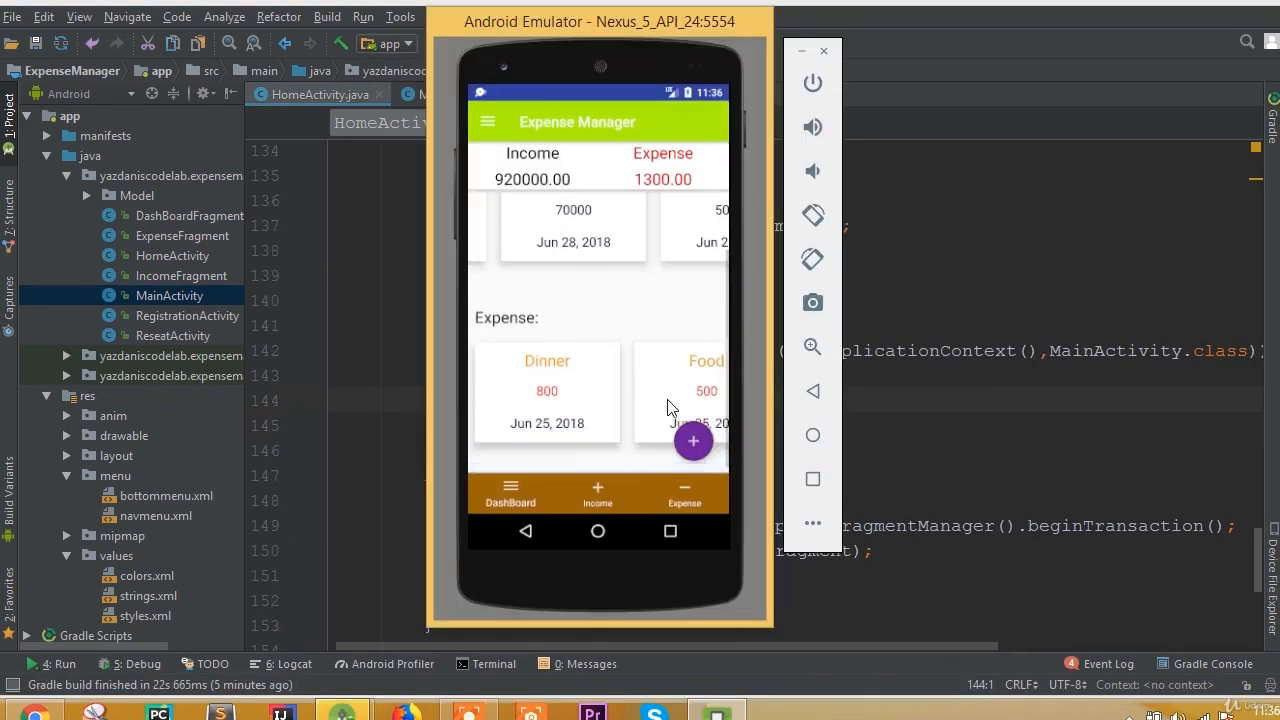
pyautogui.scroll(3)
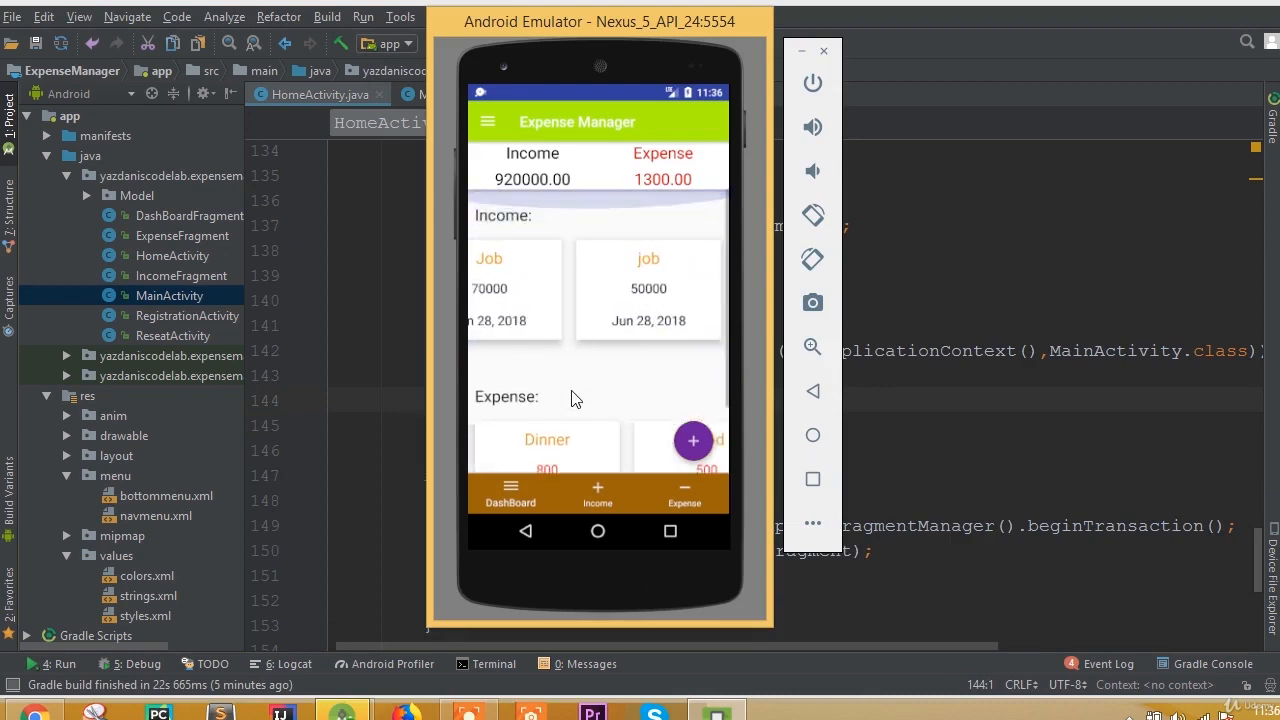
pyautogui.scroll(-3)
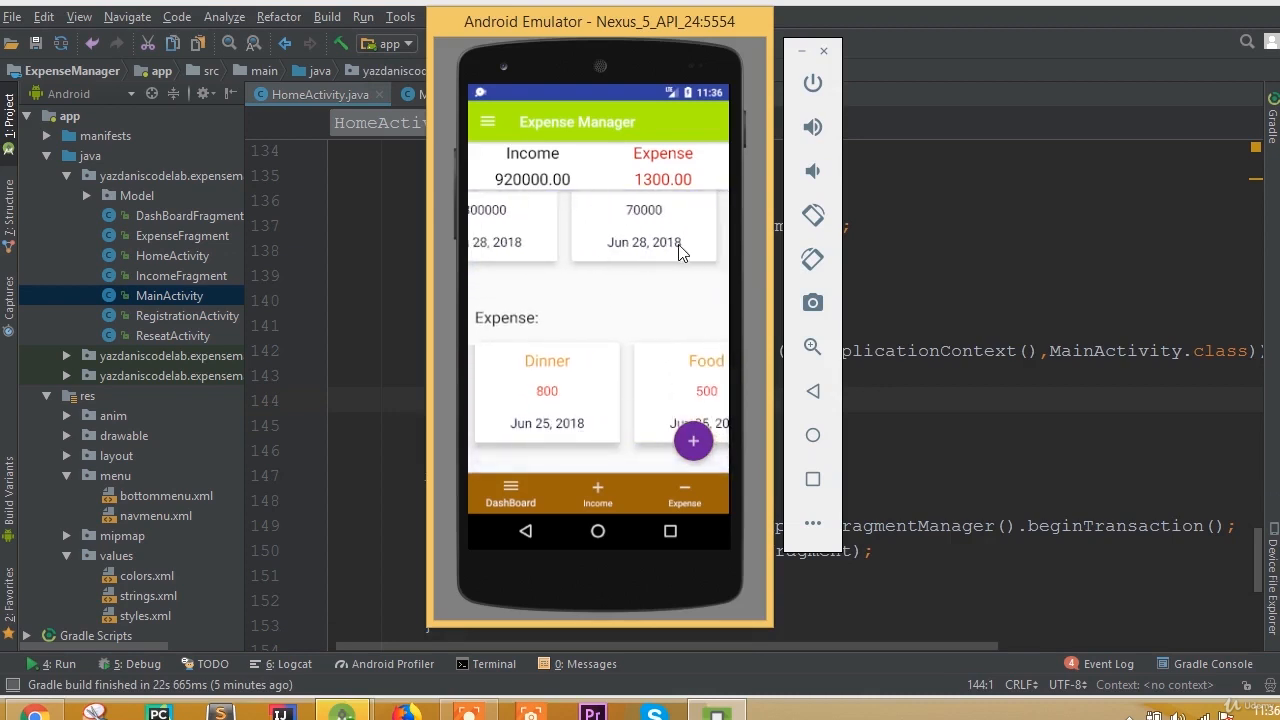
pyautogui.click(597, 492)
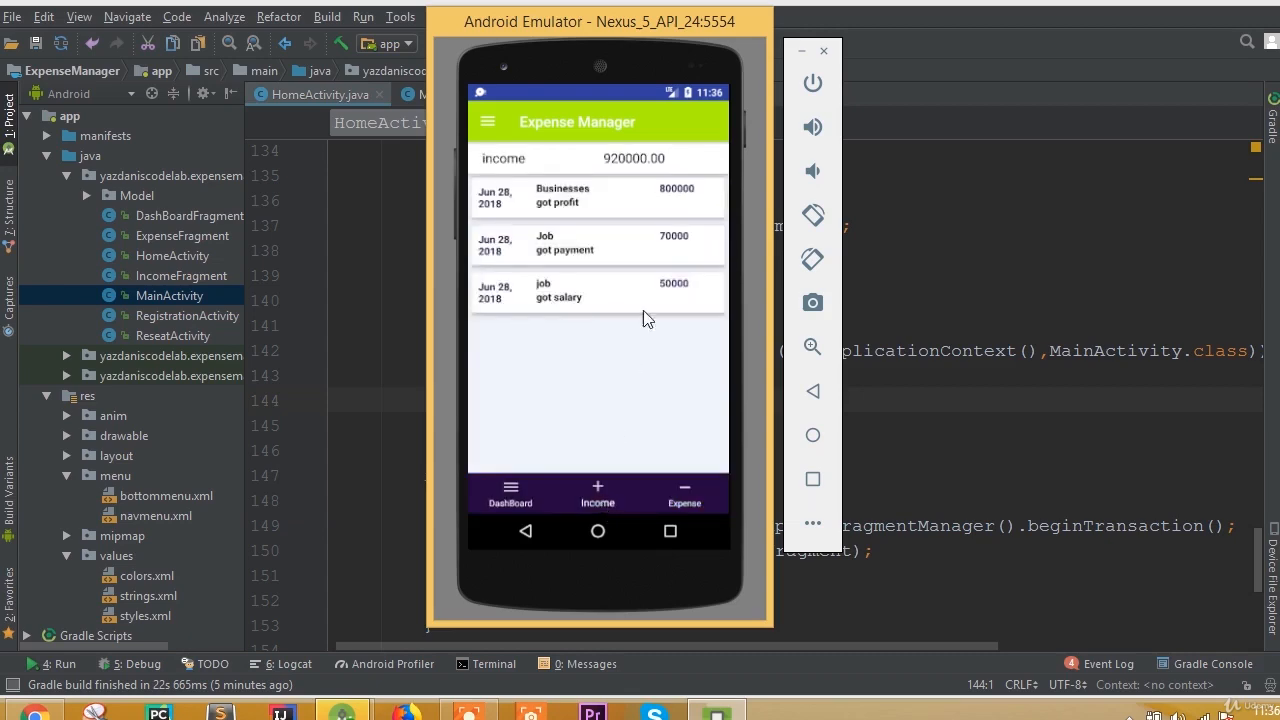
pyautogui.moveTo(713, 208)
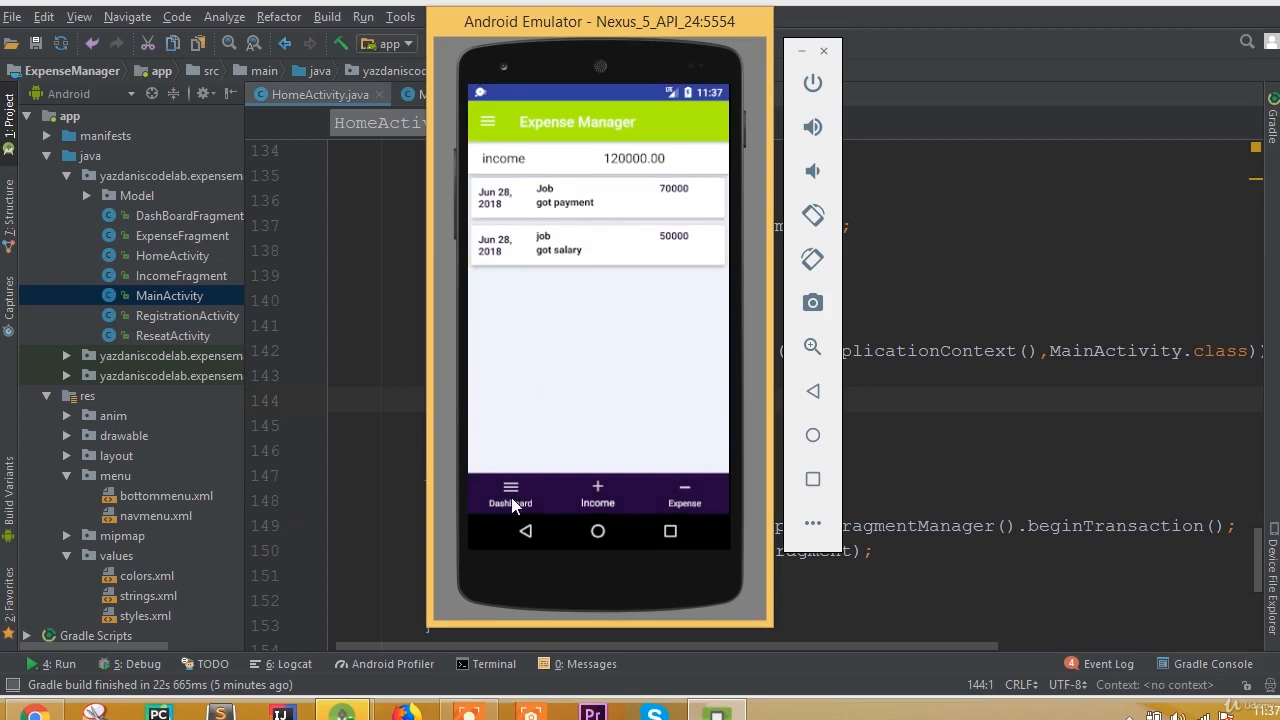
pyautogui.click(510, 493)
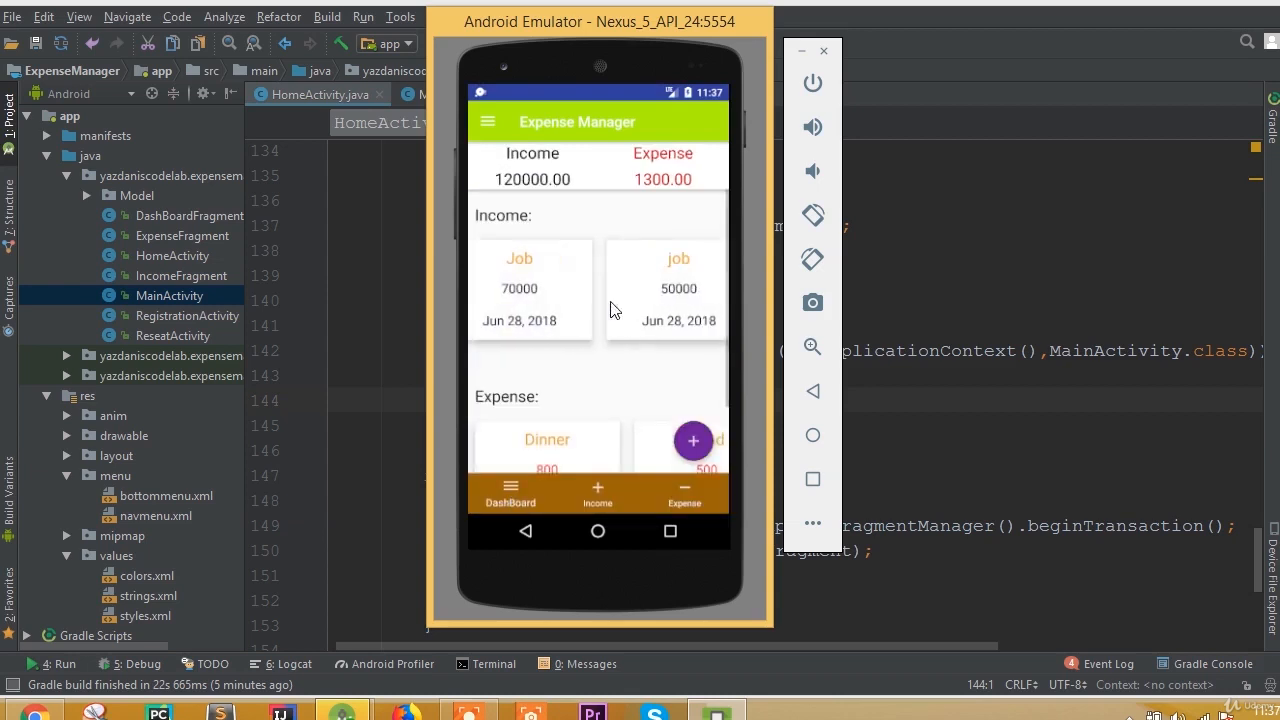
# Step: Log out from the navigation drawer and try Log In with empty fields
pyautogui.click(487, 121)
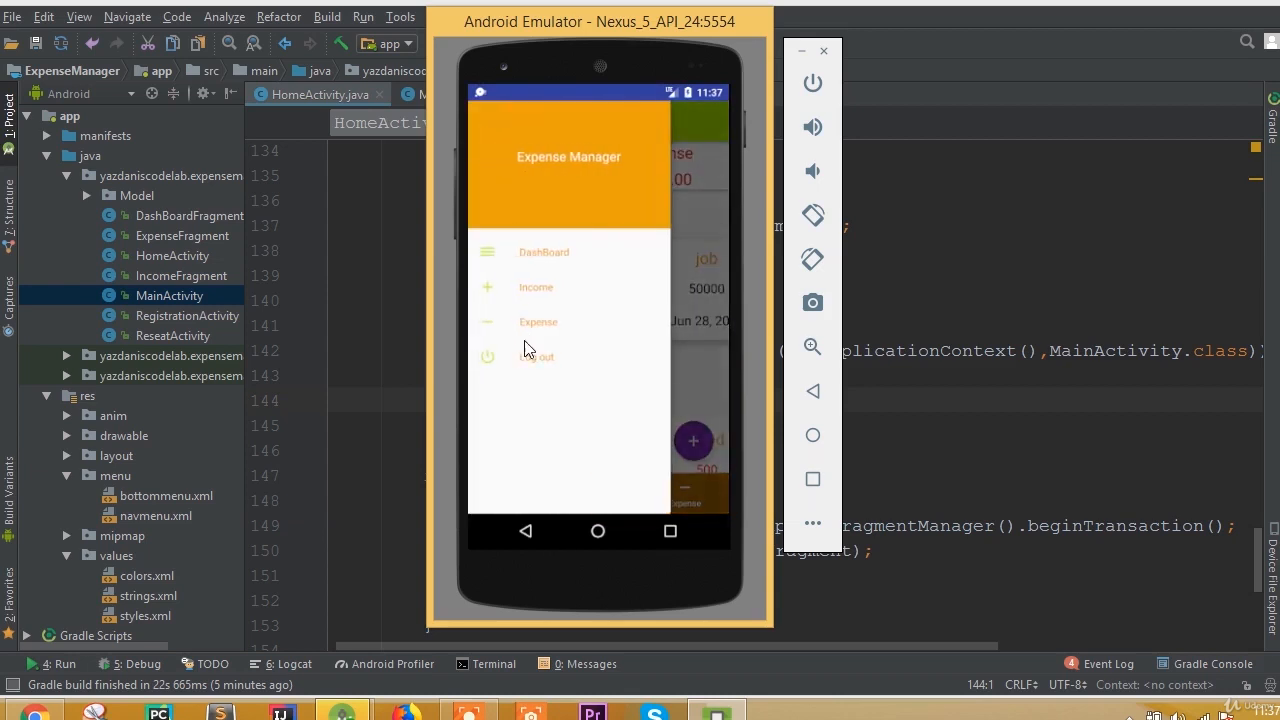
pyautogui.click(540, 357)
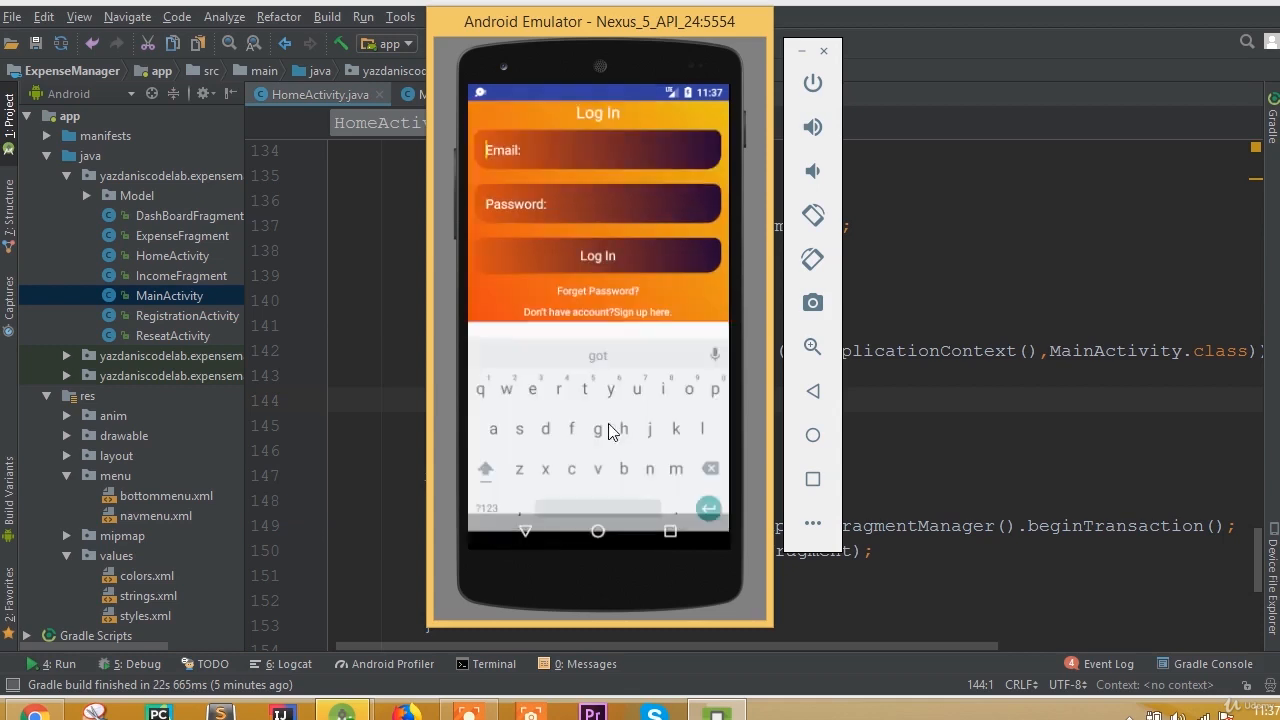
pyautogui.click(598, 160)
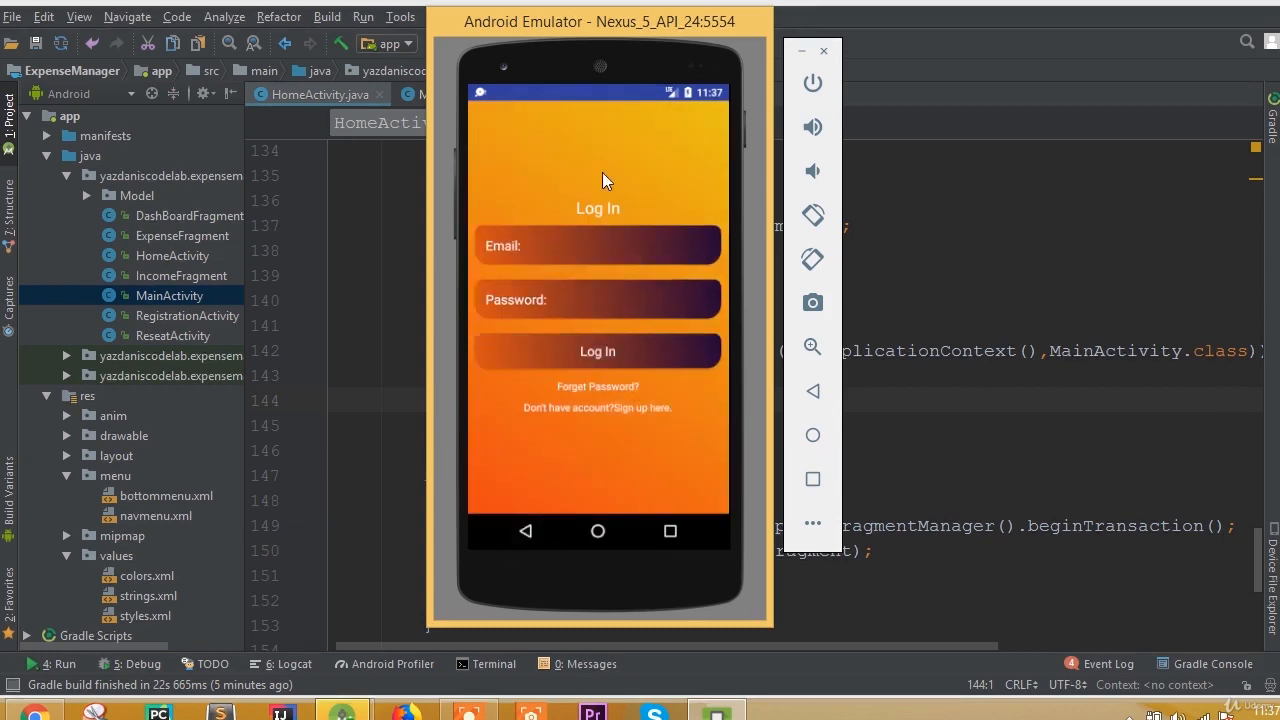
pyautogui.click(597, 351)
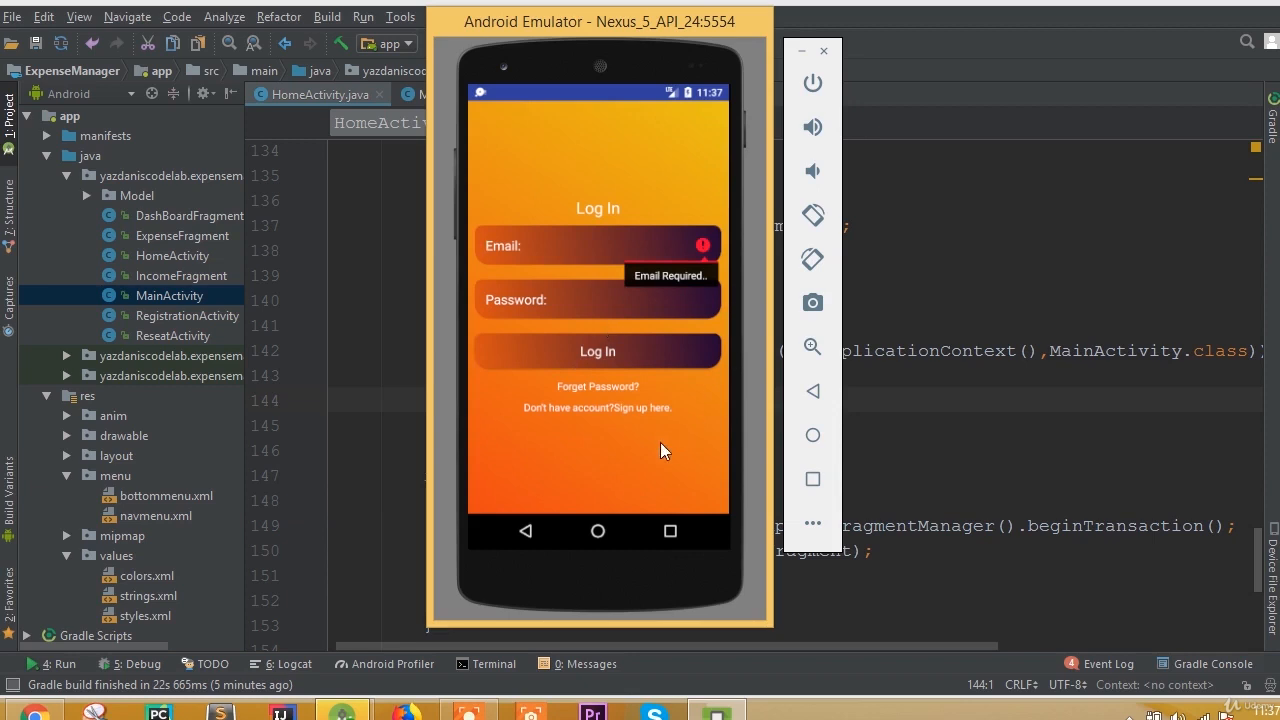
pyautogui.moveTo(623, 449)
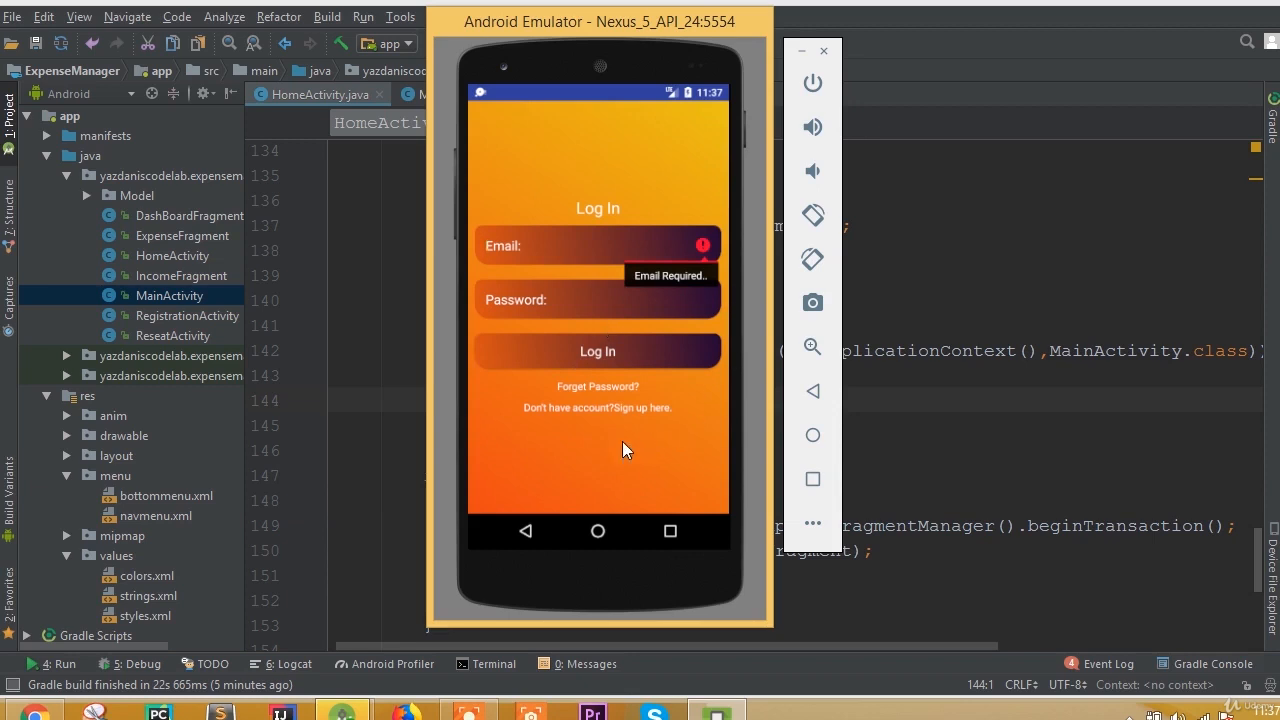
# Step: Log back in with the email and password to reach the Expense Manager dashboard
pyautogui.click(597, 245)
pyautogui.write('az@')
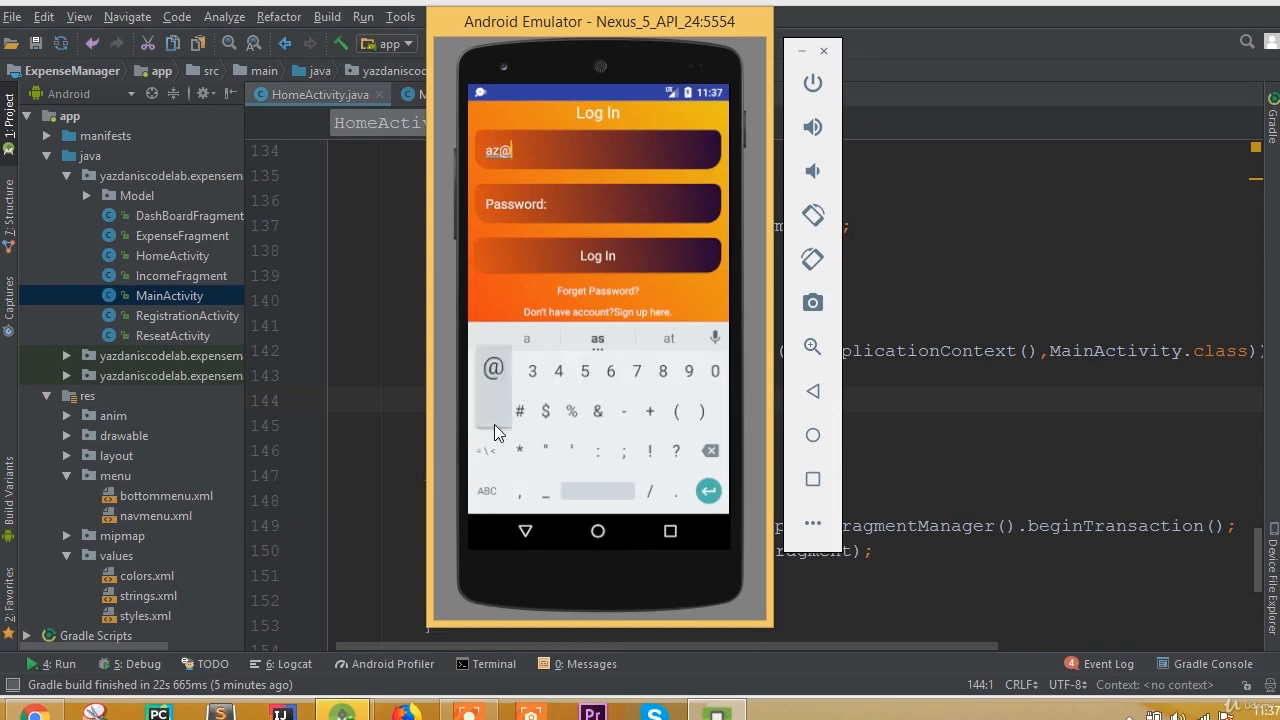
pyautogui.write('g')
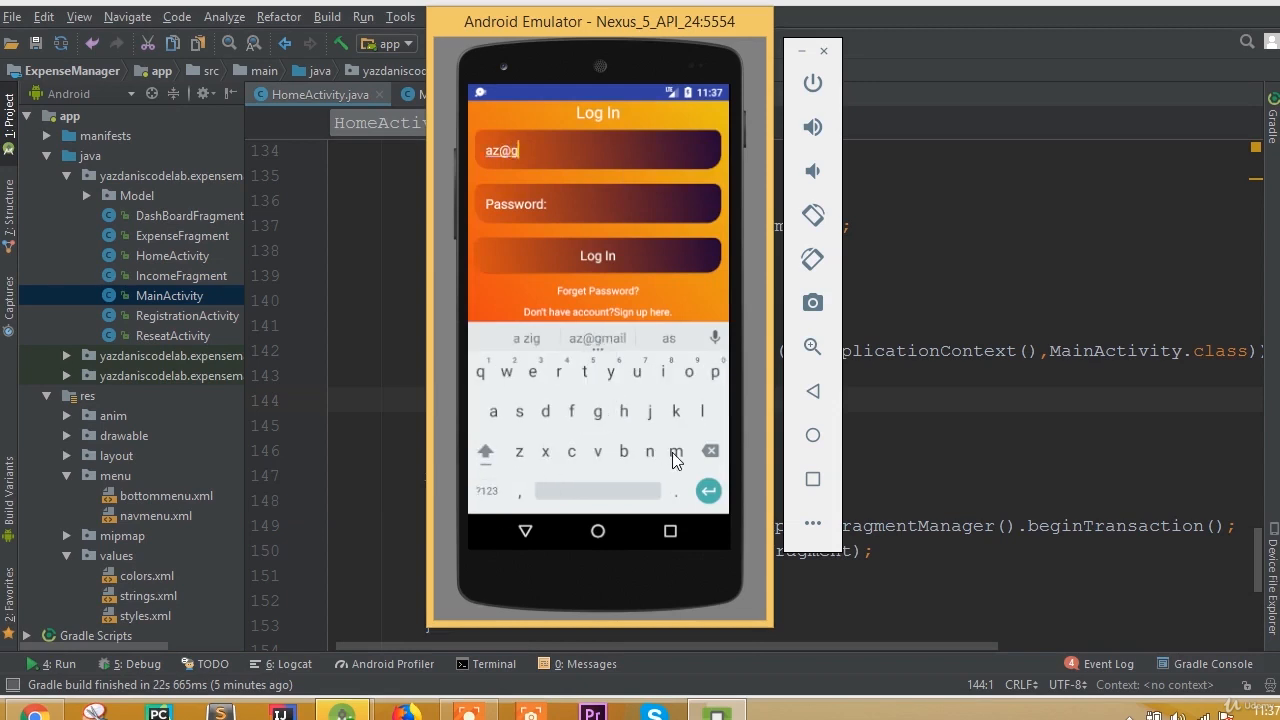
pyautogui.write('mail.com')
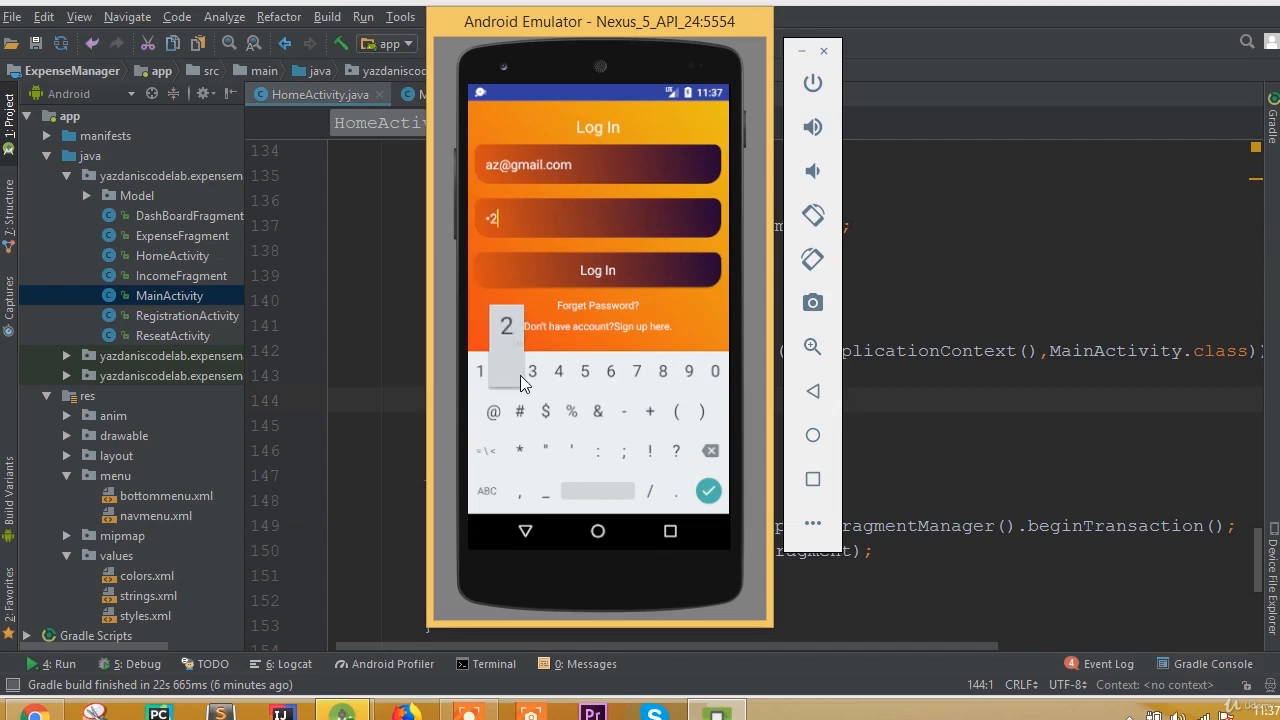
pyautogui.click(637, 371)
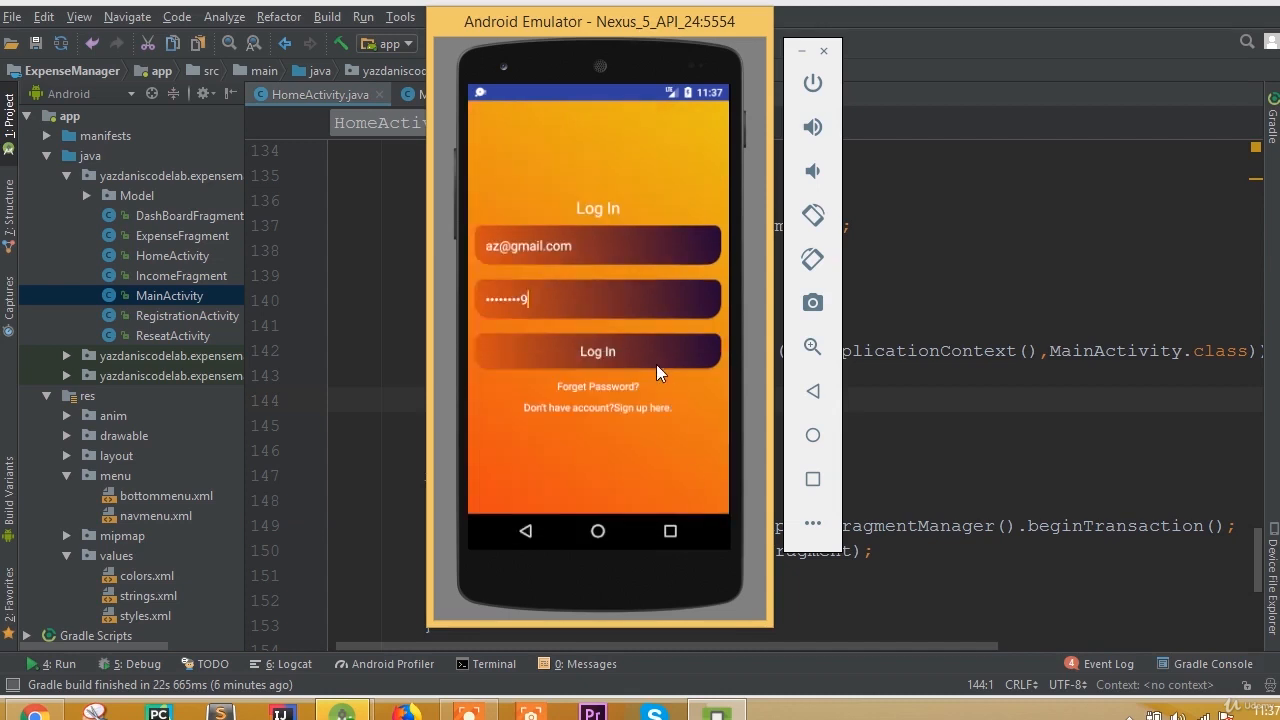
pyautogui.click(597, 351)
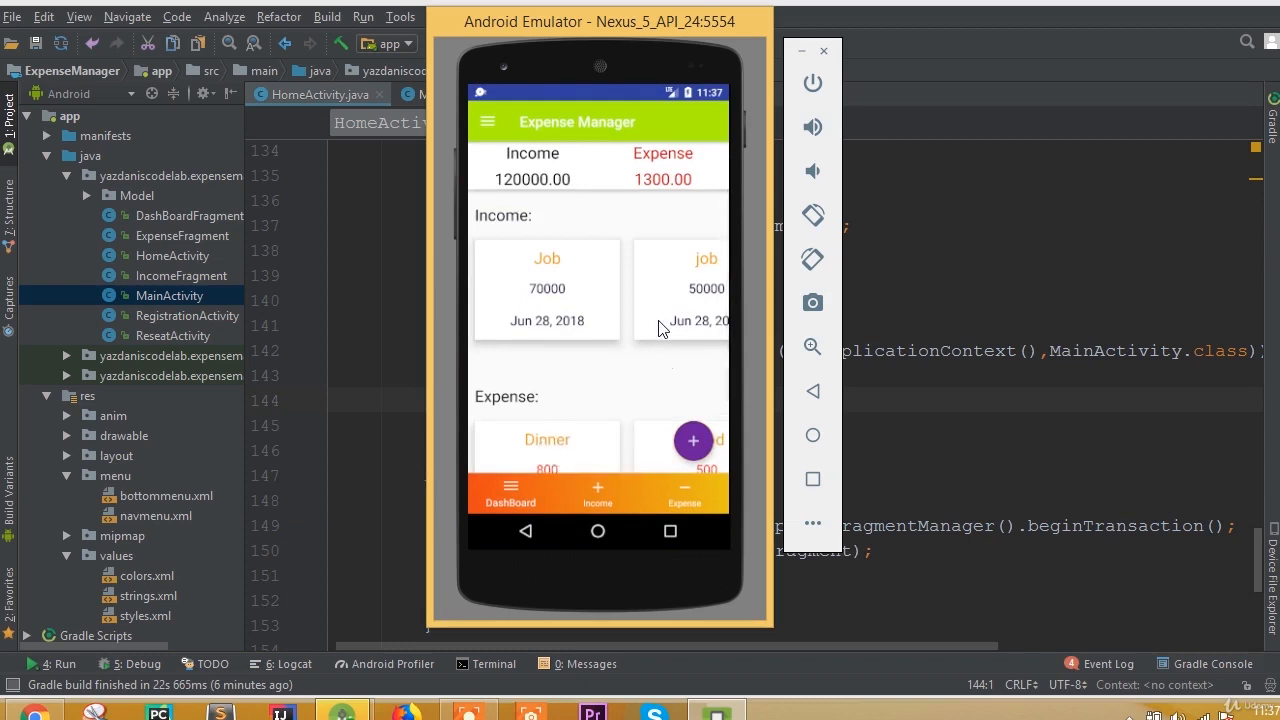
# Step: Log out again via the dashboard's navigation drawer
pyautogui.scroll(-3)
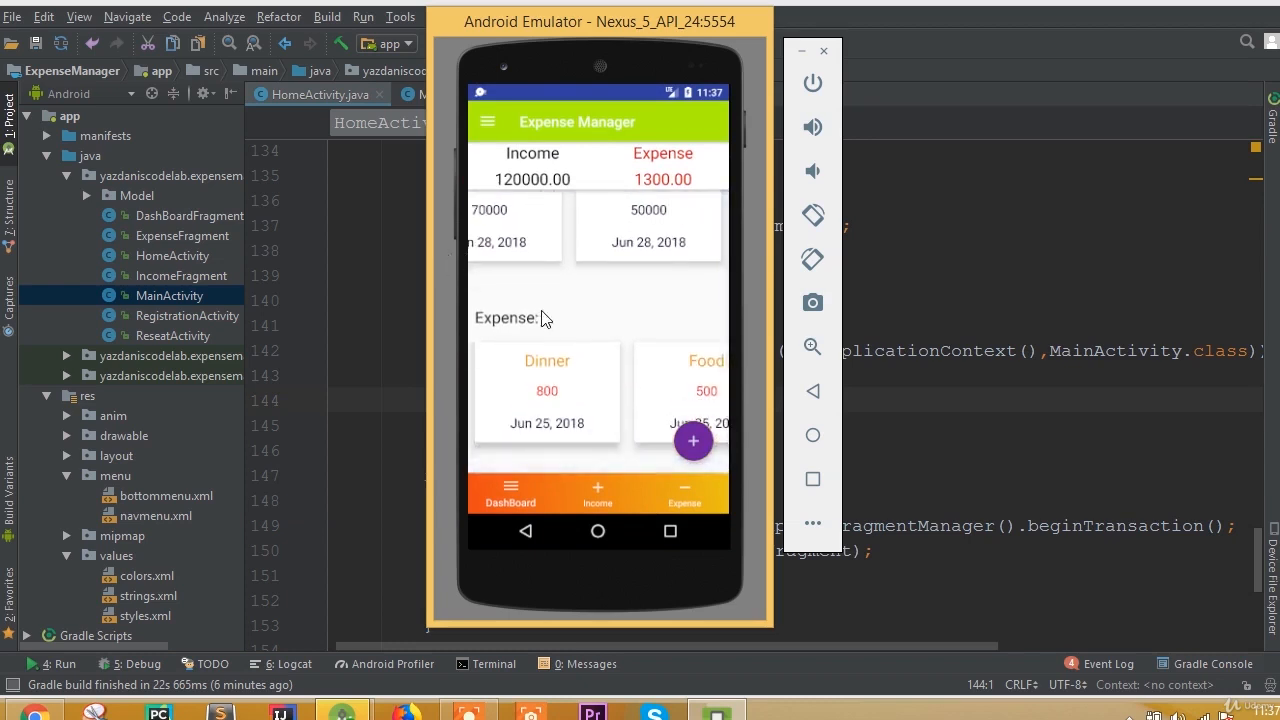
pyautogui.click(487, 121)
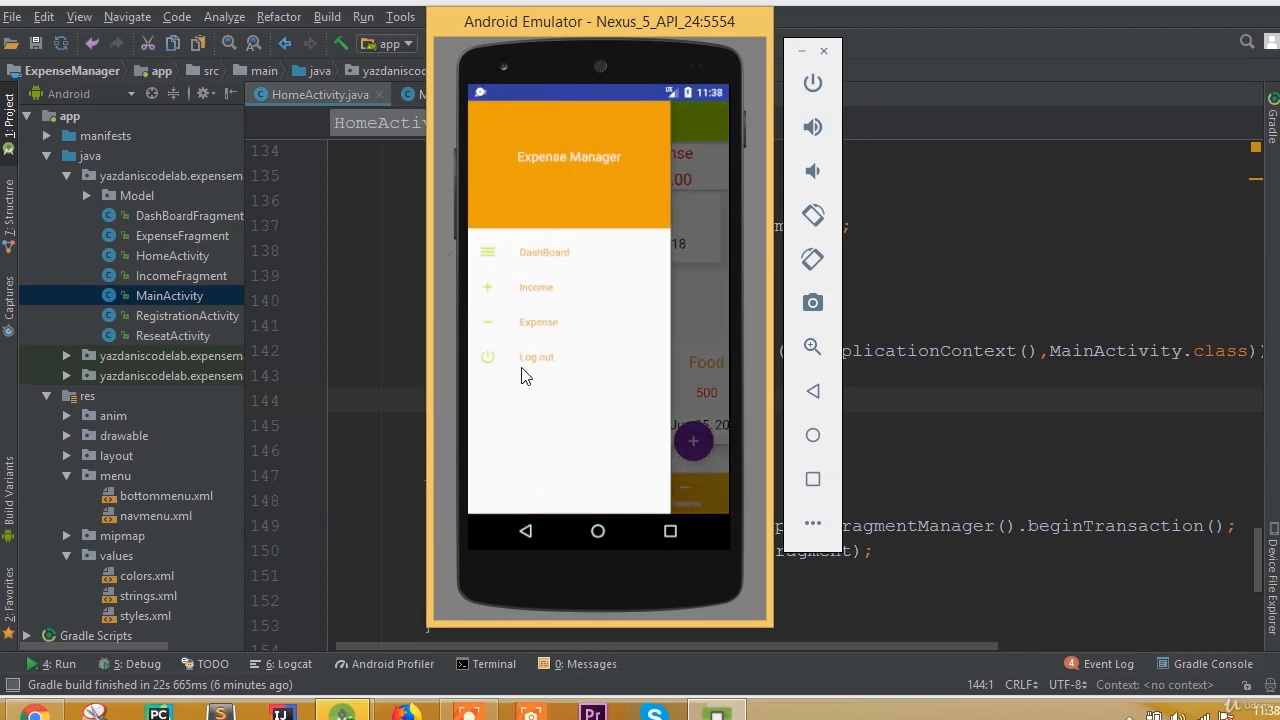
pyautogui.click(536, 357)
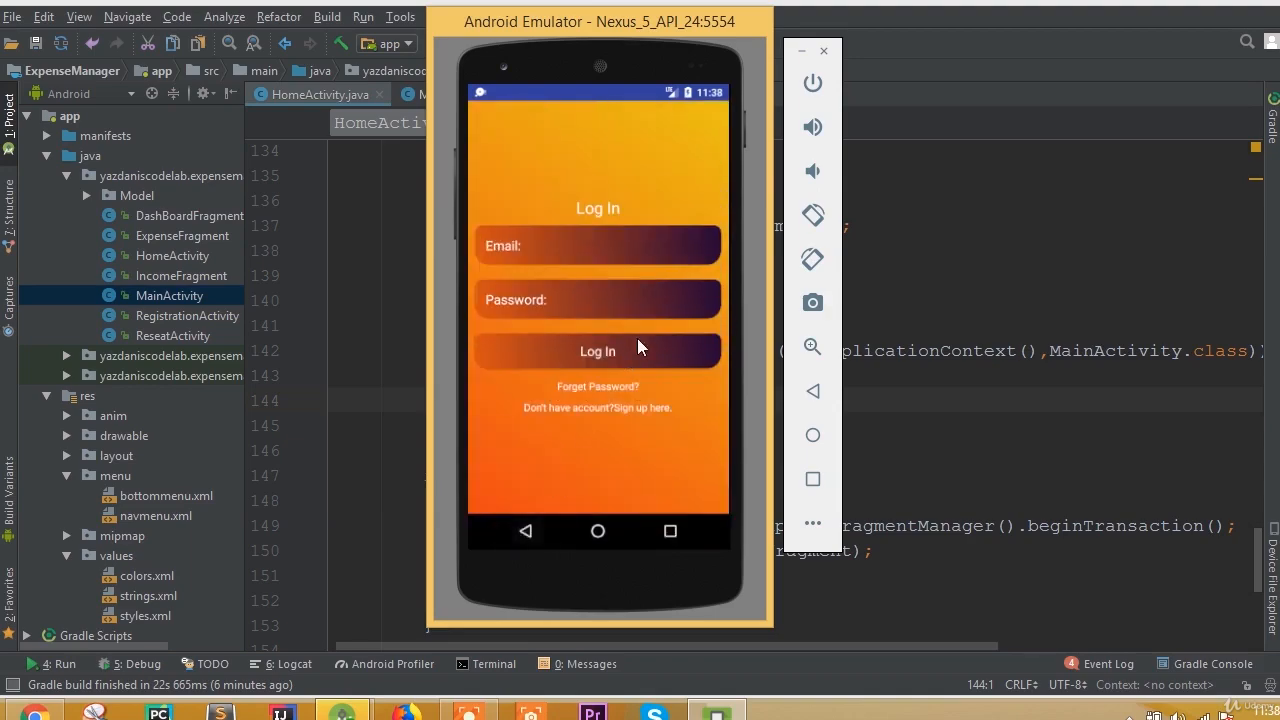